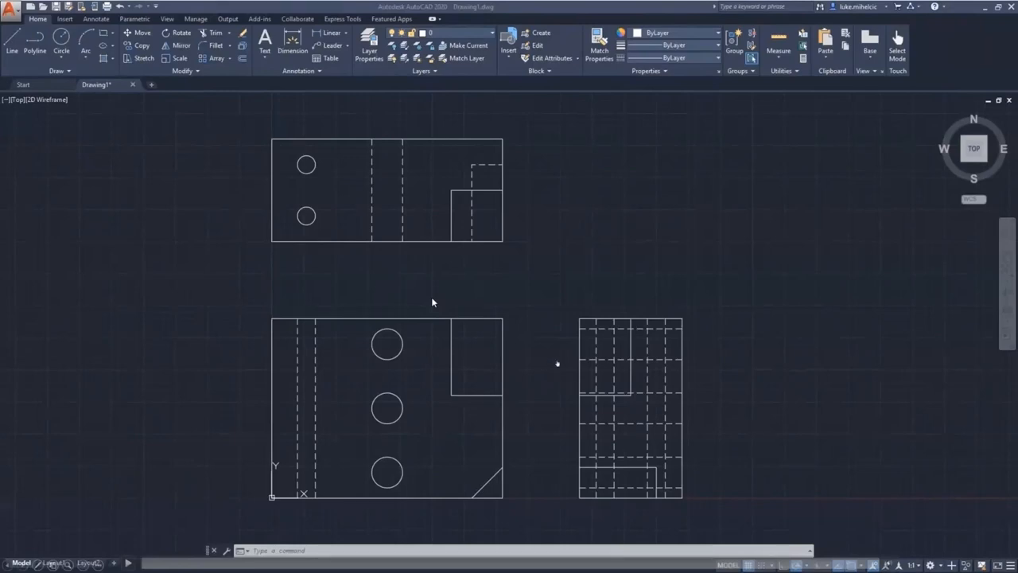
mouse_move(477, 339)
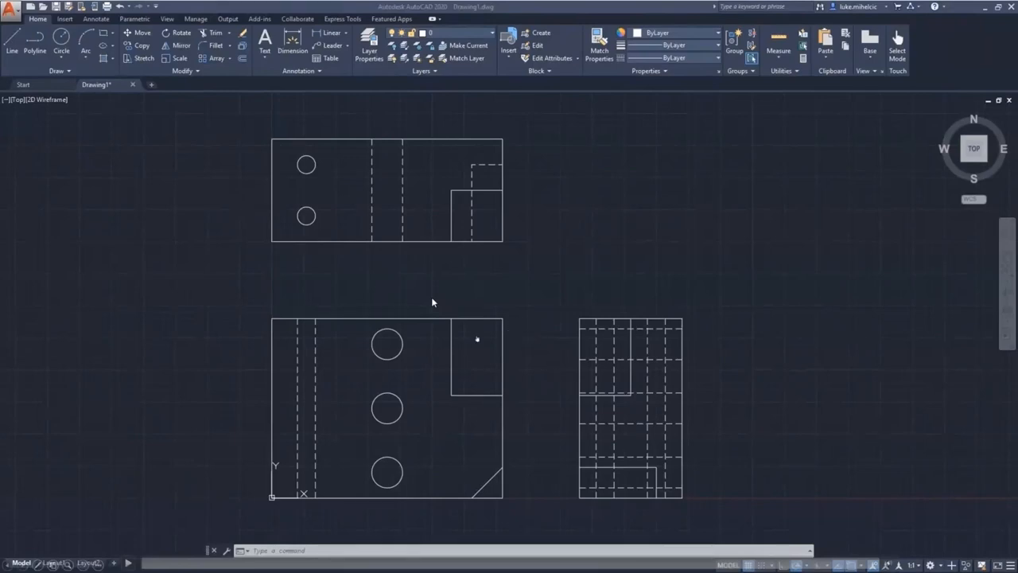
mouse_move(512, 278)
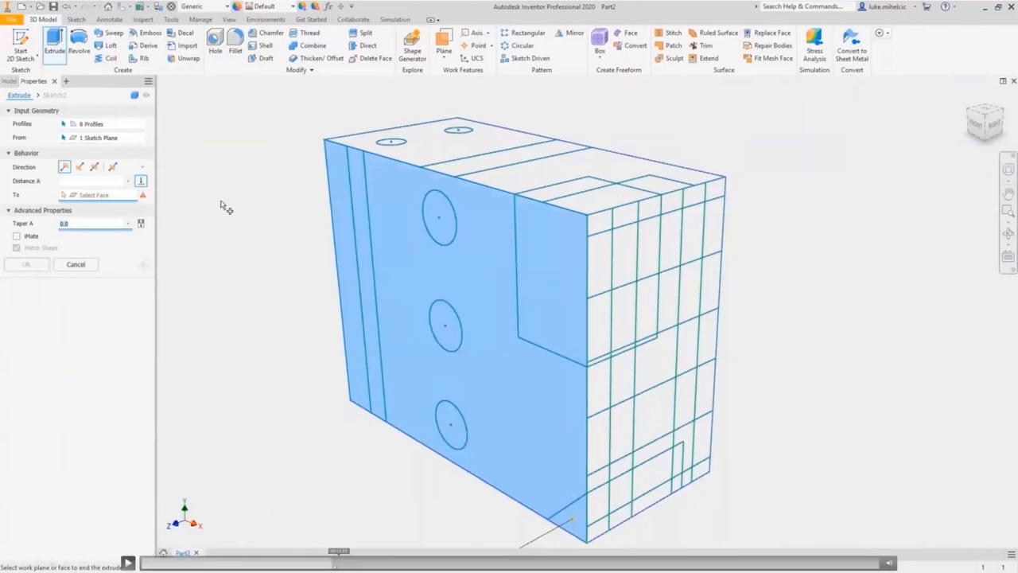
Extrude the sketch profiles into a block and cut Sketch3's two circles as vertical bores
left_click(697, 449)
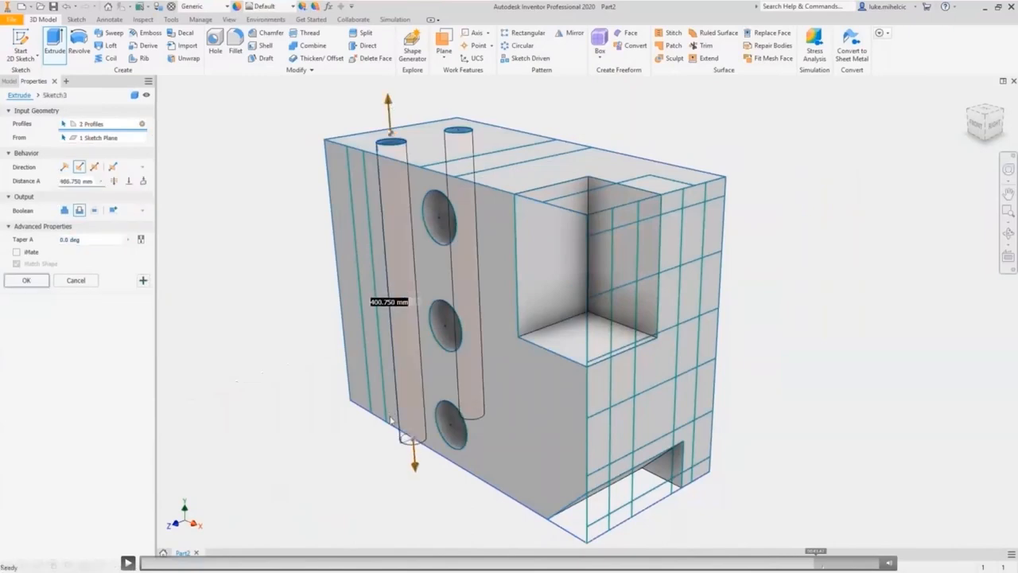
left_click(26, 280)
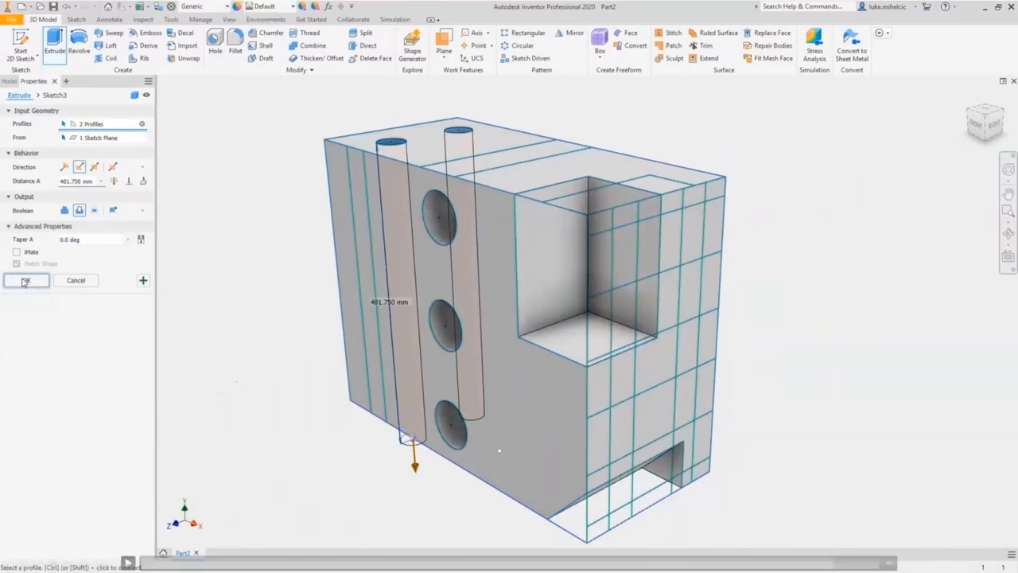
mouse_move(486, 375)
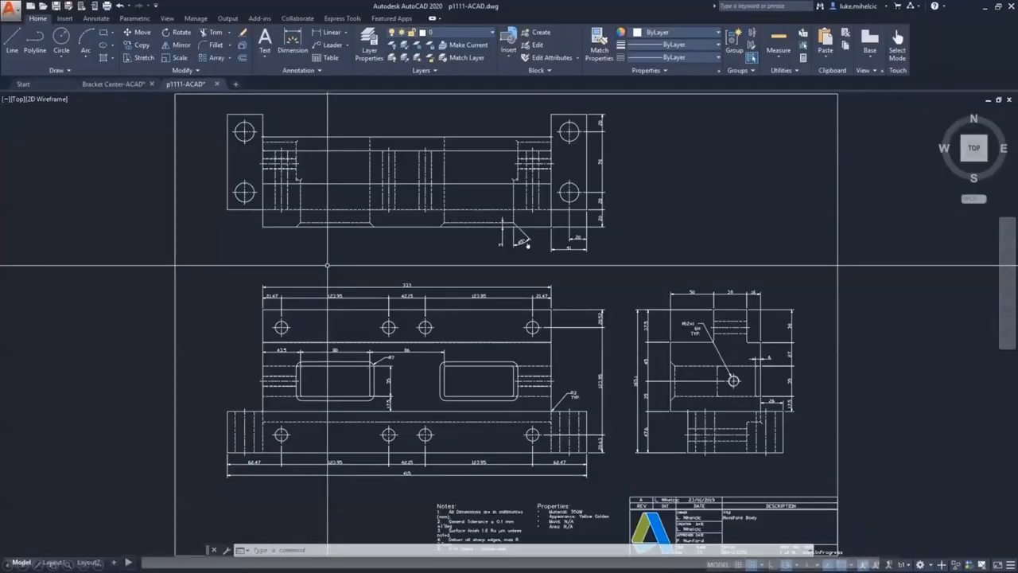
mouse_move(394, 344)
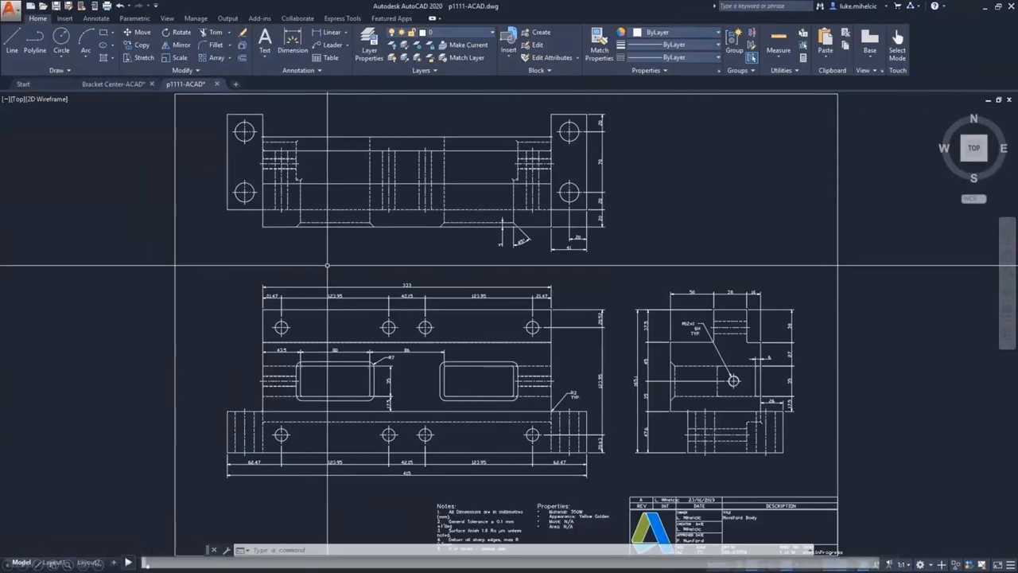
Define a block named Slot from the rounded slot geometry in p1111-ACAD.dwg
left_click(343, 378)
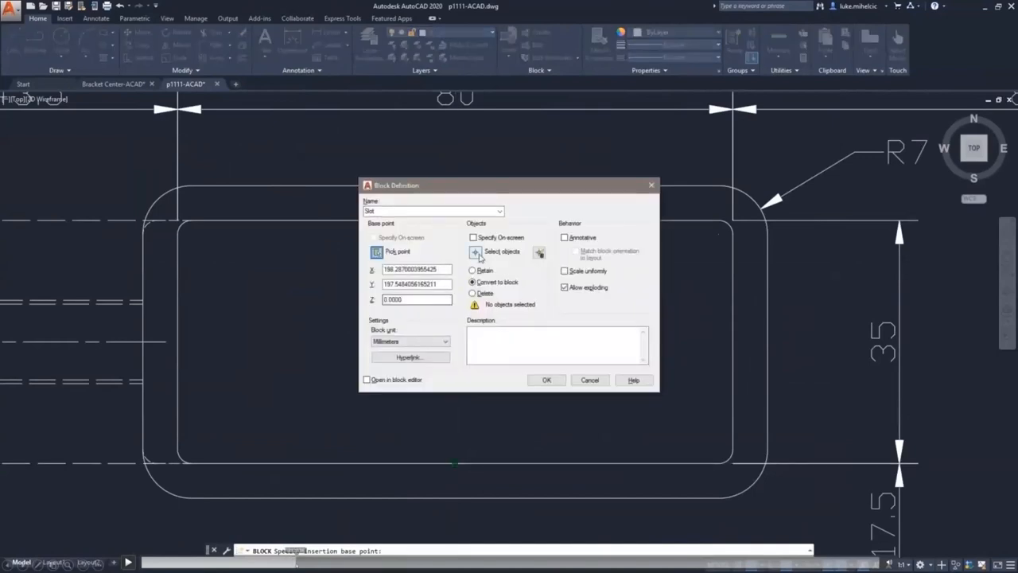
left_click(502, 251)
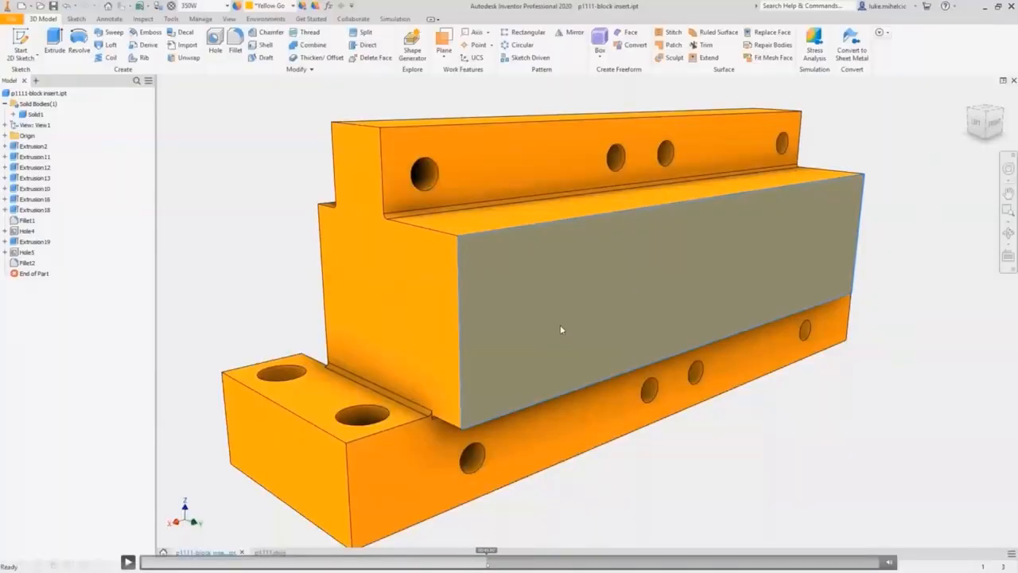
Start a sketch on the front face, view it head-on, and paste the AutoCAD slot outline
right_click(561, 330)
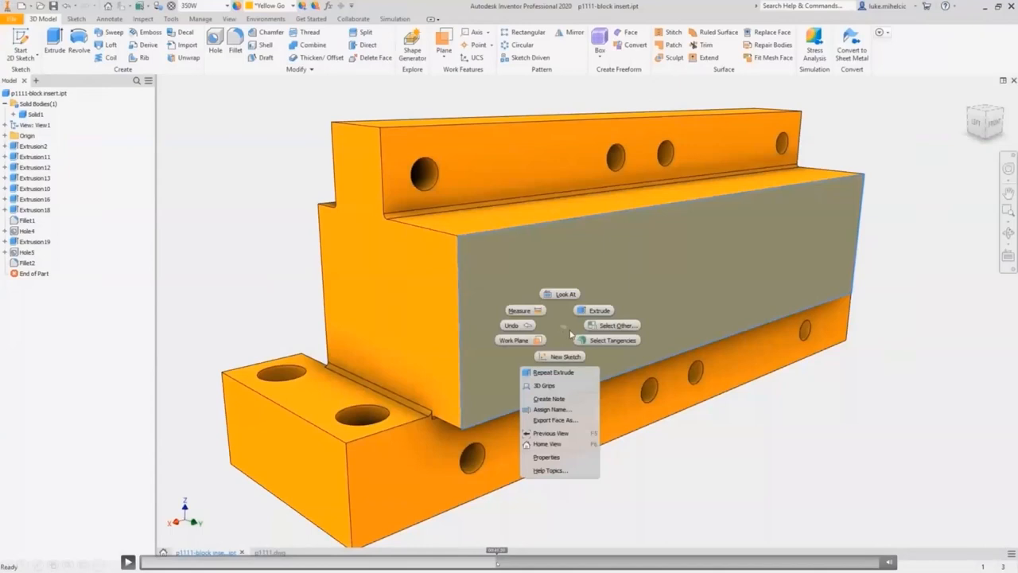
left_click(565, 356)
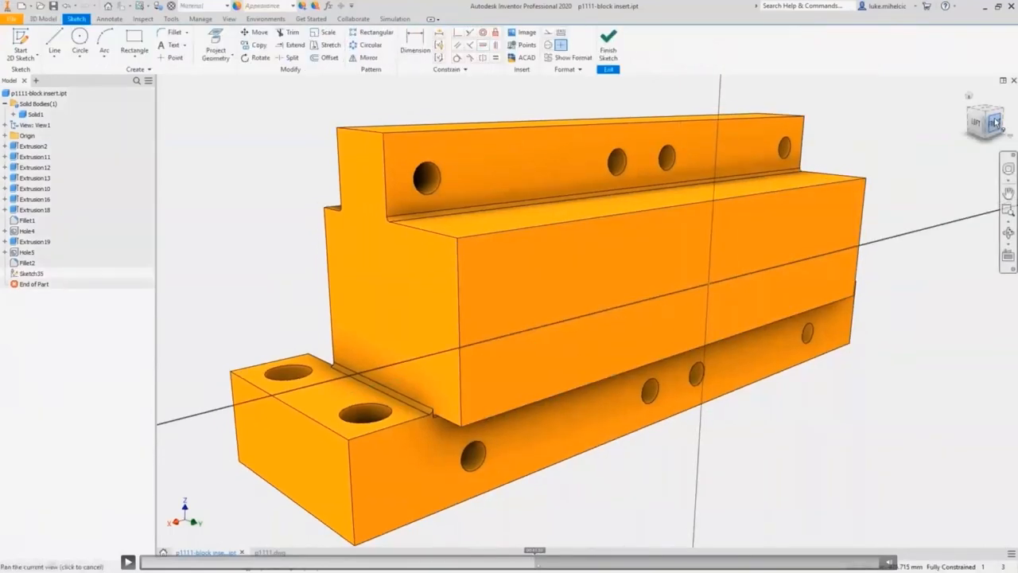
right_click(475, 298)
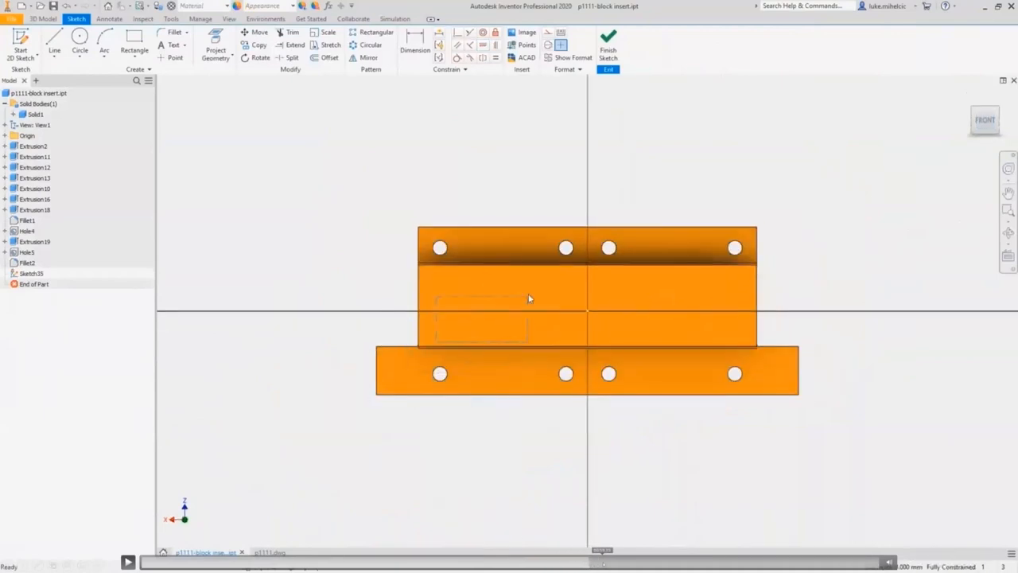
right_click(529, 298)
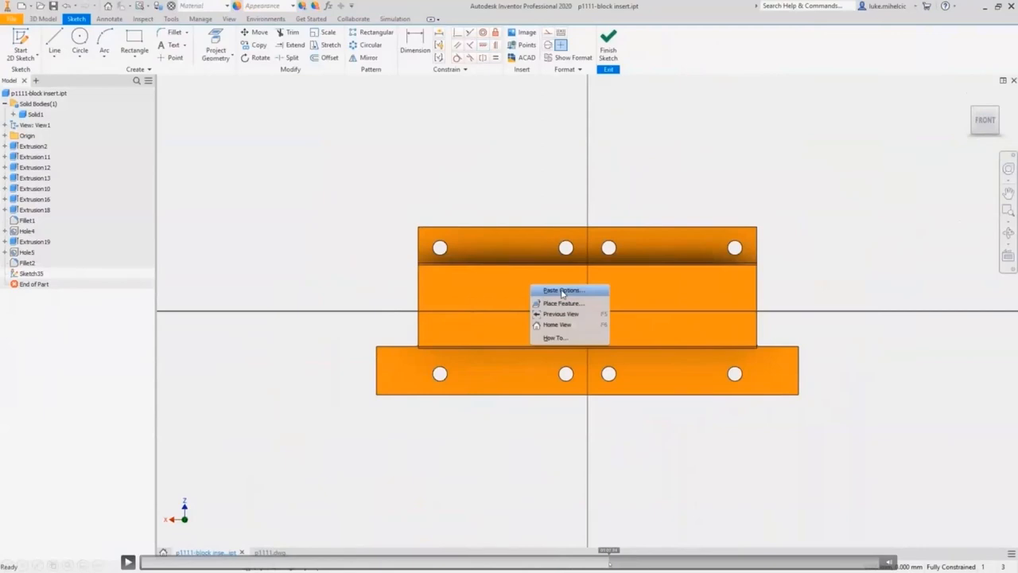
left_click(564, 290)
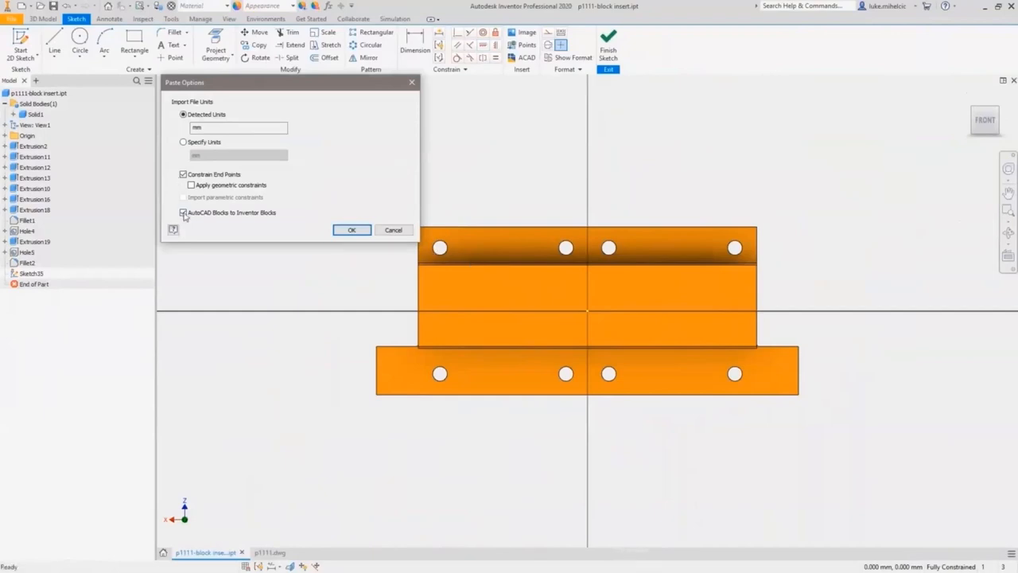
left_click(352, 230)
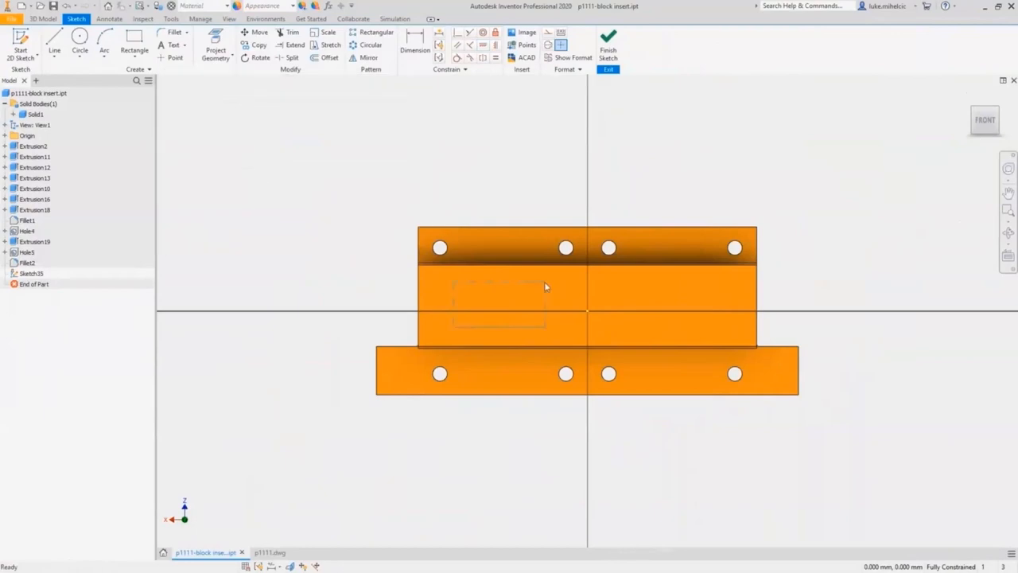
left_click(547, 277)
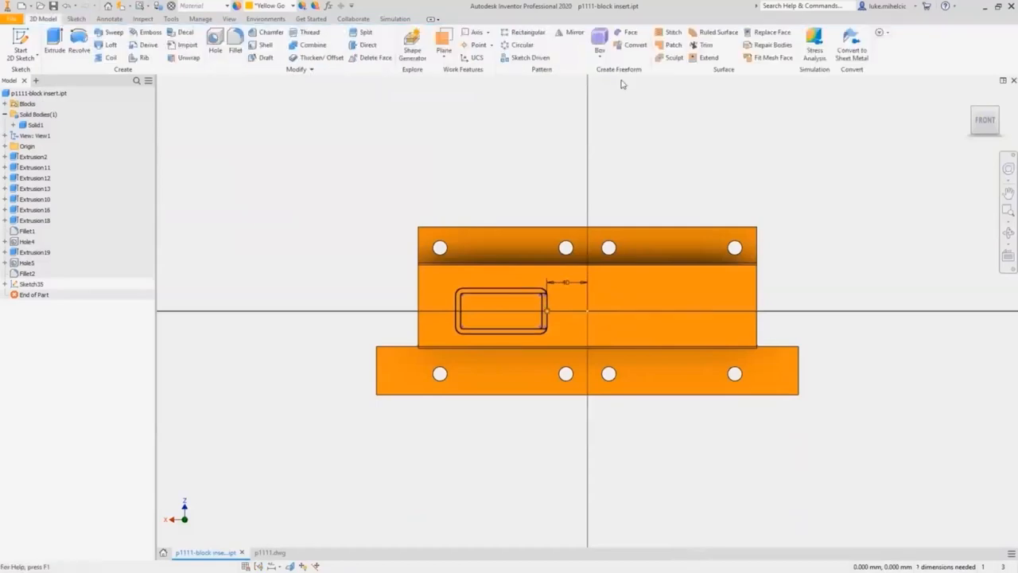
Extrude-cut the slot through the front and side faces, then pick an opening edge to chamfer
left_click(53, 39)
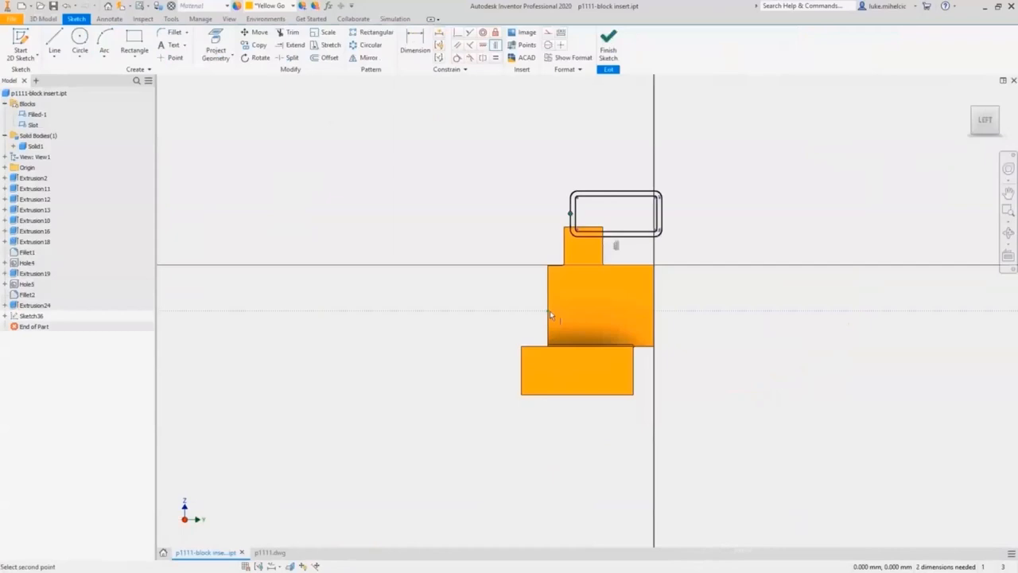
left_click(551, 316)
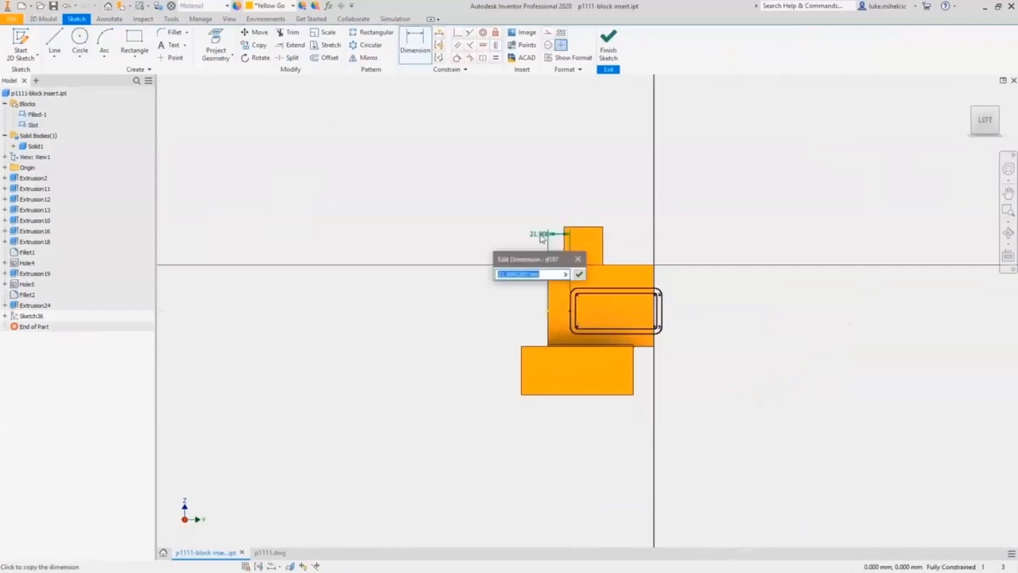
left_click(580, 274)
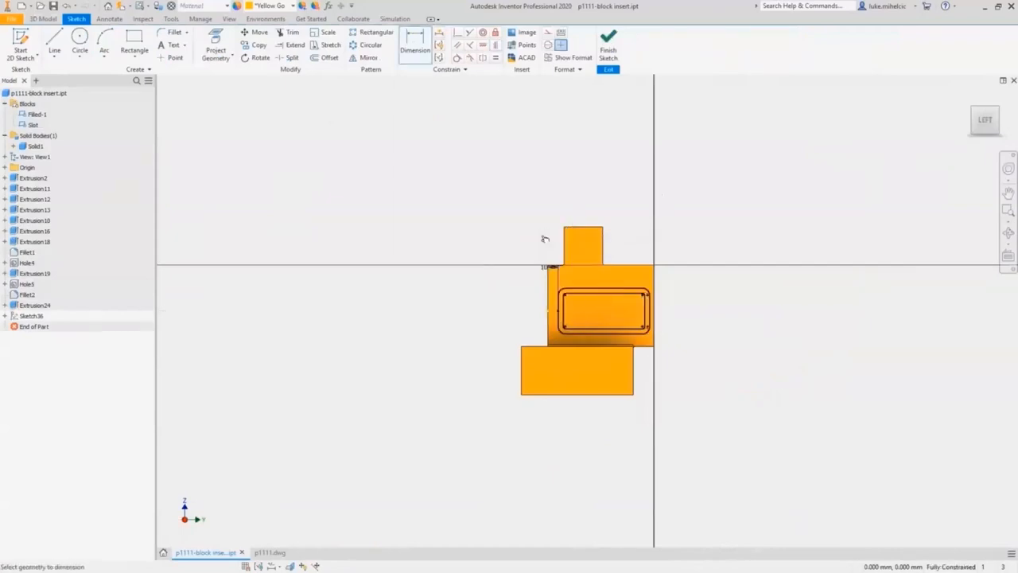
left_click(53, 44)
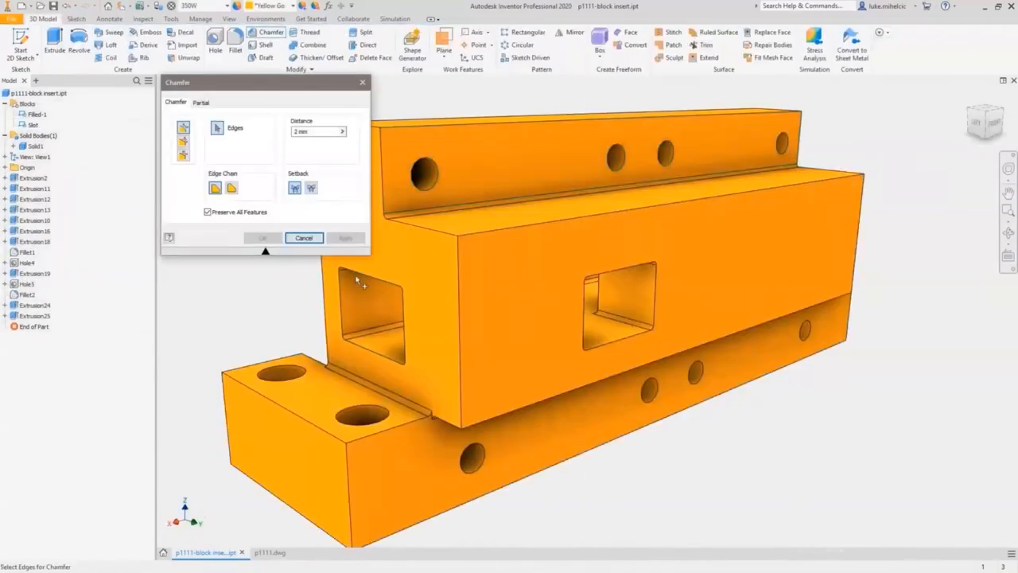
left_click(346, 238)
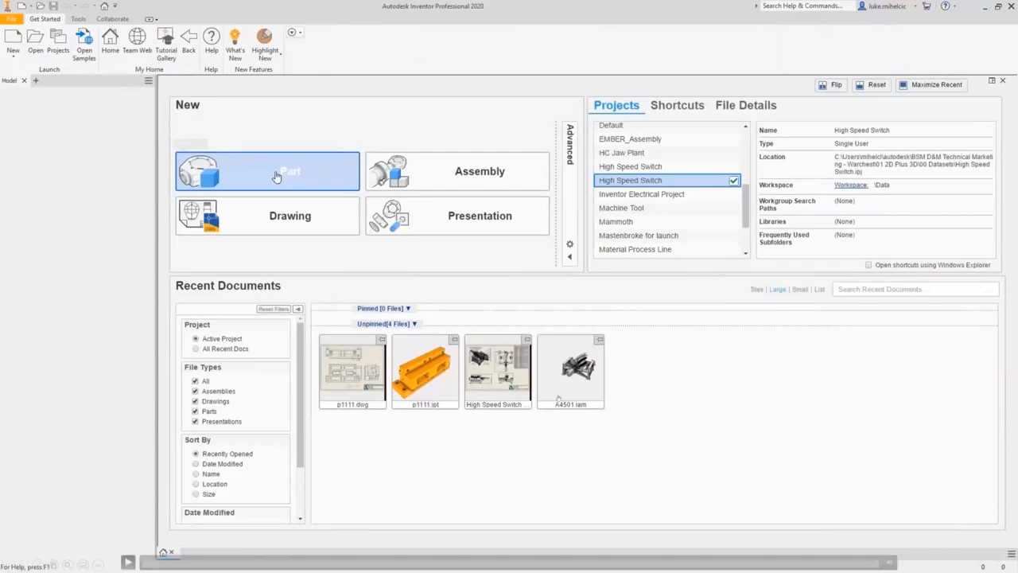
mouse_move(558, 398)
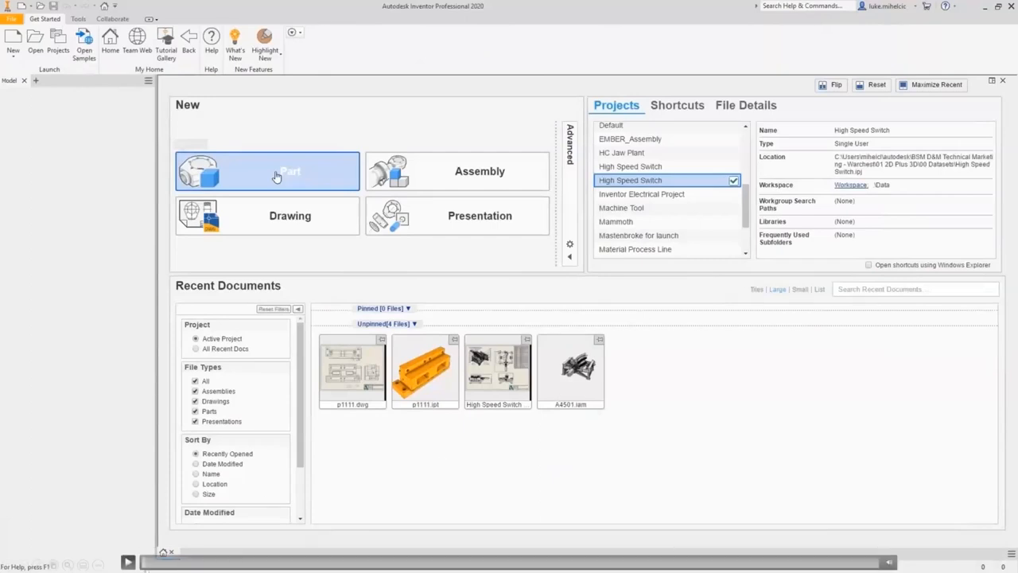
Create a part from Bracket Center-ACAD.dwg with geometric constraints and extrude the bracket solid
left_click(268, 171)
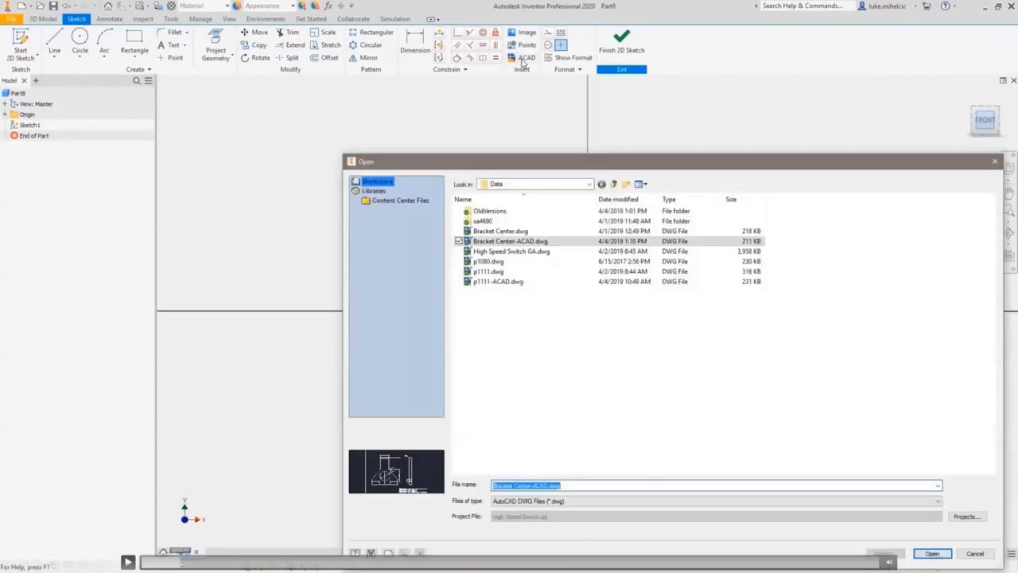
left_click(932, 553)
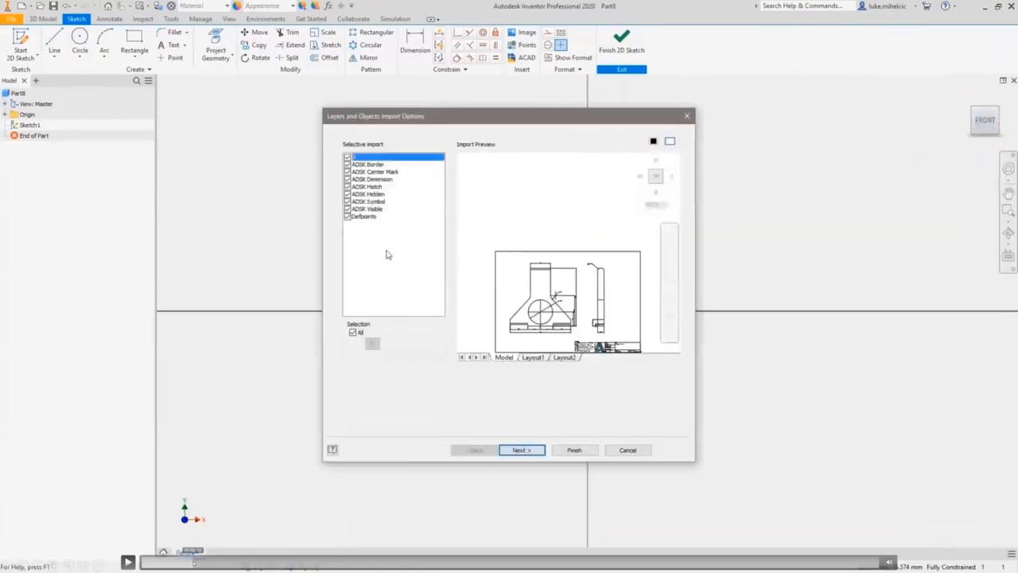
left_click(368, 201)
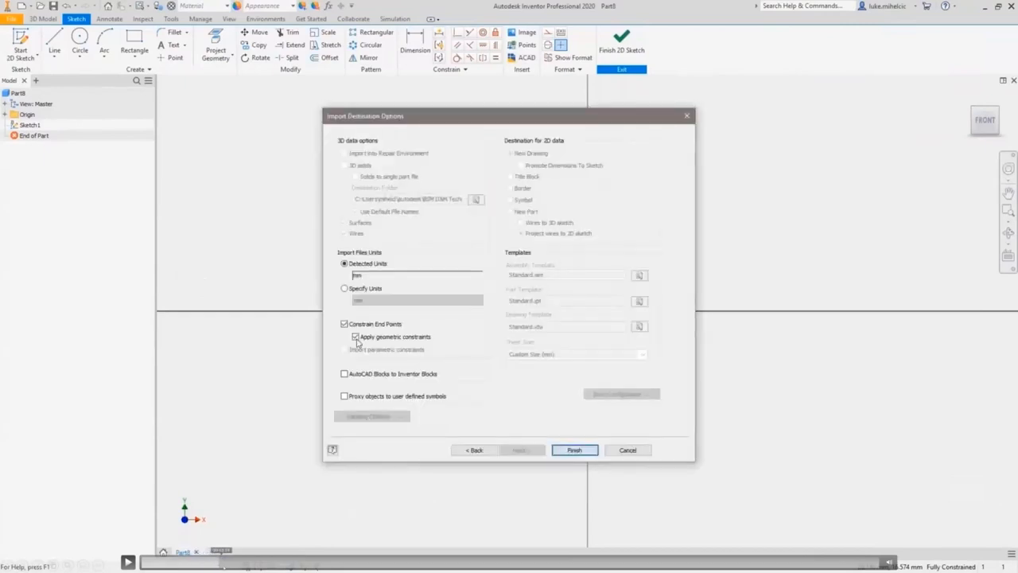
left_click(573, 450)
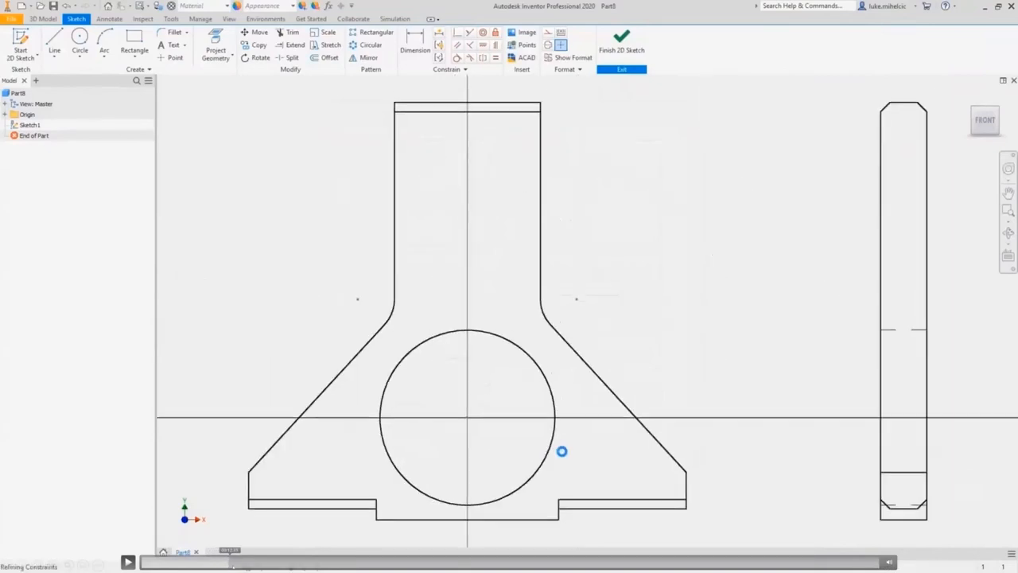
left_click(54, 44)
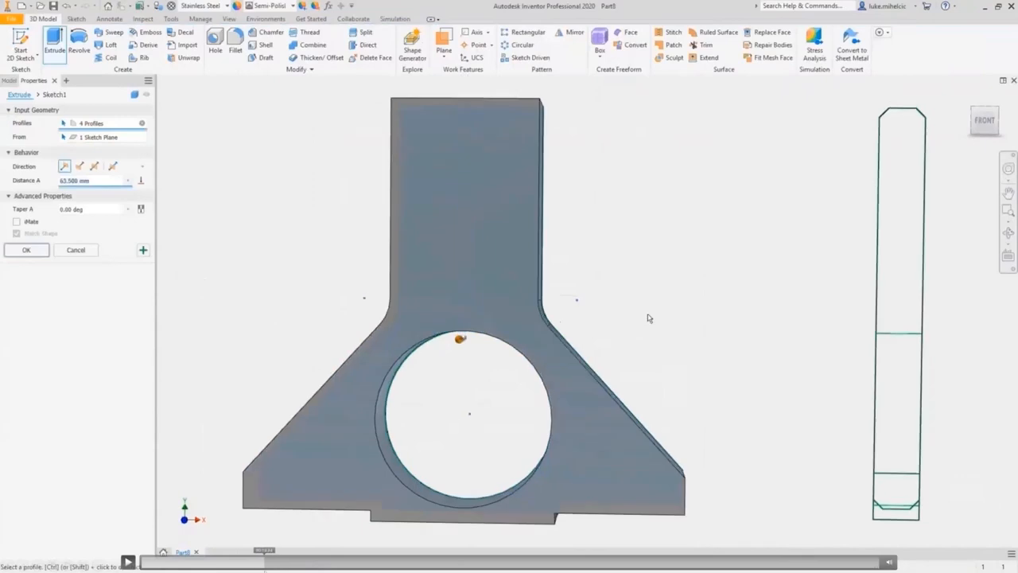
left_click(27, 250)
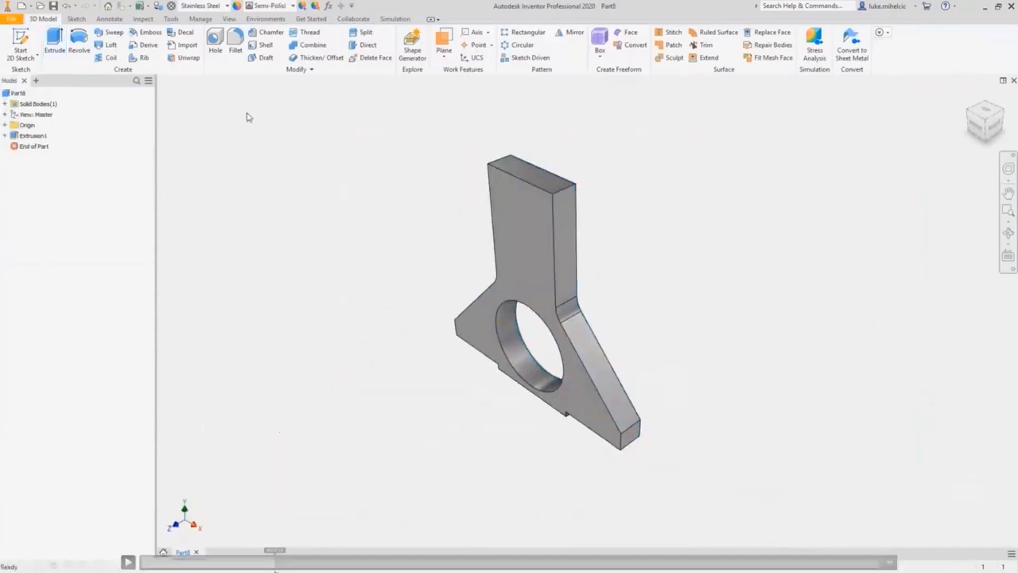
mouse_move(383, 428)
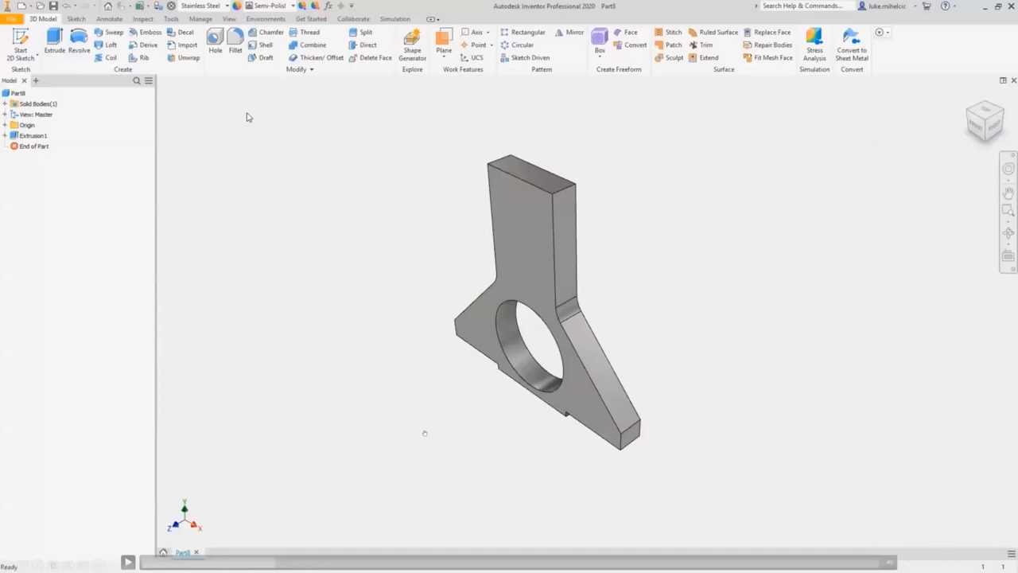
mouse_move(422, 436)
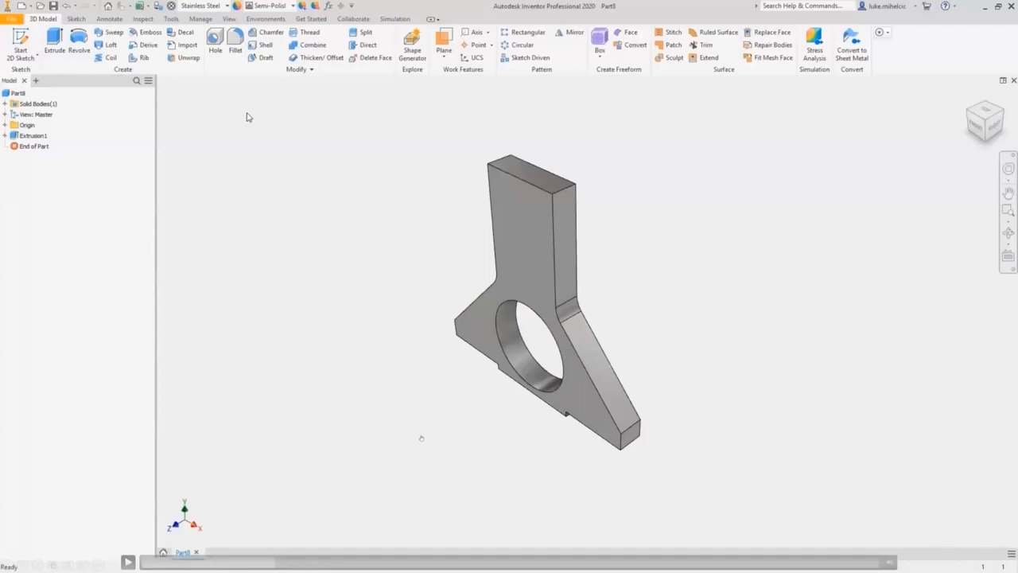
mouse_move(321, 533)
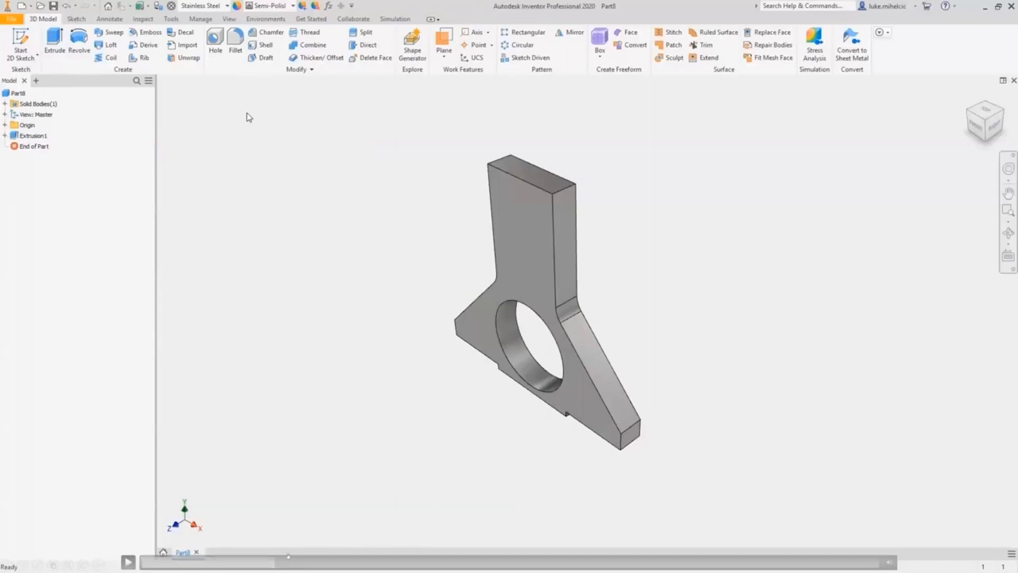
left_click(270, 32)
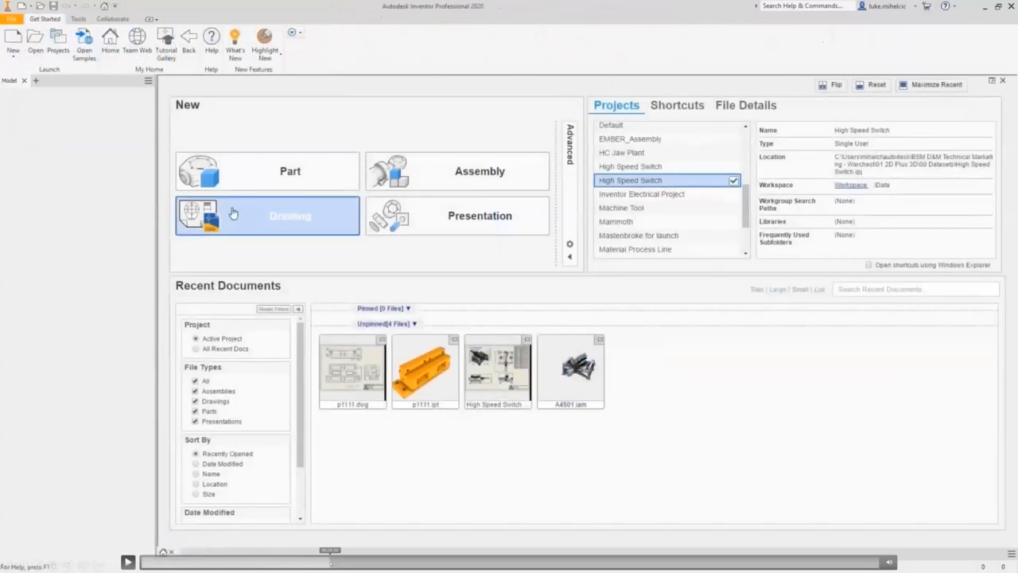
mouse_move(253, 191)
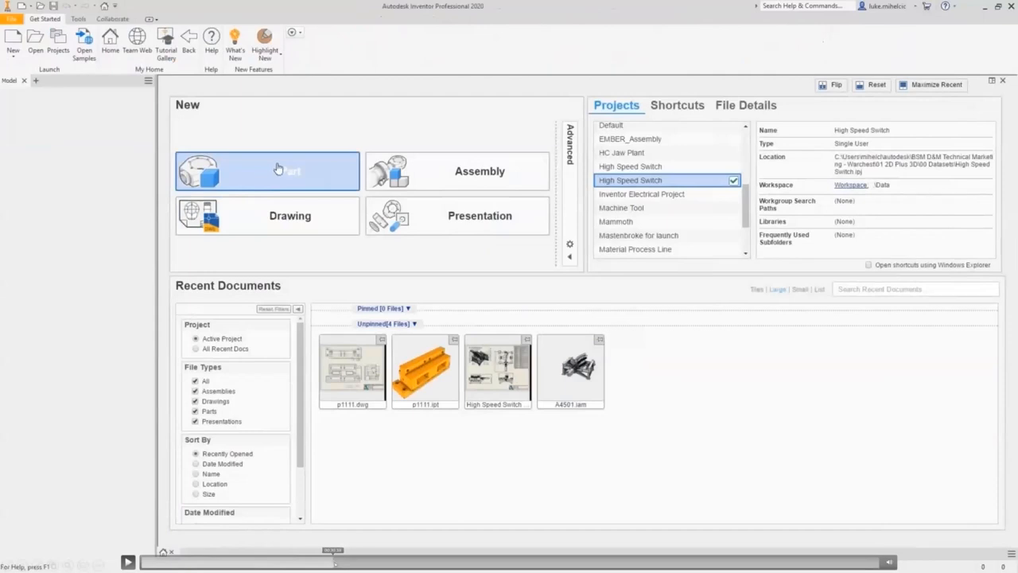
Create a new empty part file, Part13, from the Home screen
left_click(268, 171)
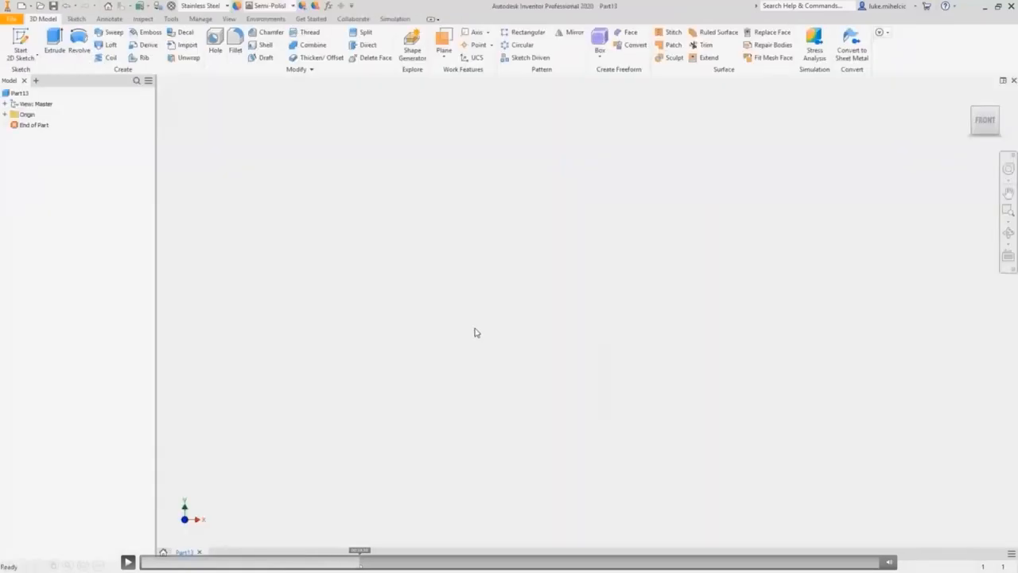
mouse_move(190, 71)
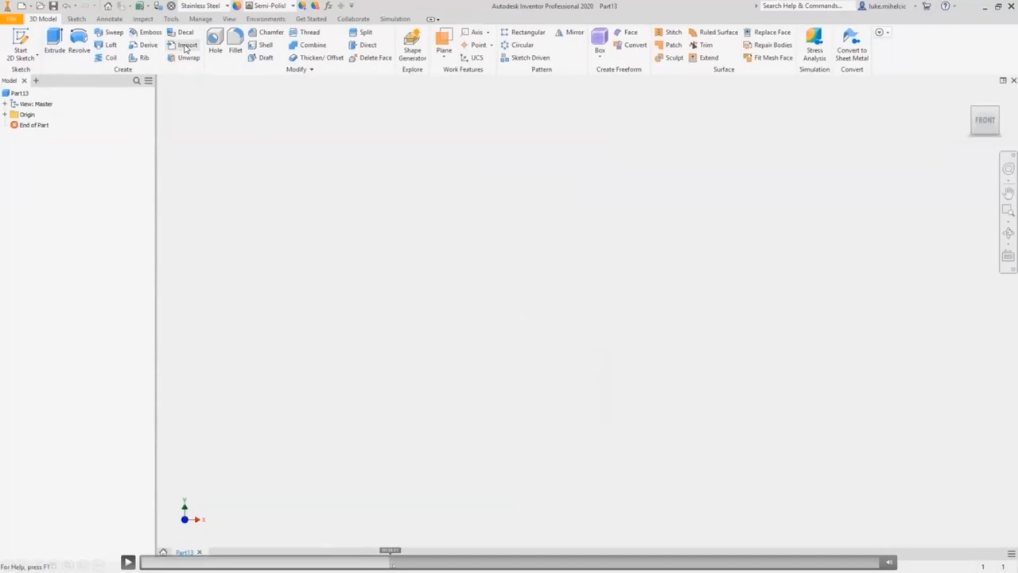
Import Bracket Center-ACAD.dwg into Part13 as a DWG underlay
left_click(187, 45)
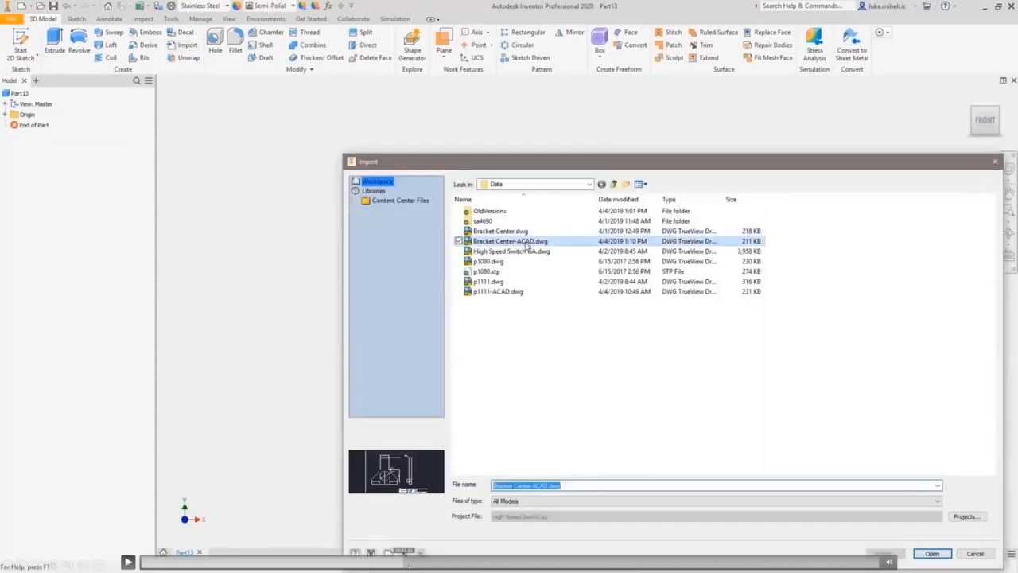
left_click(932, 553)
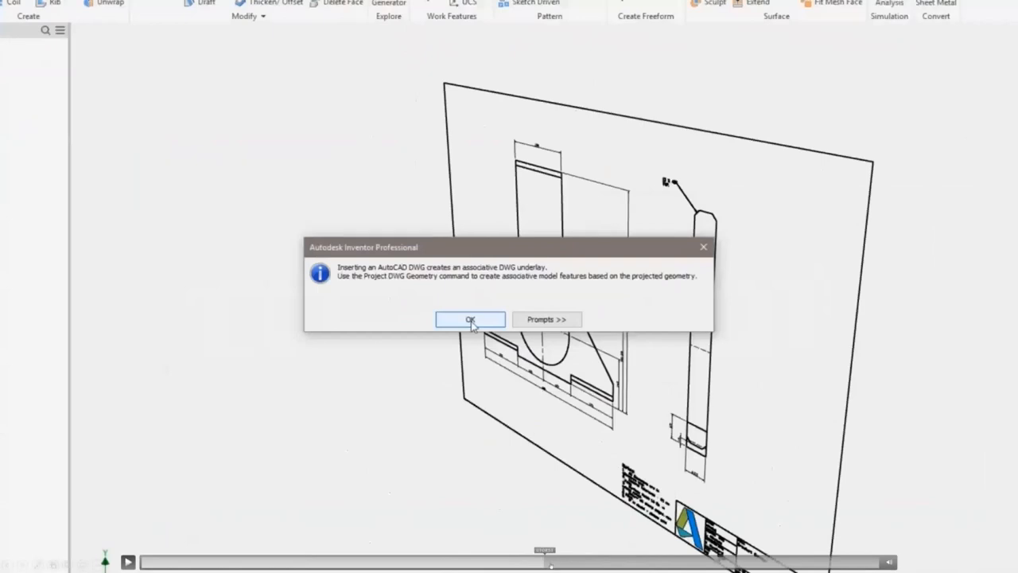
left_click(469, 319)
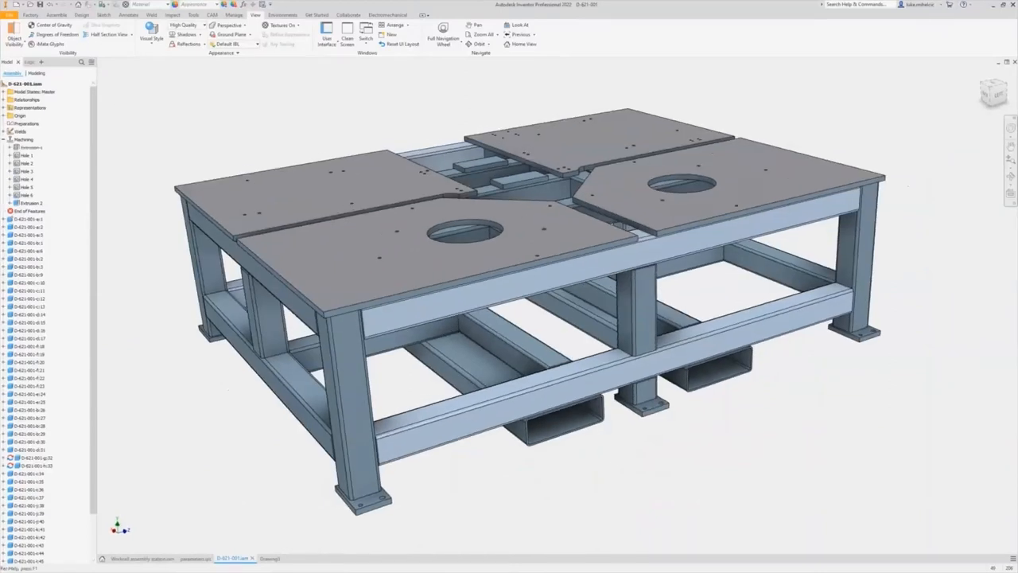
Switch to the D-621-001.iam welded workcell table assembly tab
left_click(51, 35)
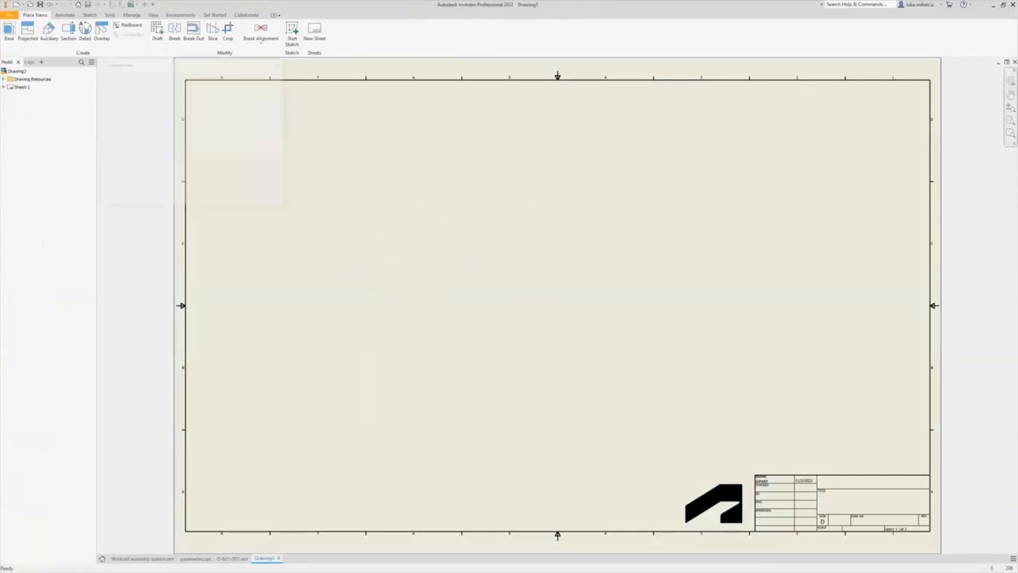
Place top, front, side and isometric views of D-621-001.iam in Drawing3
left_click(9, 32)
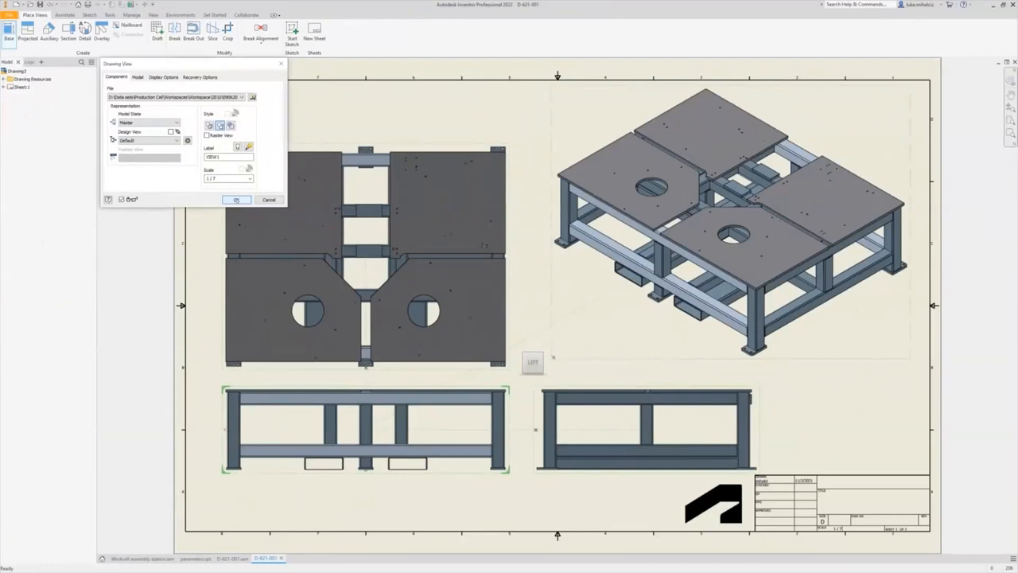
left_click(236, 200)
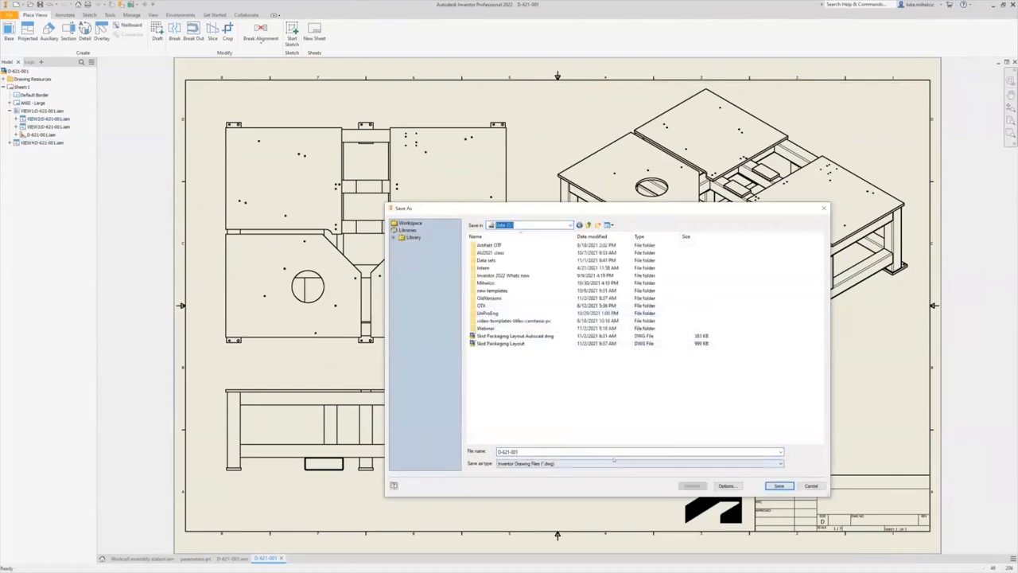
Save D-621-001.dwg as an Inventor drawing, accepting the outside-active-project warning
left_click(779, 485)
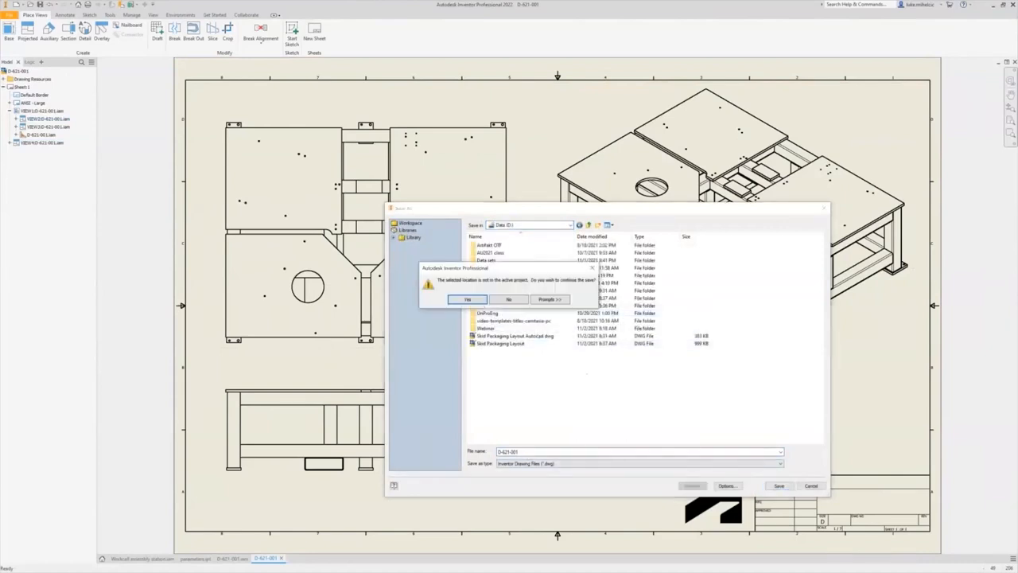
left_click(467, 299)
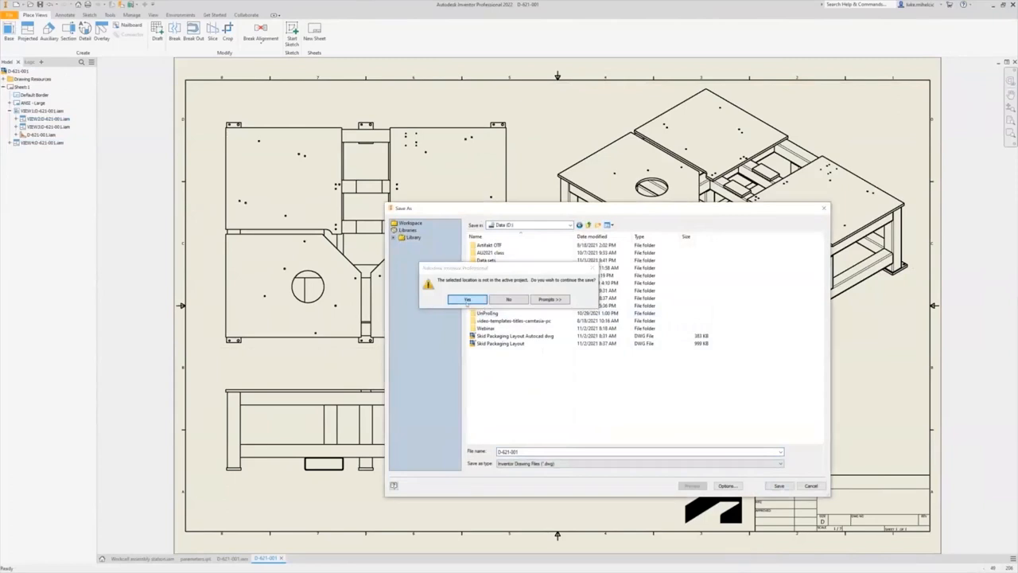
left_click(467, 298)
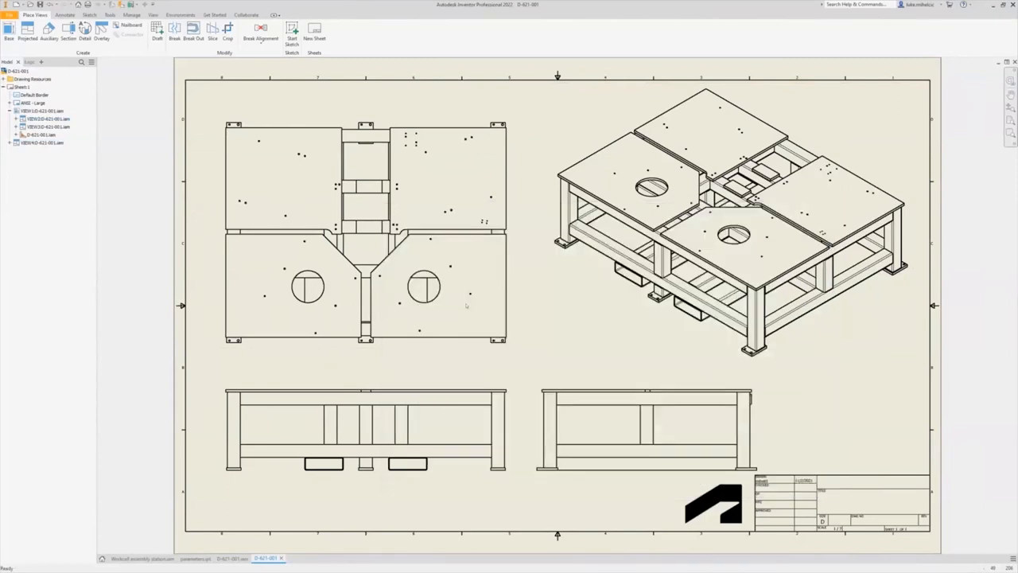
left_click(41, 143)
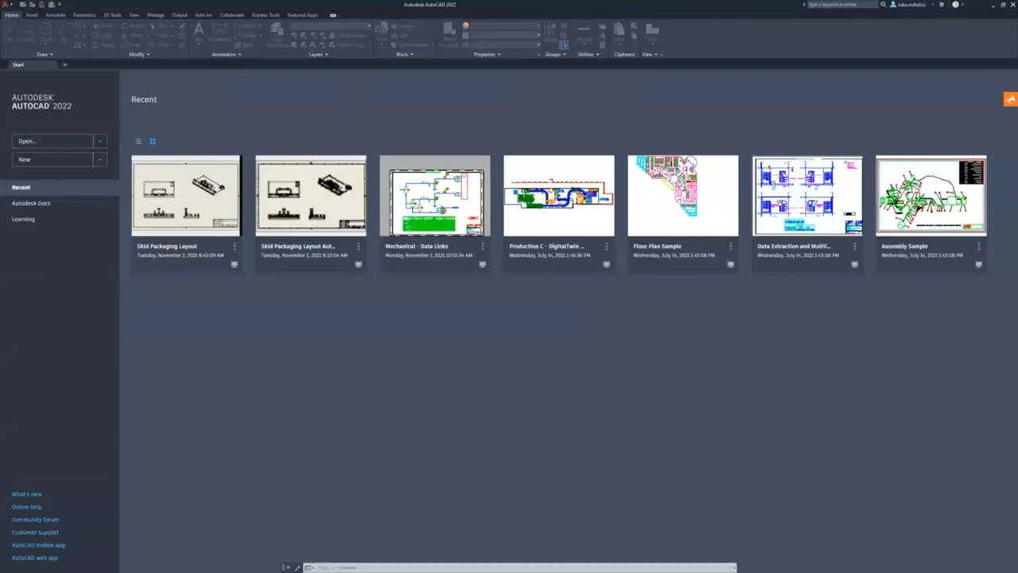
Open D-621-001.dwg in AutoCAD 2022 as read-only
left_click(27, 141)
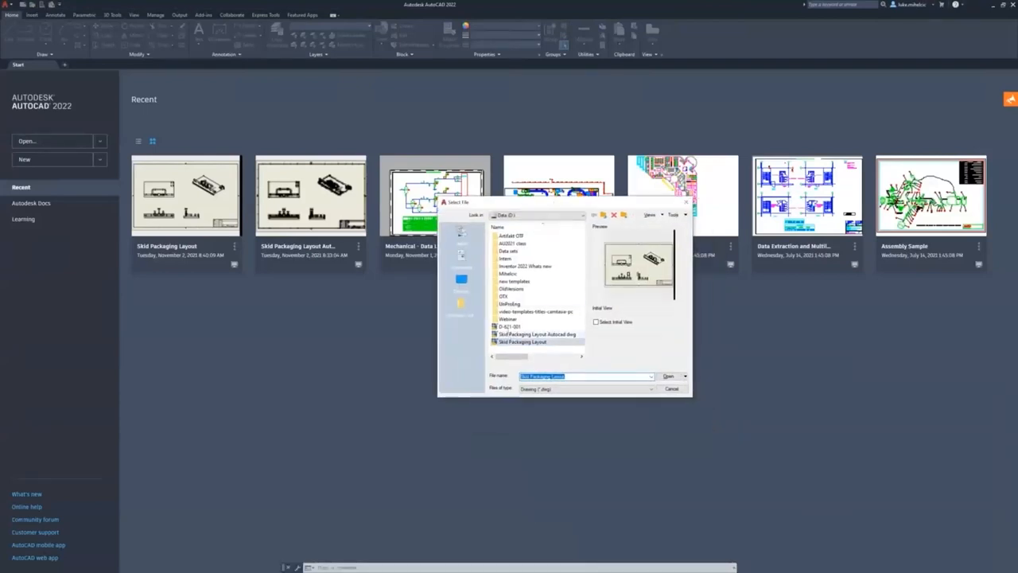
left_click(669, 375)
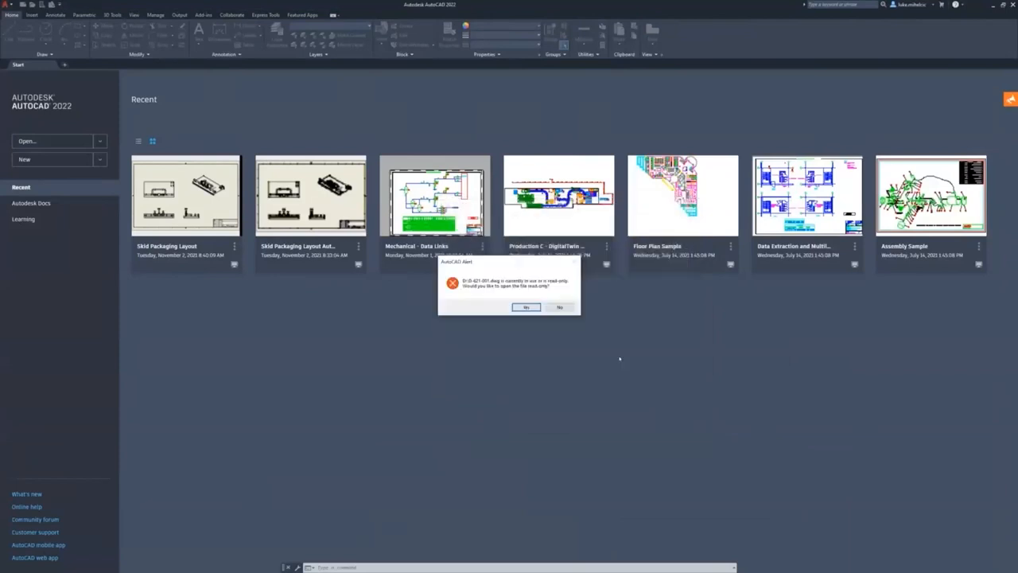
left_click(526, 307)
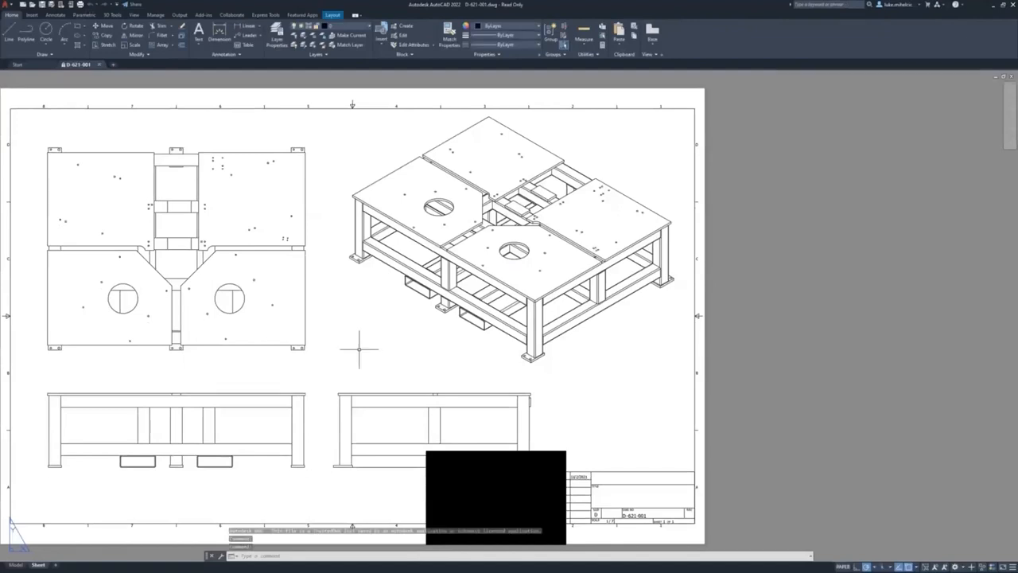
Look over the drawing's model space and return to the sheet layout
scroll("up", 3)
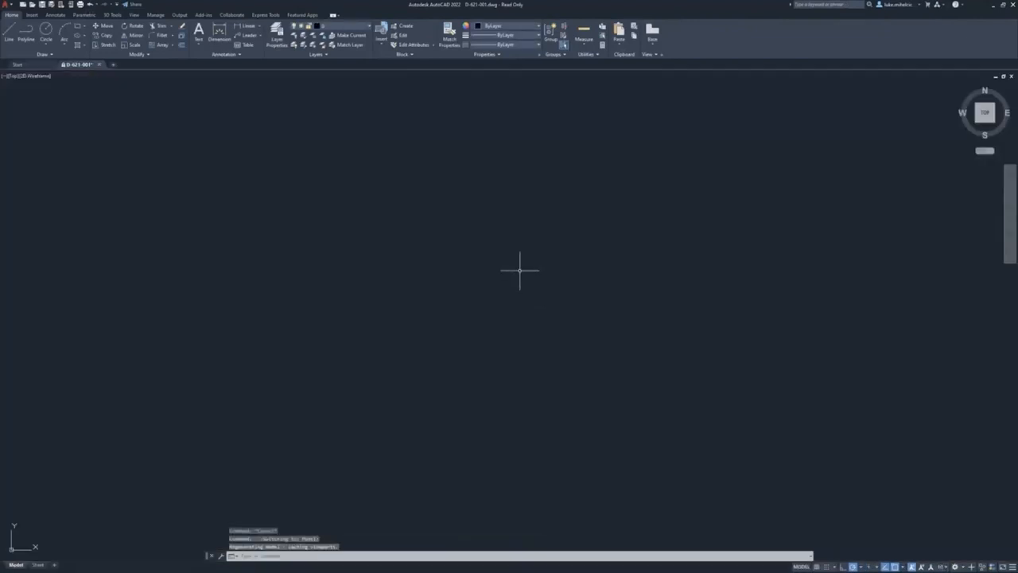
left_click(38, 564)
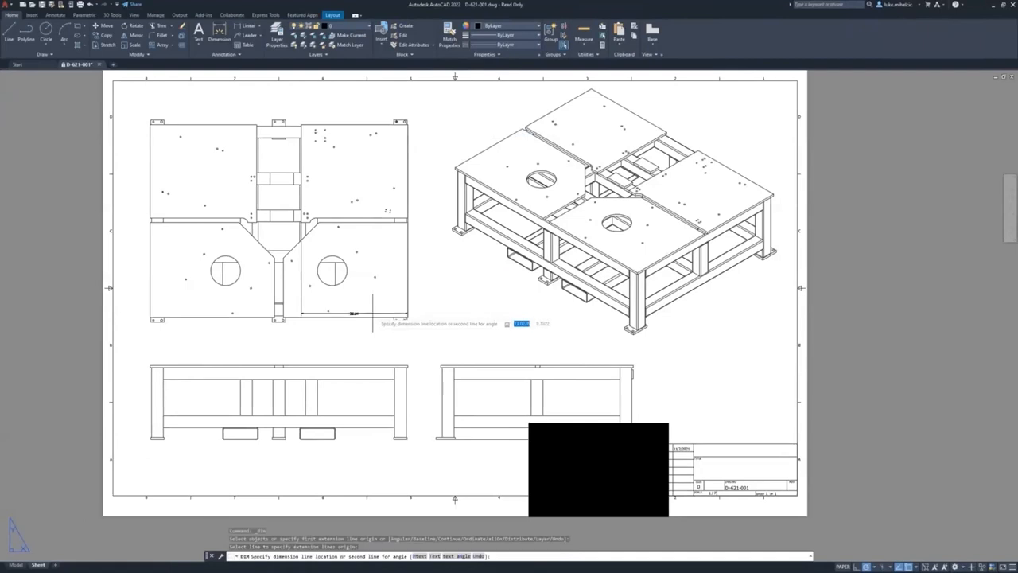
left_click(436, 218)
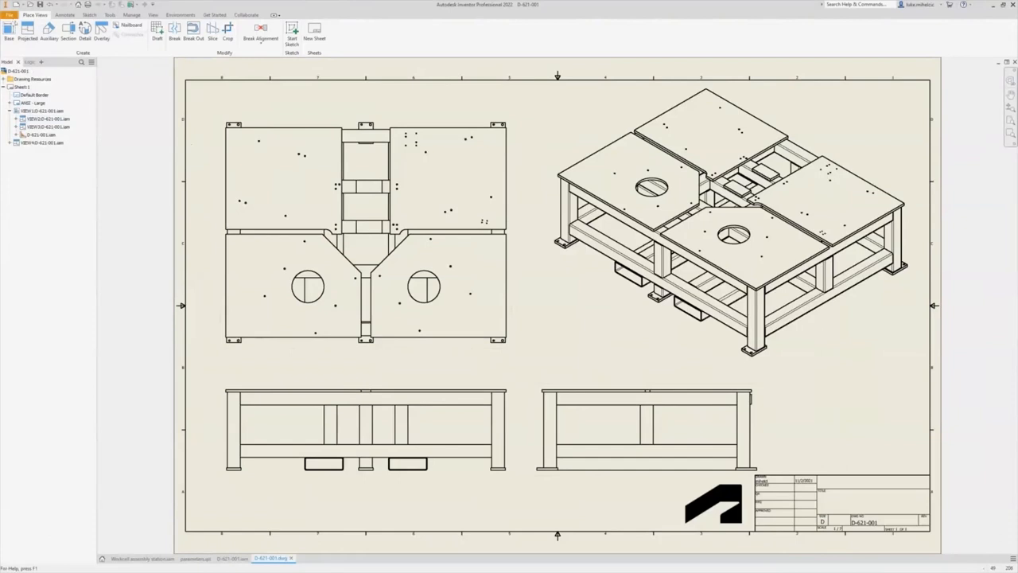
Save a copy of the drawing in AutoCAD DWG format, accepting the export options
left_click(9, 5)
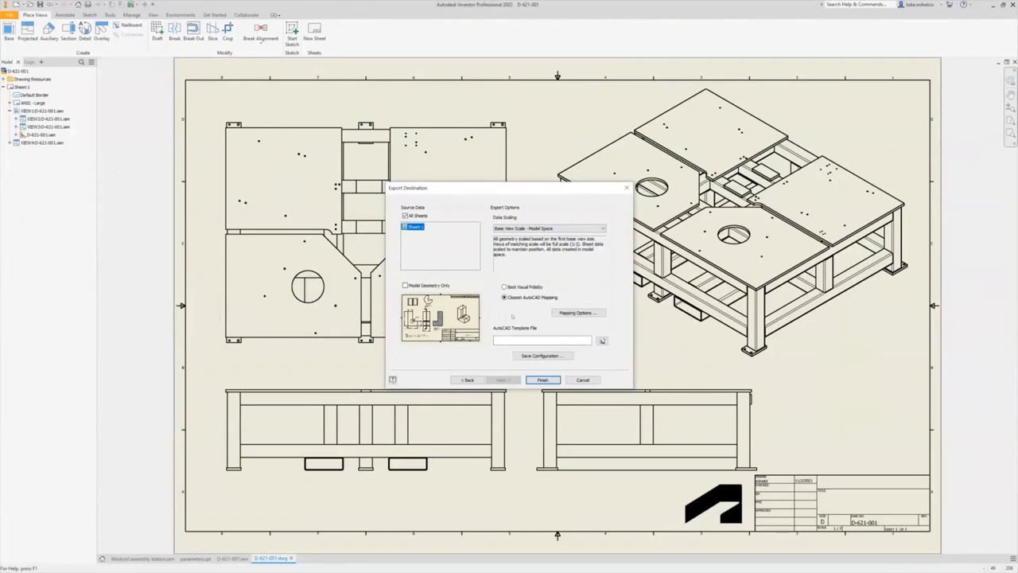
left_click(543, 341)
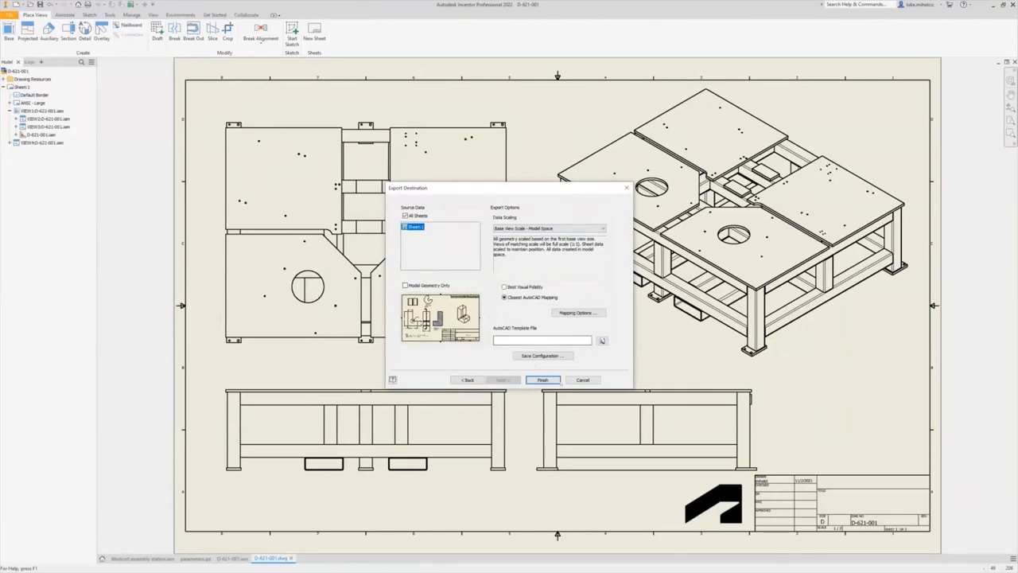
left_click(544, 380)
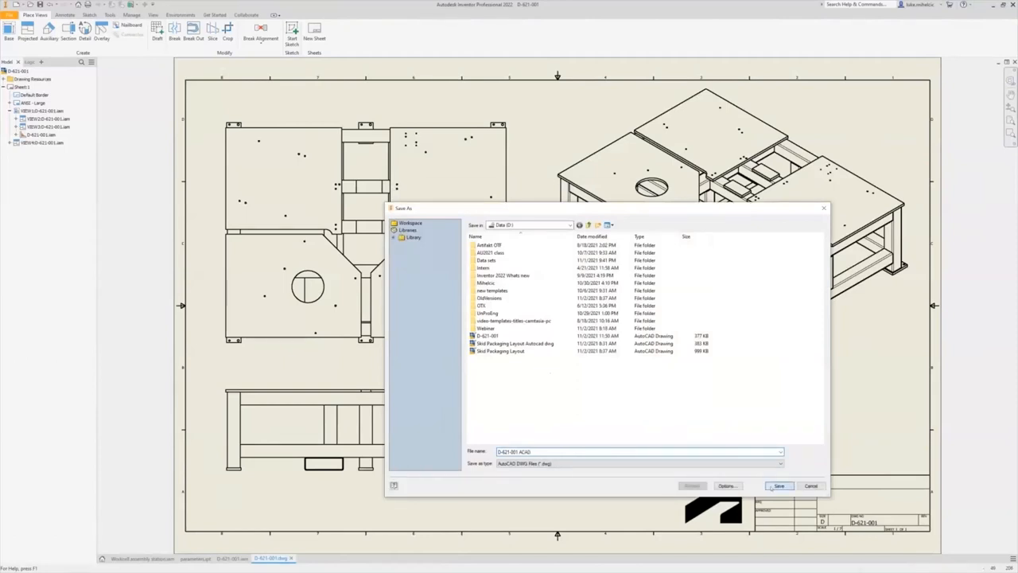
Save D-621-001 ACAD and confirm saving outside the active project
left_click(779, 486)
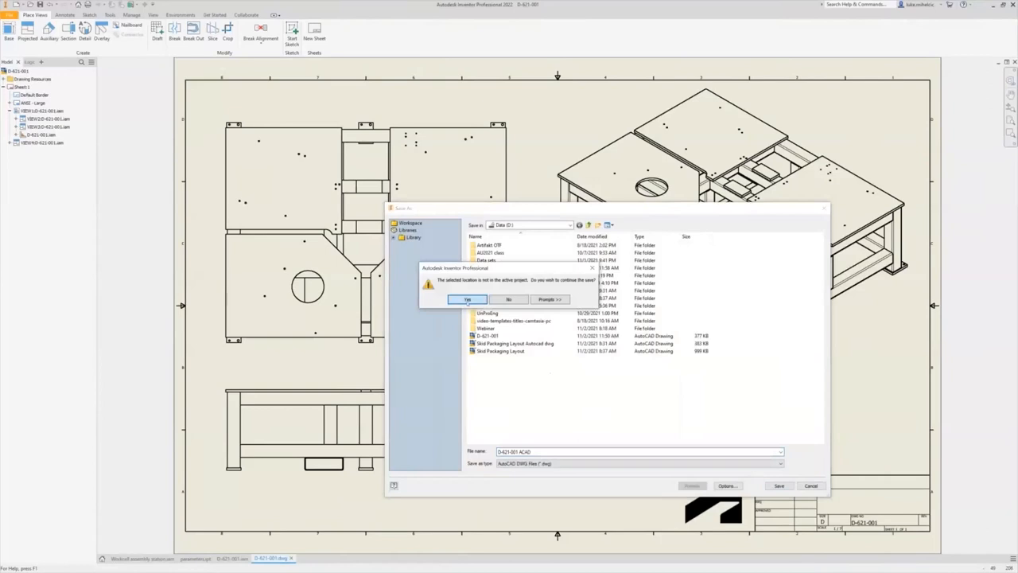
left_click(467, 299)
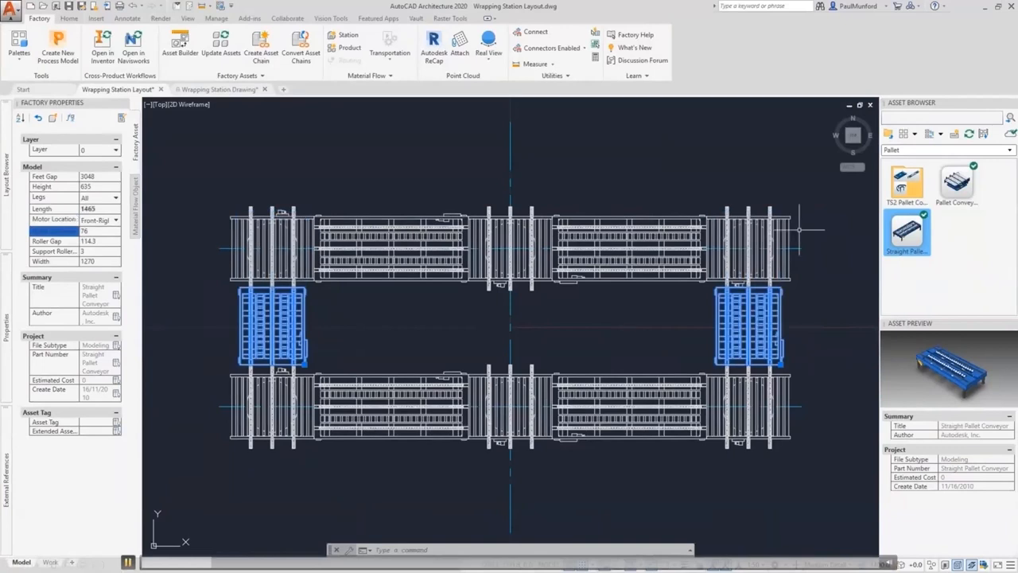
Search the Asset Browser for 'wrapped' and pick the TD_Wrapping Station asset
type("wrapped")
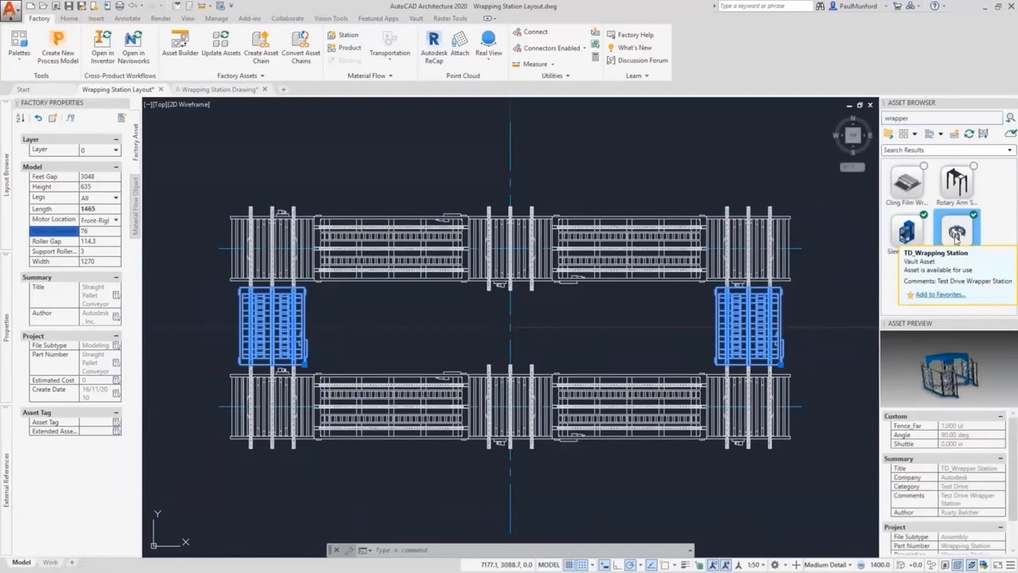
left_click(956, 230)
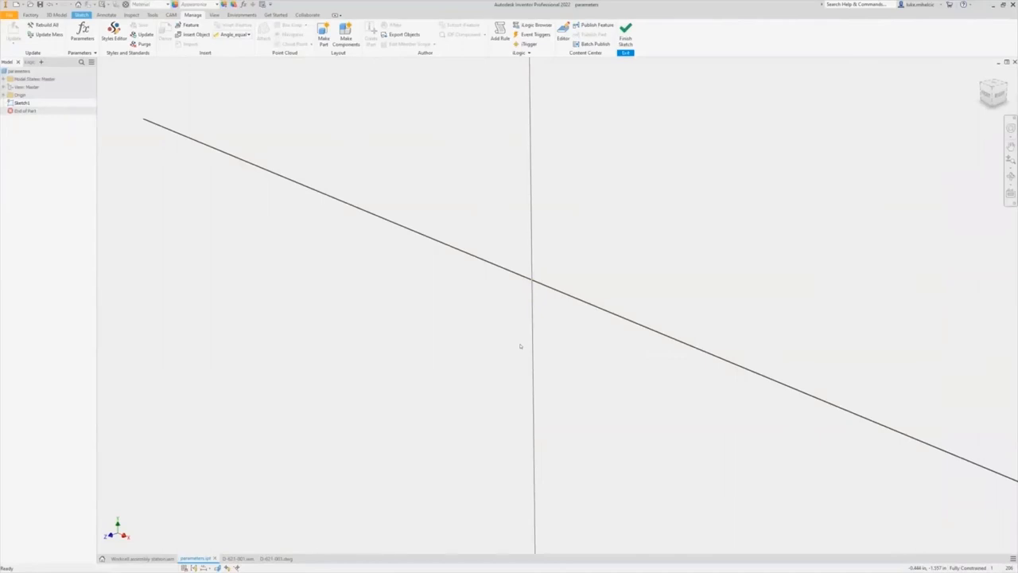
mouse_move(392, 186)
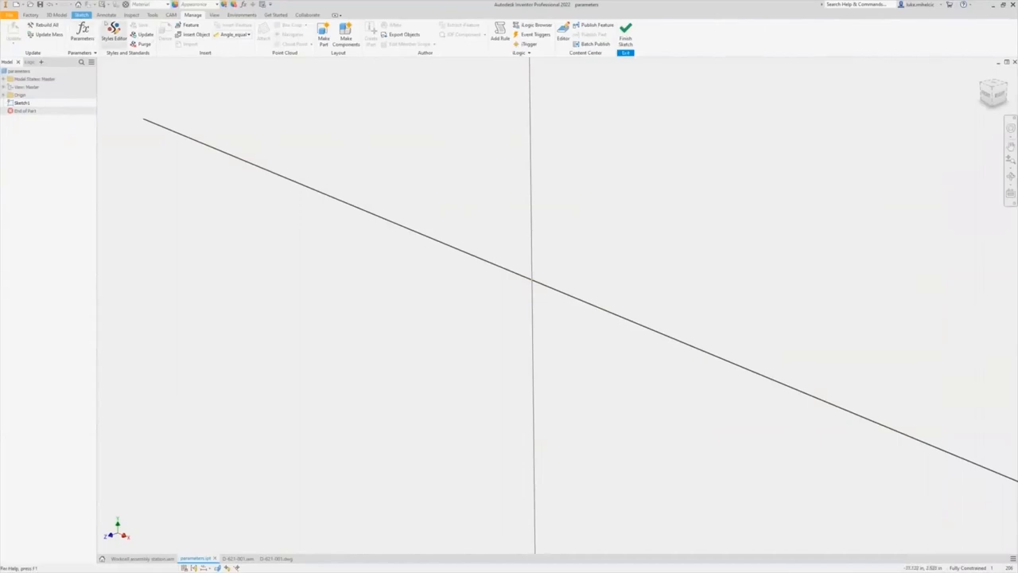
Draw a center rectangle from the sketch origin to a corner point
left_click(81, 15)
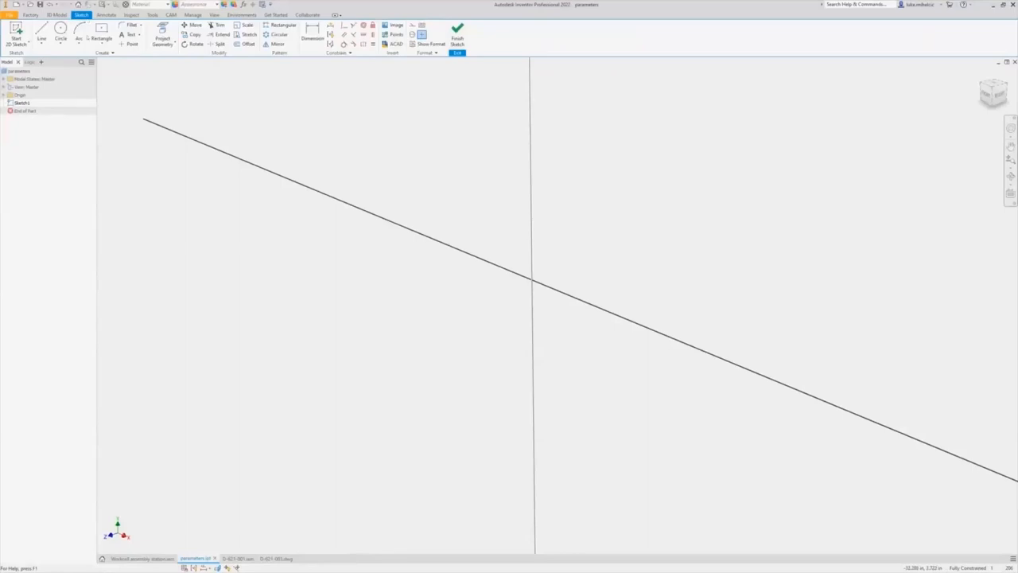
left_click(101, 38)
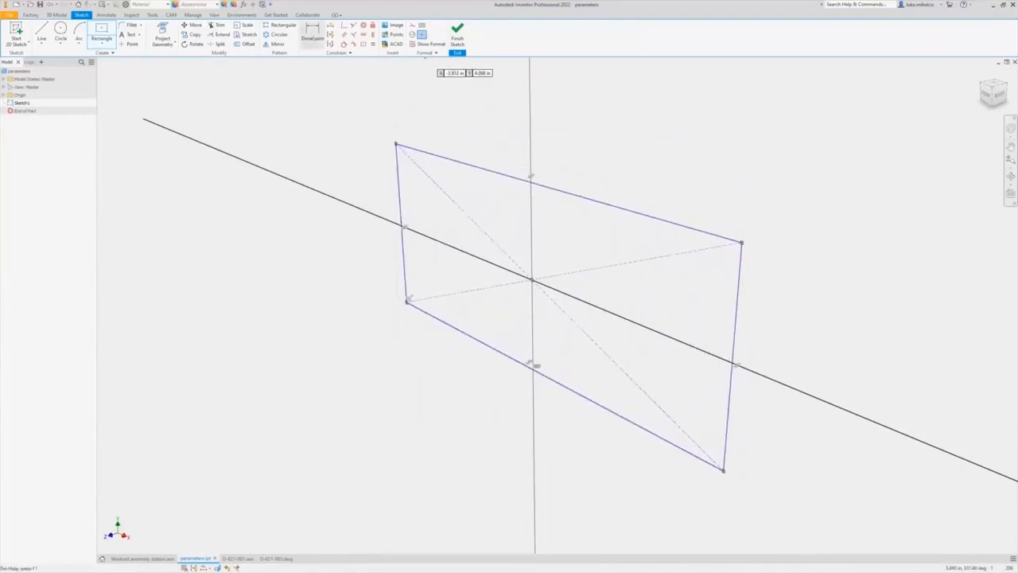
left_click(312, 38)
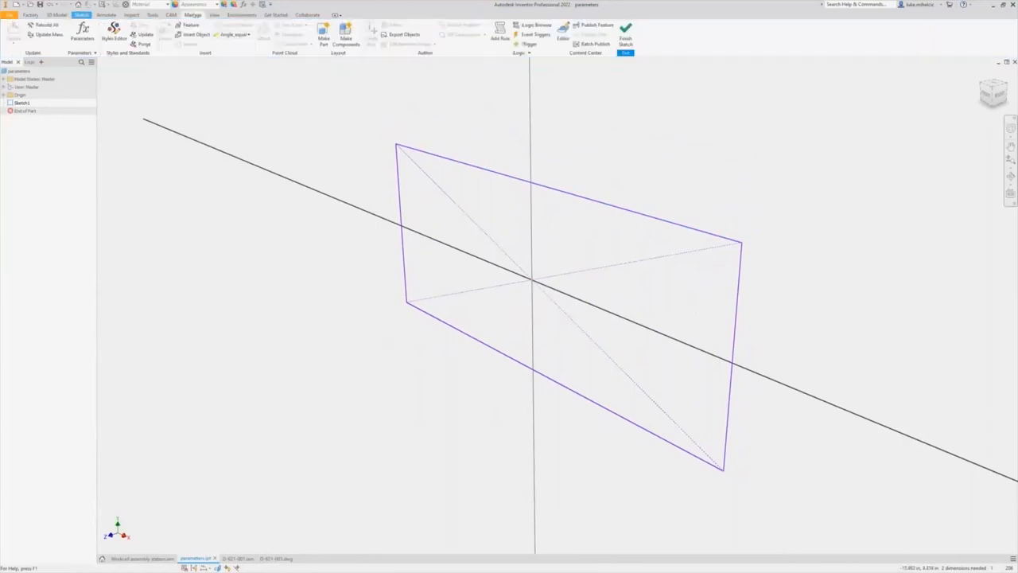
left_click(82, 32)
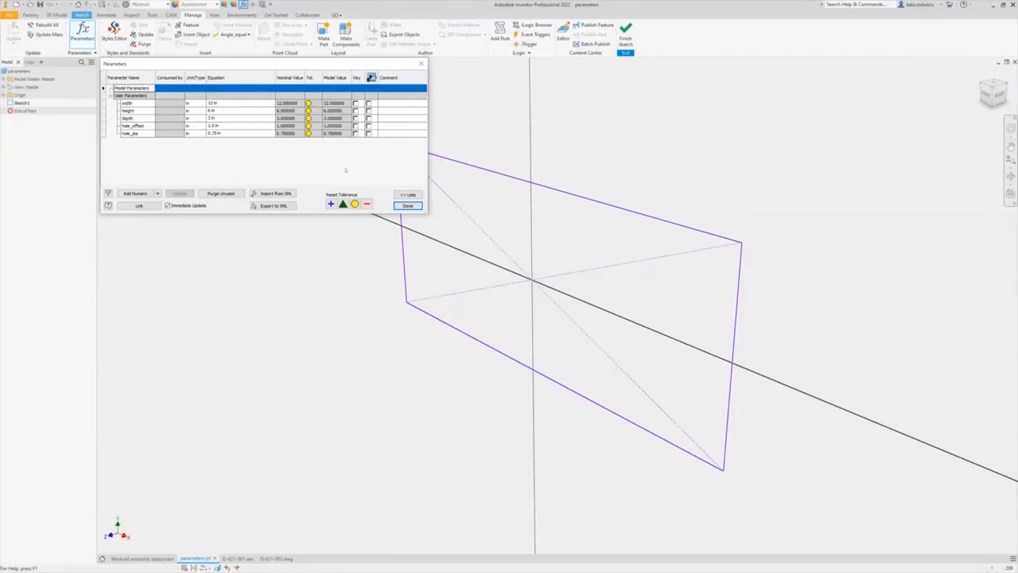
mouse_move(142, 147)
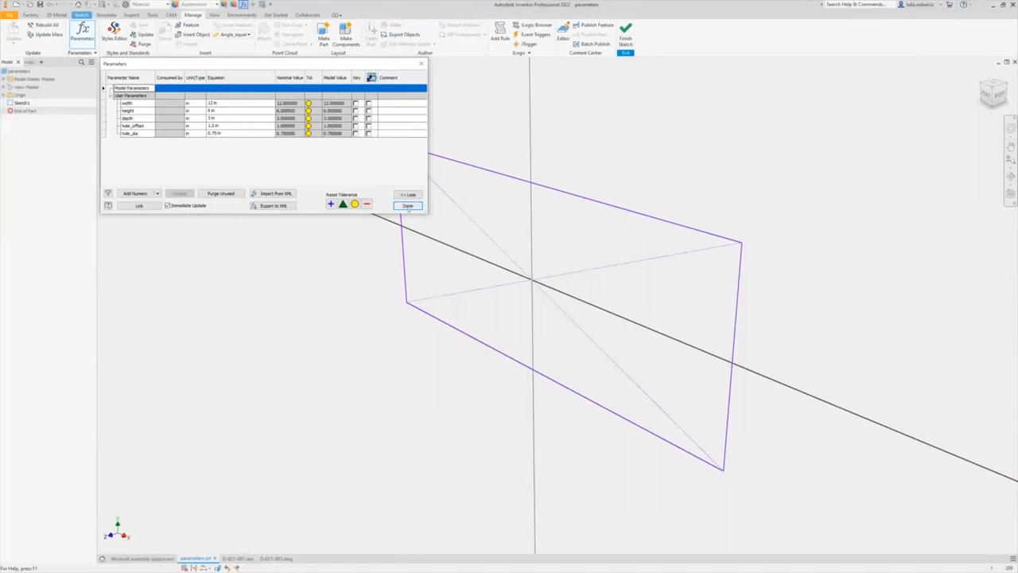
Close Parameters after adding width 12, height 6, depth 3, hole_offset 1.0, hole_dia 0.75
left_click(409, 206)
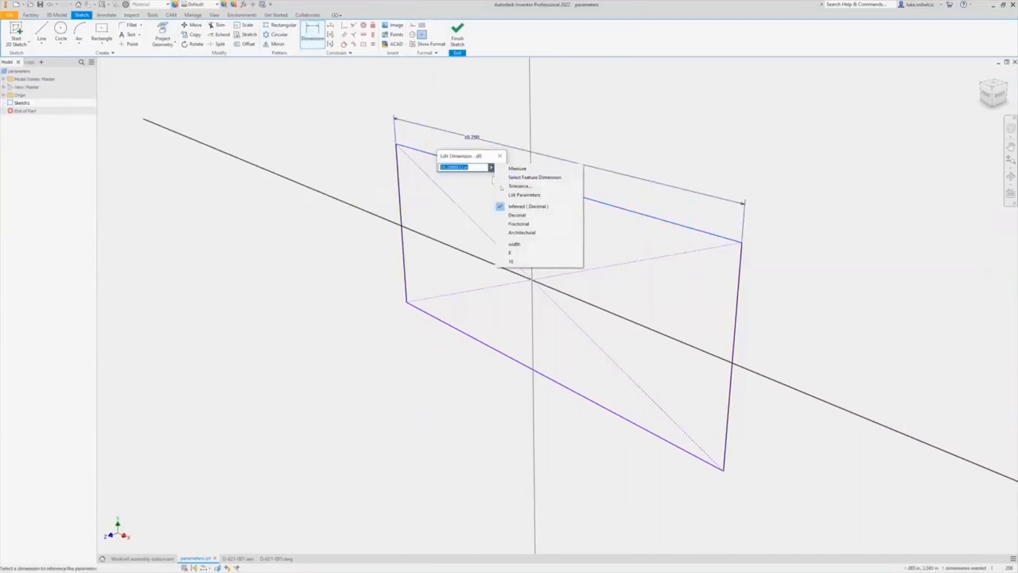
Dimension the top edge to width and left edge to height, then finish the sketch
left_click(524, 195)
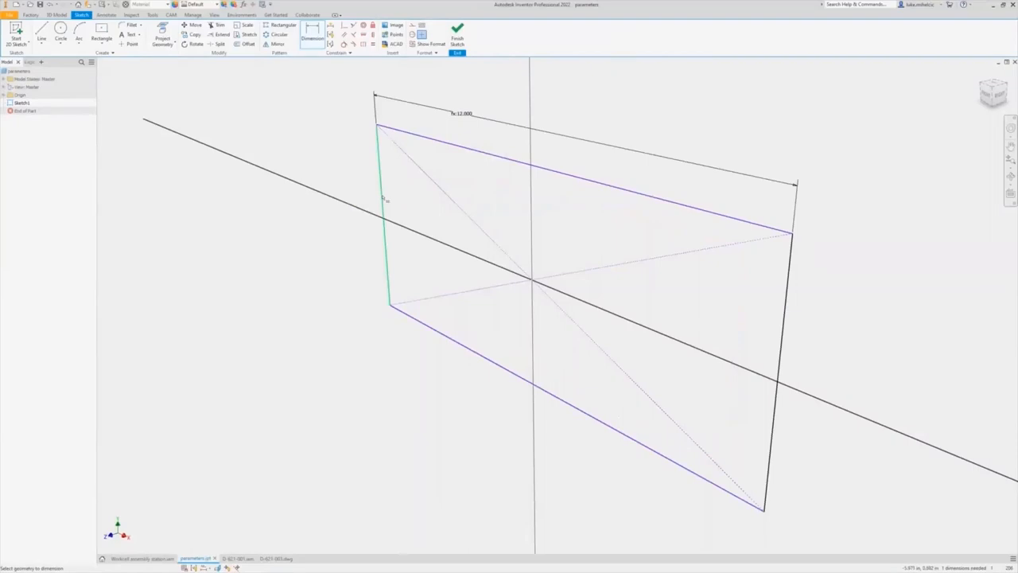
left_click(369, 210)
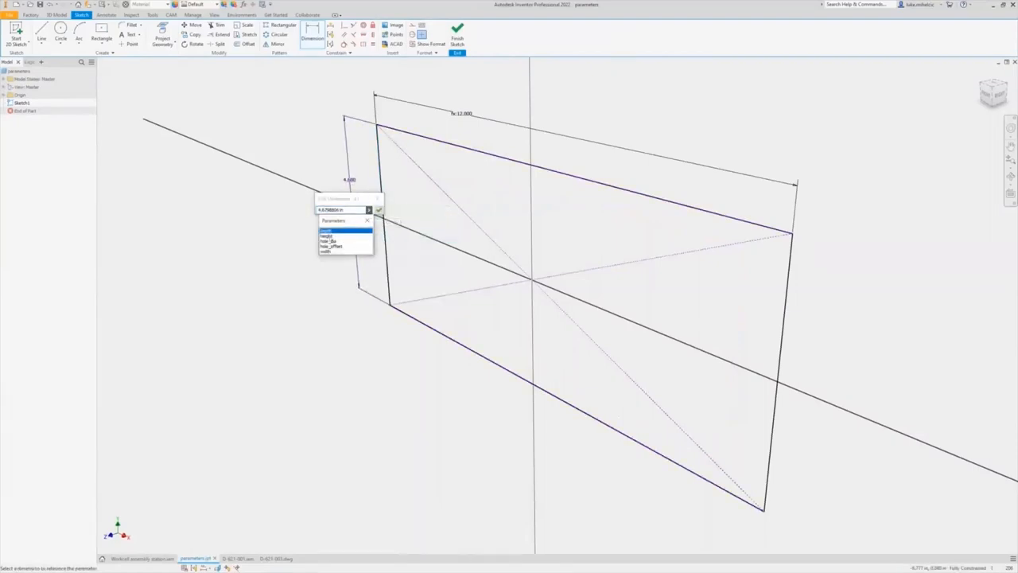
left_click(328, 235)
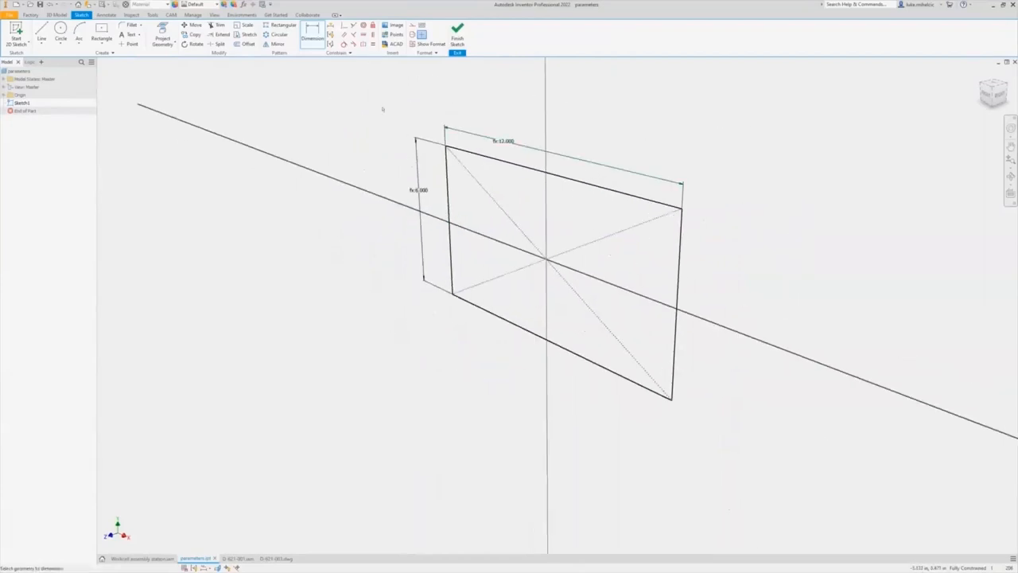
left_click(428, 40)
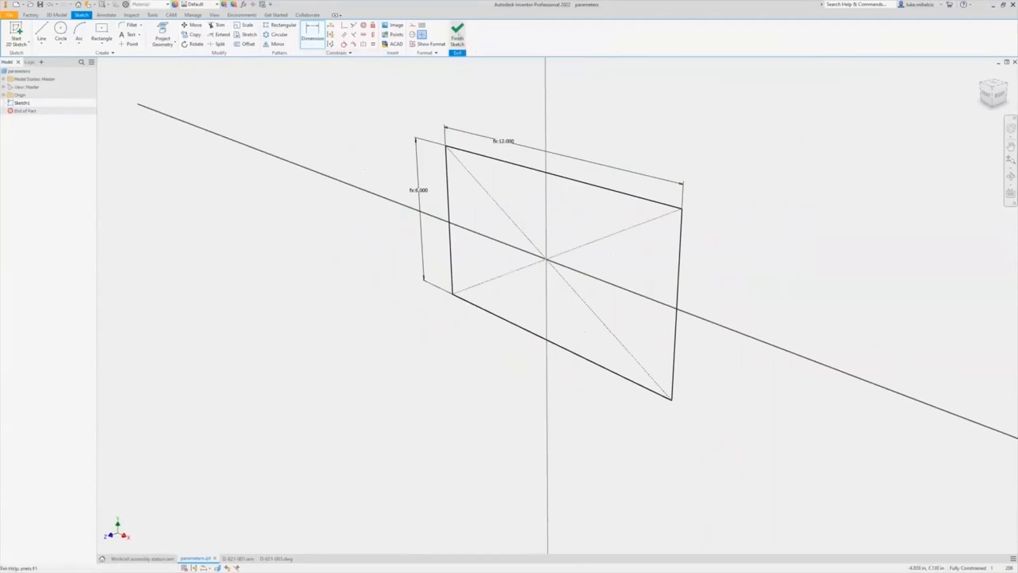
left_click(458, 33)
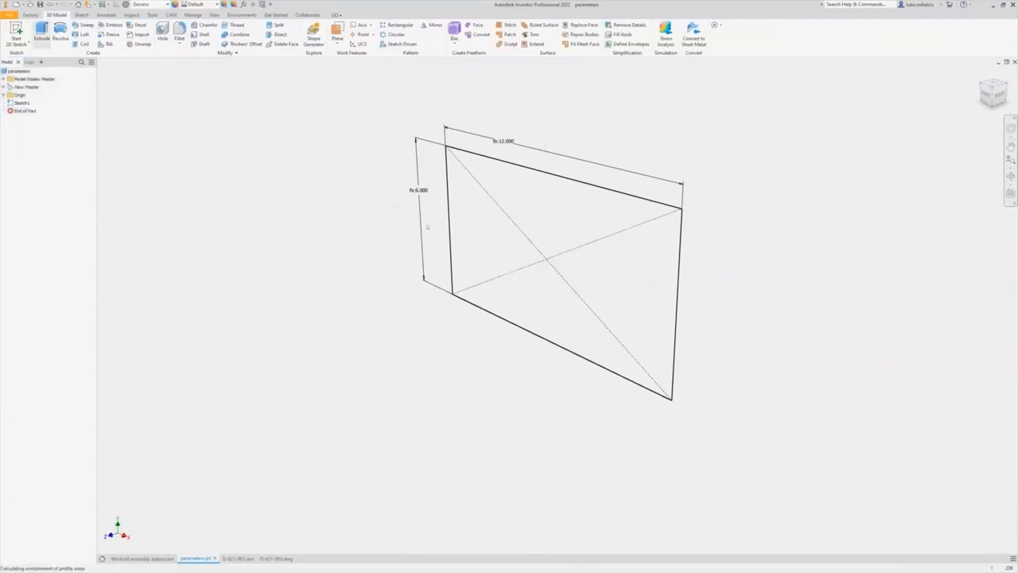
Extrude the rectangle profile using width as the distance
left_click(41, 33)
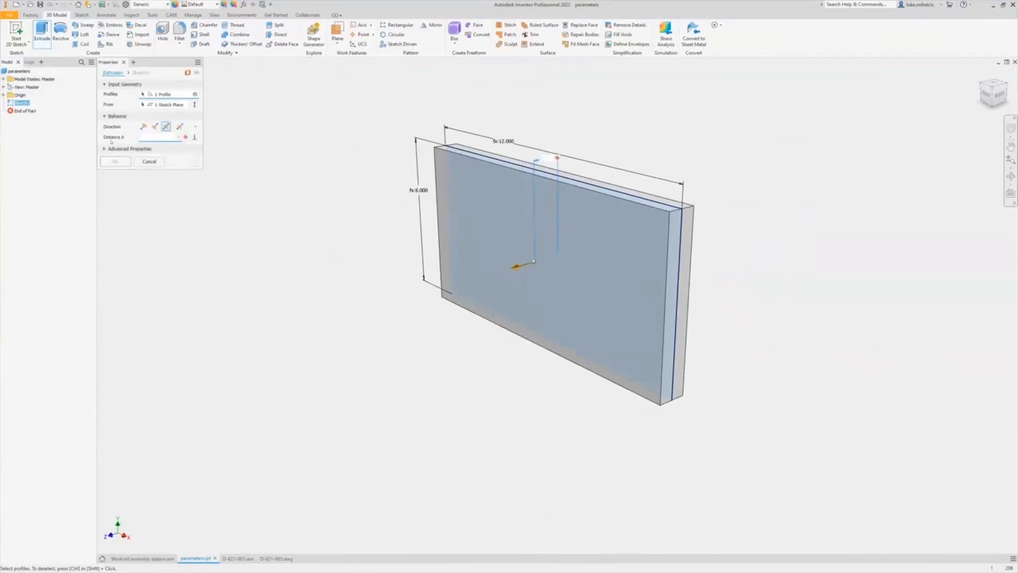
type("width")
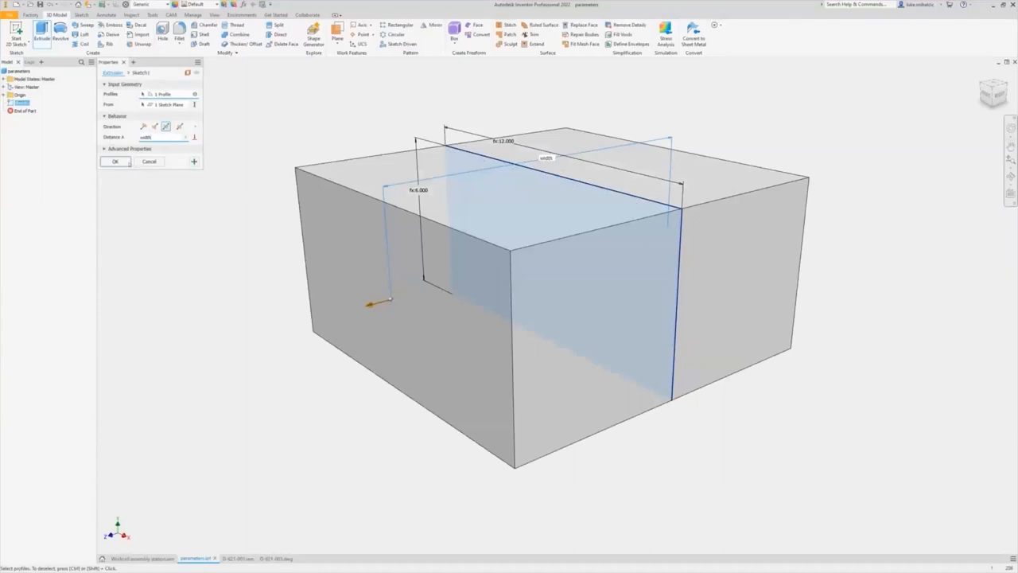
left_click(115, 162)
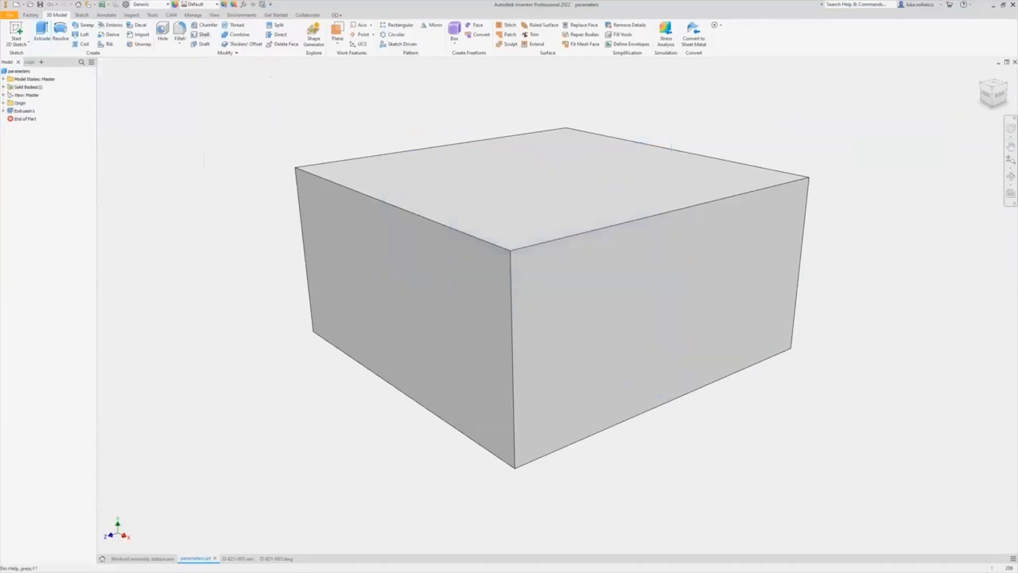
mouse_move(163, 36)
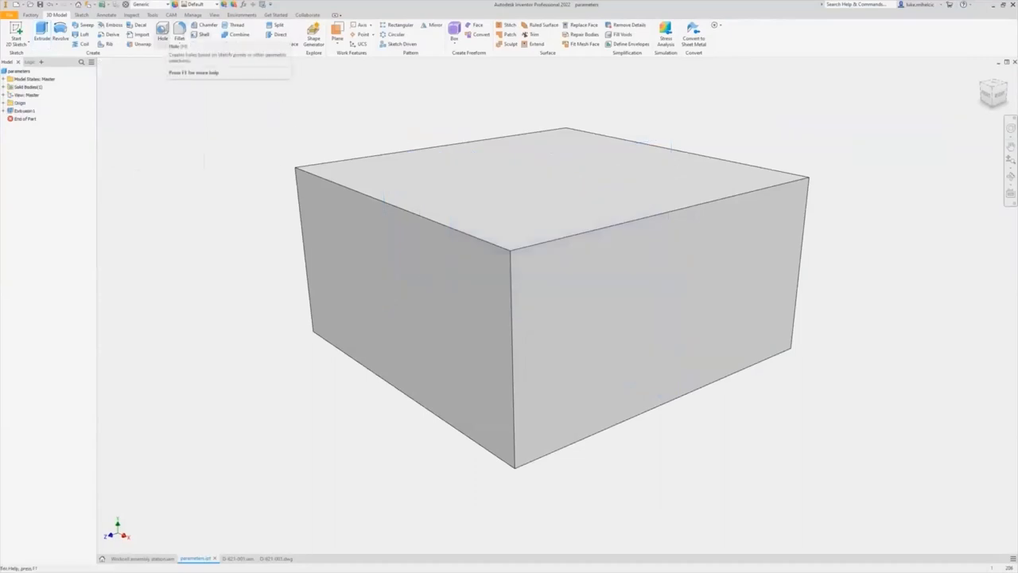
mouse_move(163, 33)
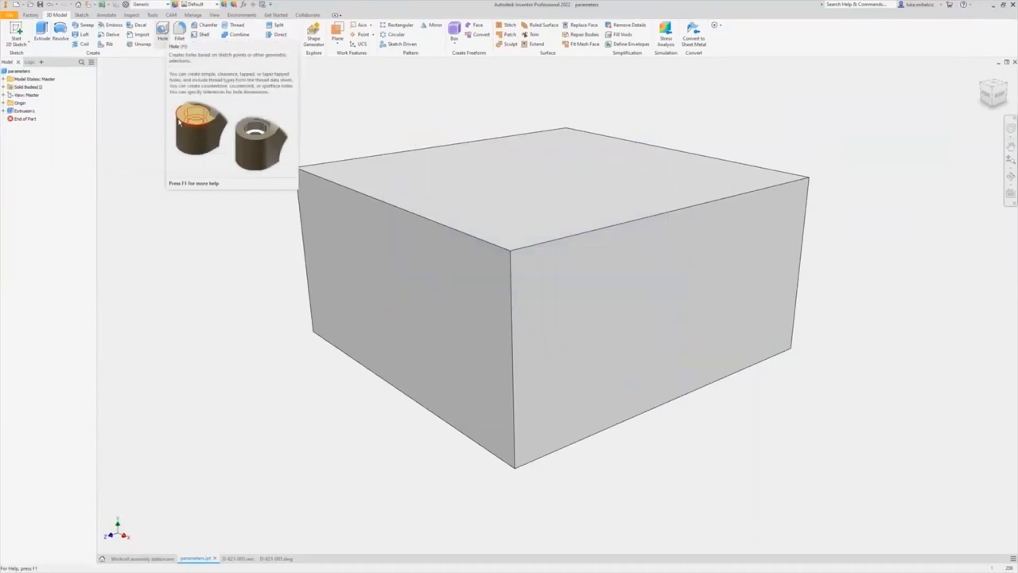
mouse_move(299, 239)
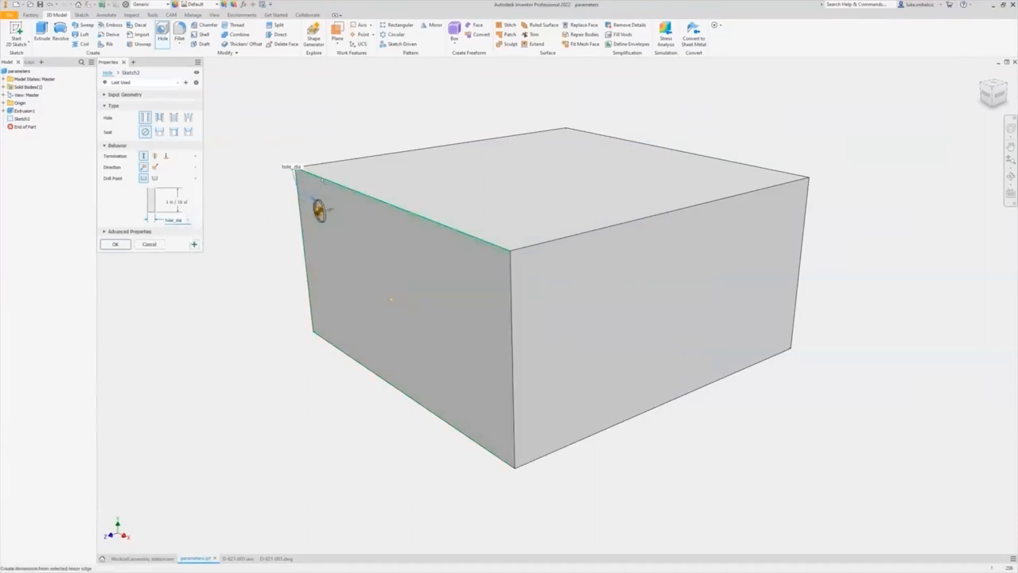
Set the hole's edge distance to the hole_offset parameter and create the hole
right_click(317, 193)
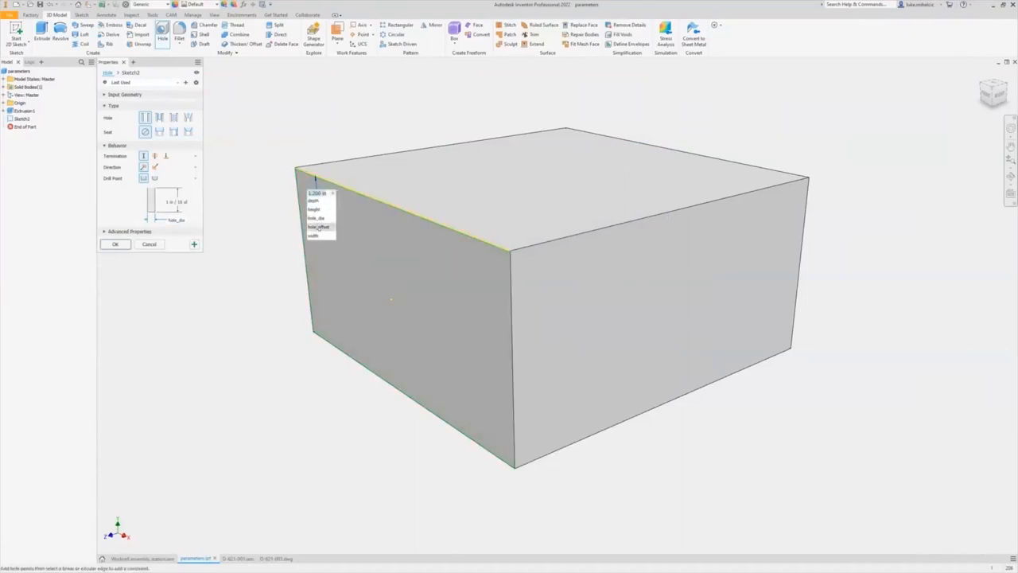
left_click(320, 227)
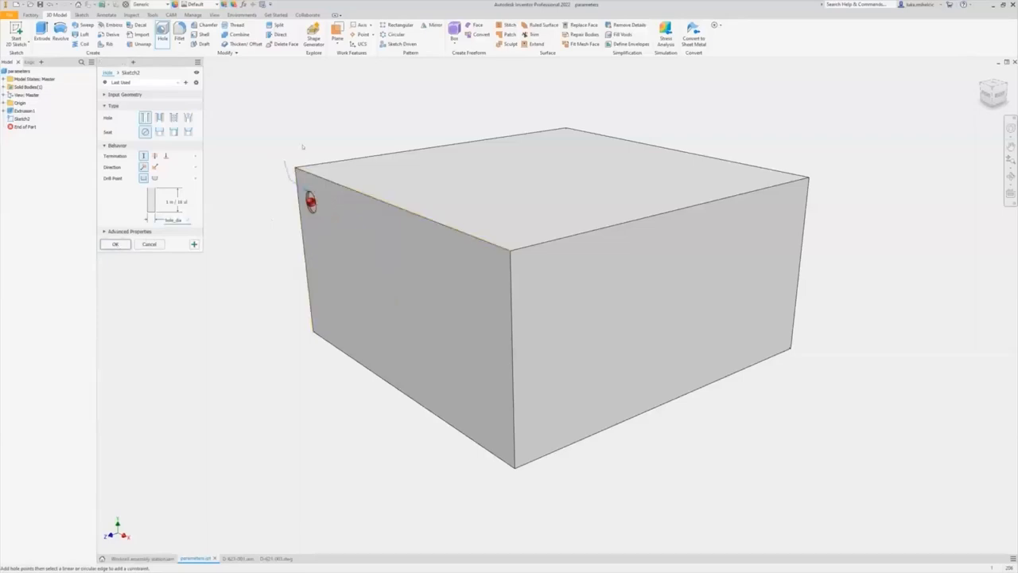
right_click(14, 117)
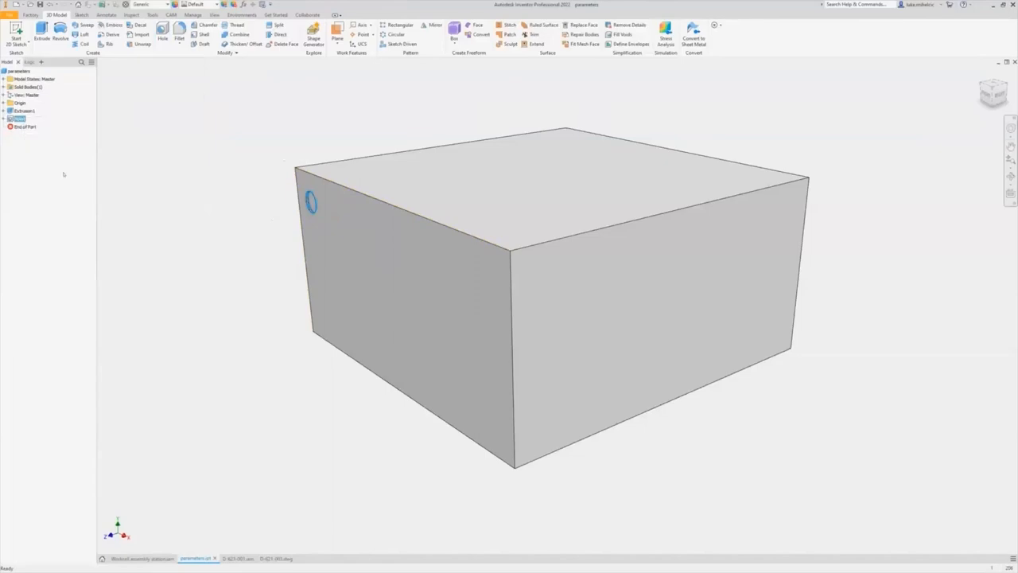
Complete Hole1 through the block near the upper corner of its left face
left_click(162, 34)
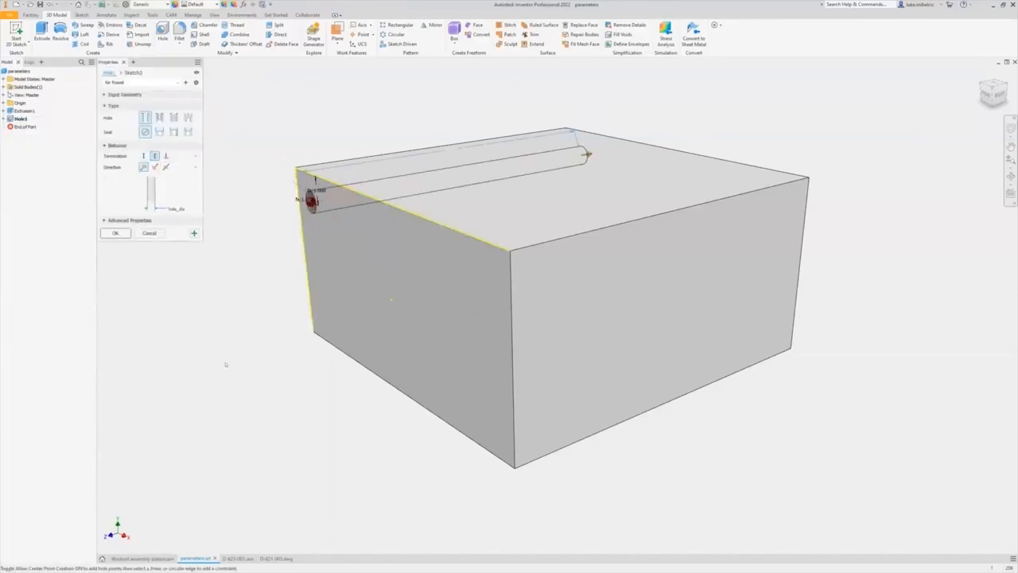
left_click(115, 232)
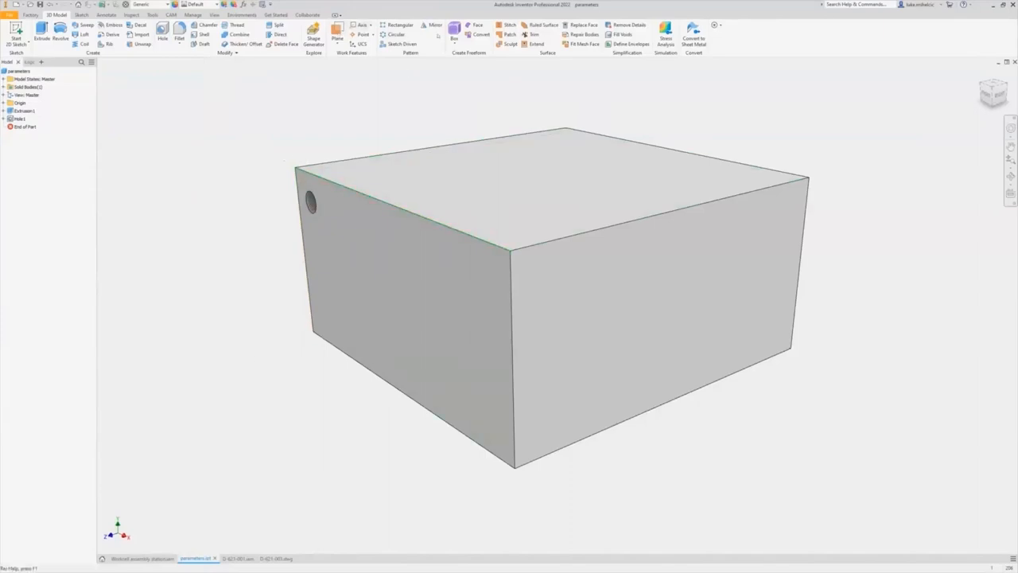
left_click(432, 25)
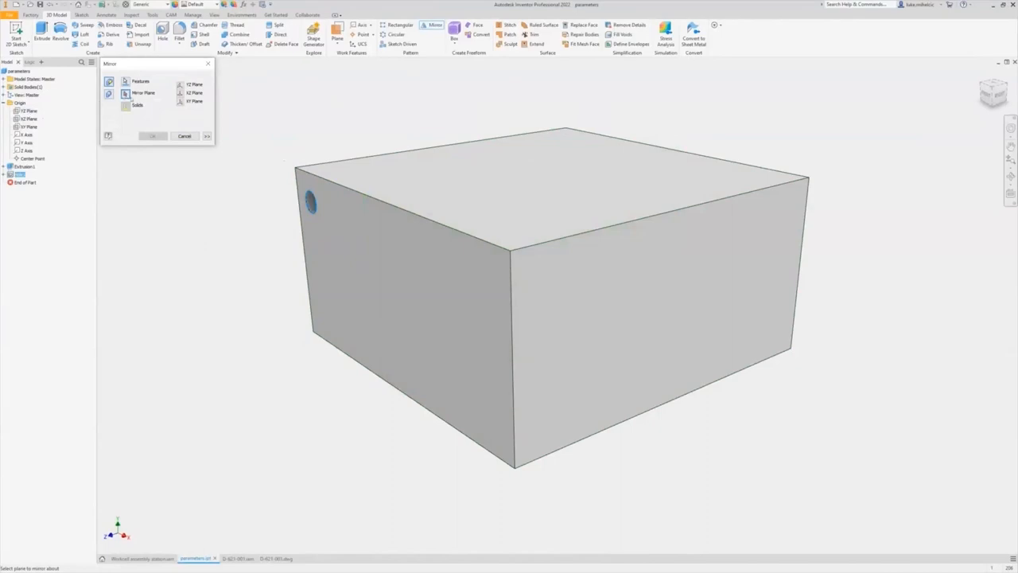
Mirror Hole1 about the XZ plane, then mirror both holes about the YZ plane
left_click(30, 117)
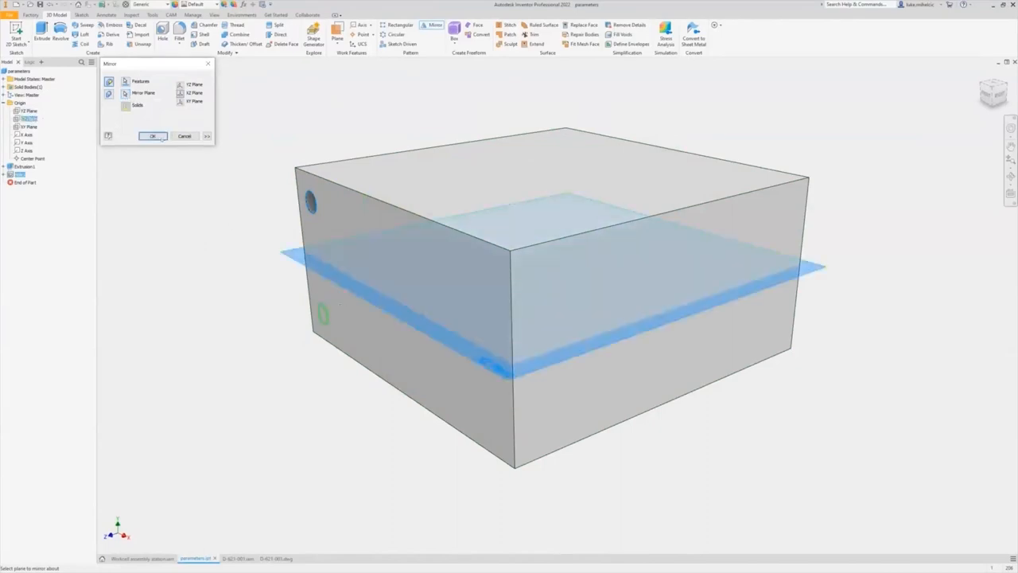
left_click(152, 135)
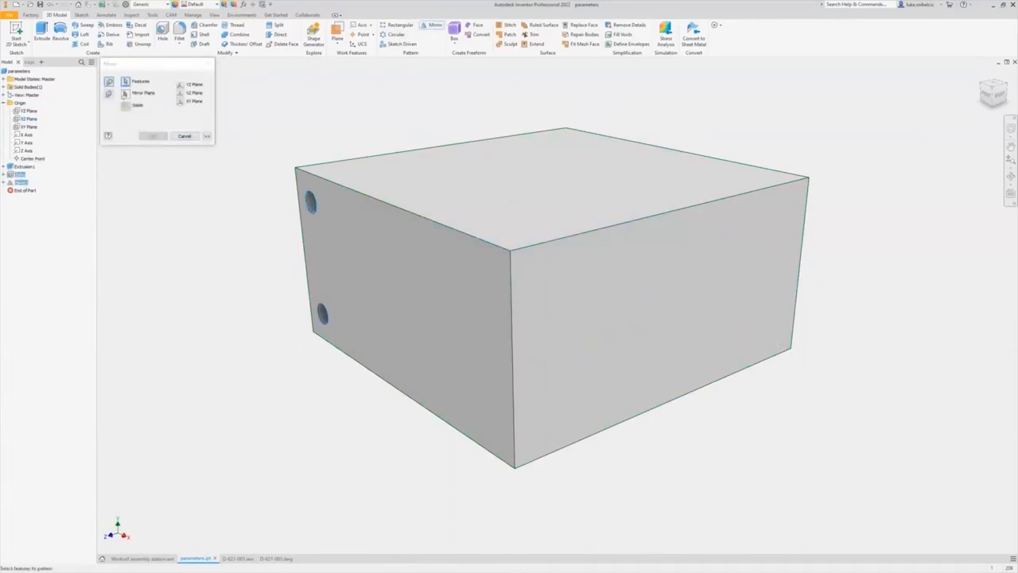
left_click(30, 127)
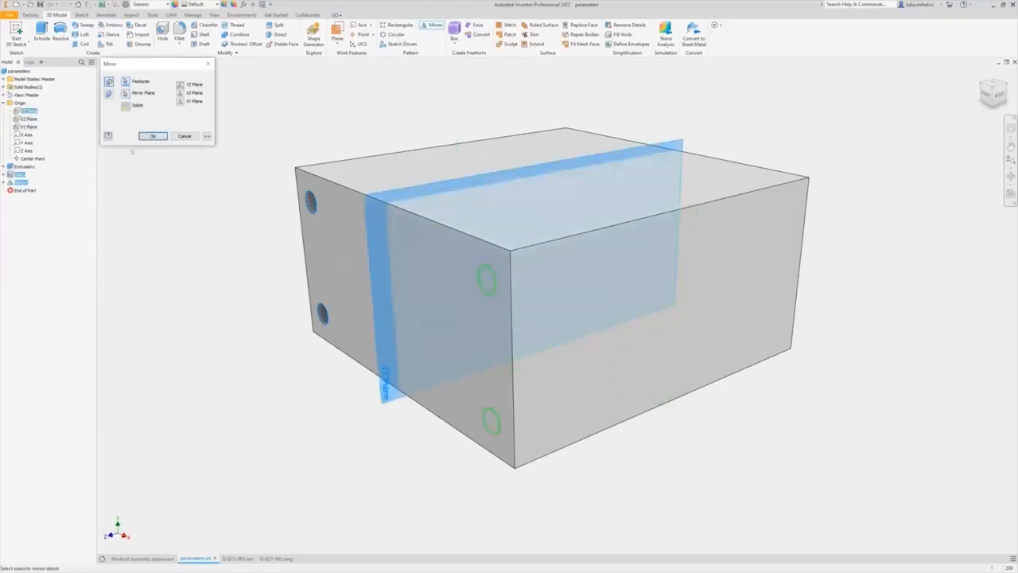
left_click(153, 136)
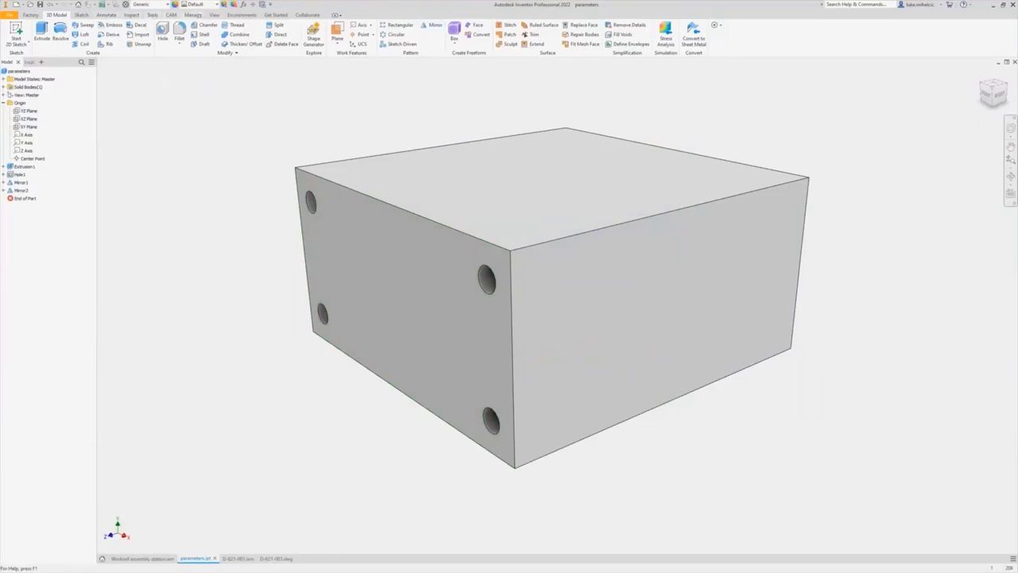
left_click(194, 15)
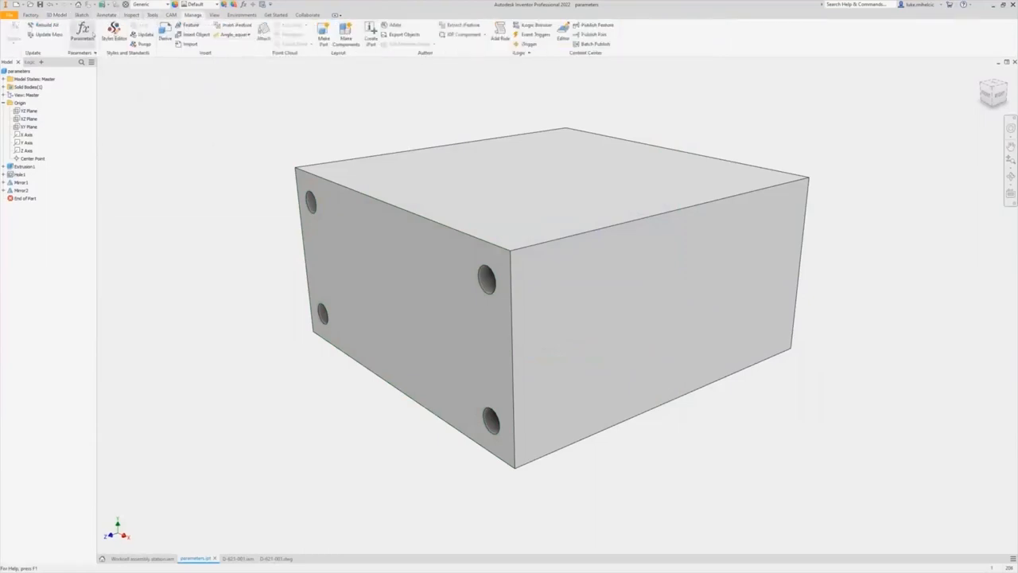
Reduce the depth user parameter in the Parameters table to flatten the block
left_click(81, 31)
type("2")
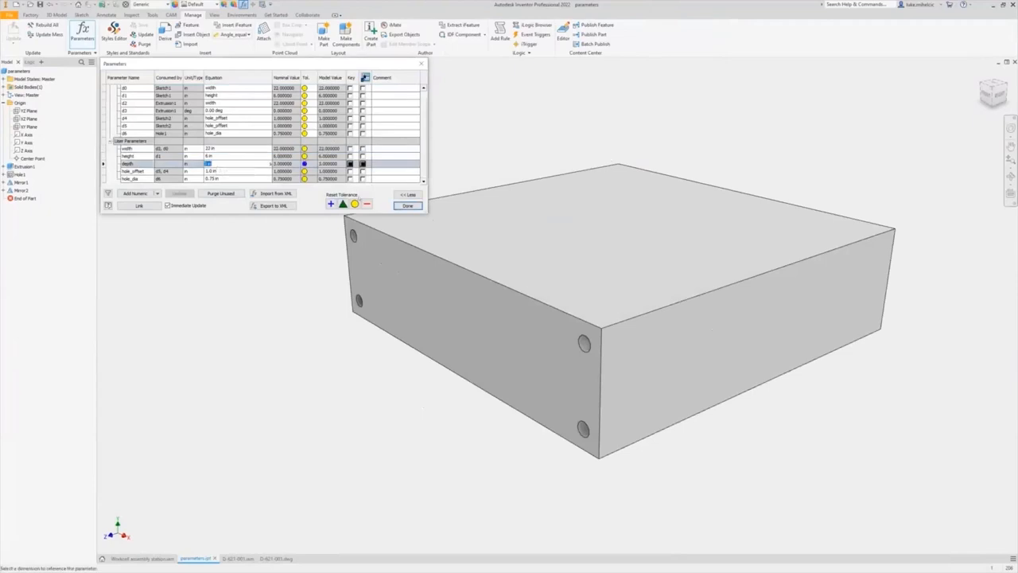
left_click(407, 205)
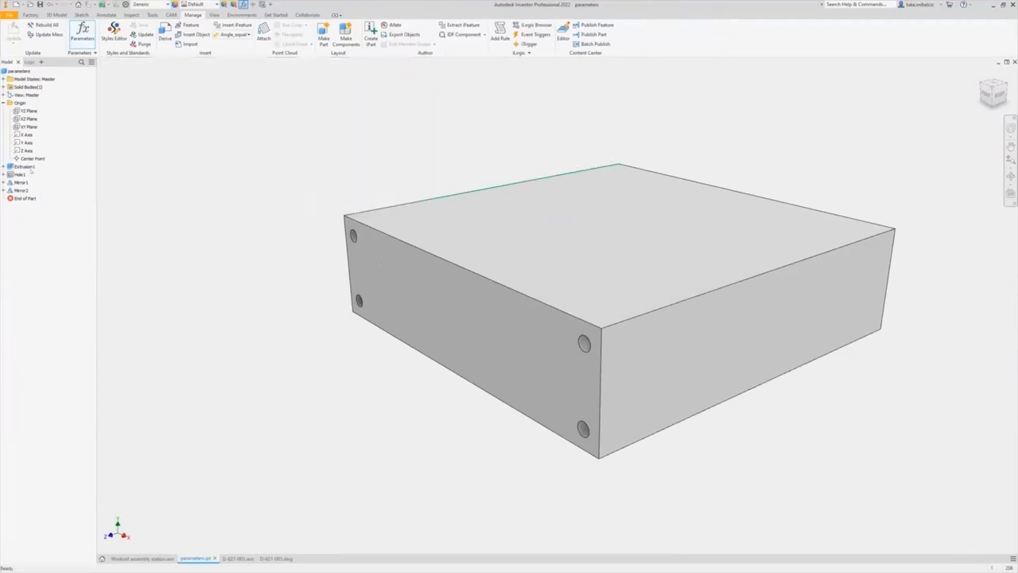
Edit Extrusion1 from its browser context menu to resize the block
right_click(26, 166)
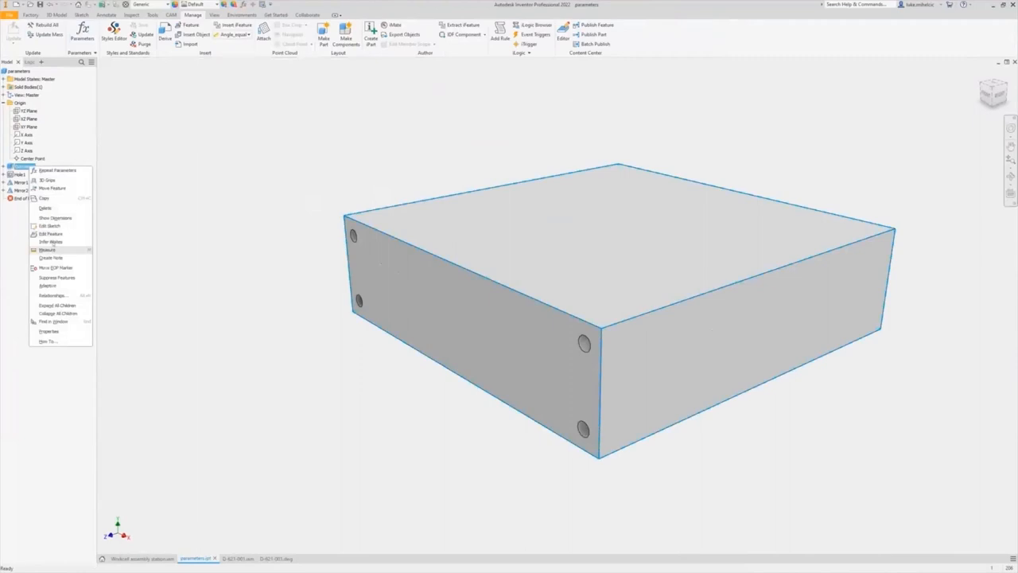
left_click(49, 233)
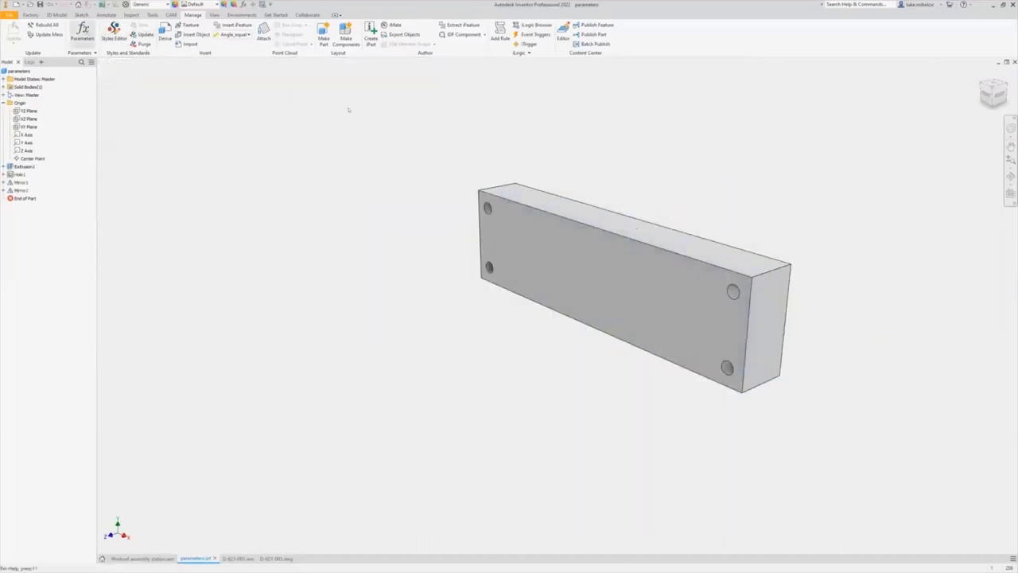
Set height 10 in, depth 6 in, hole_offset 2 in and hole_dia 2.5 in
left_click(78, 29)
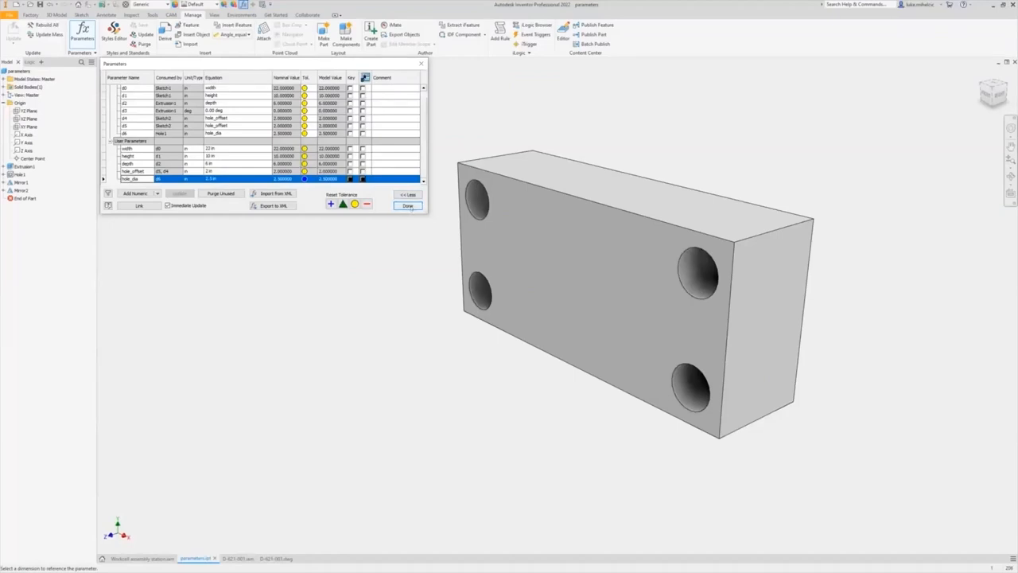
left_click(408, 205)
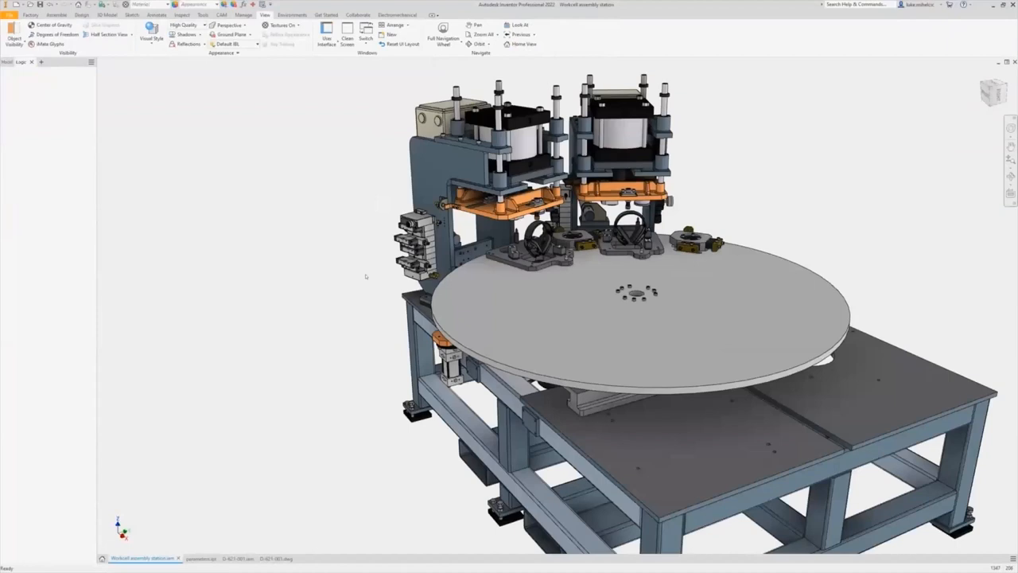
Launch the Assembly Cell form from the iLogic Forms tab
left_click(22, 61)
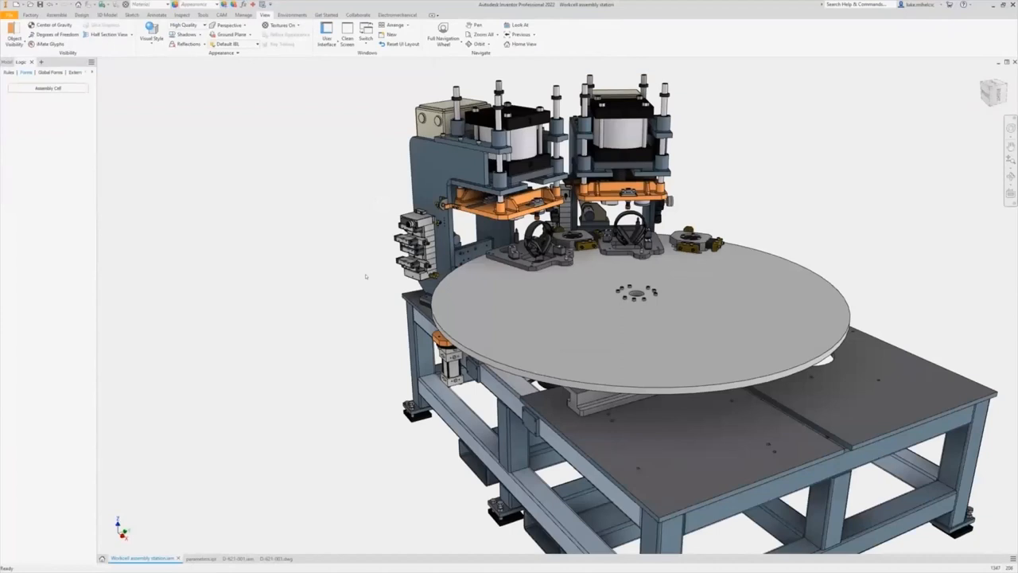
left_click(47, 87)
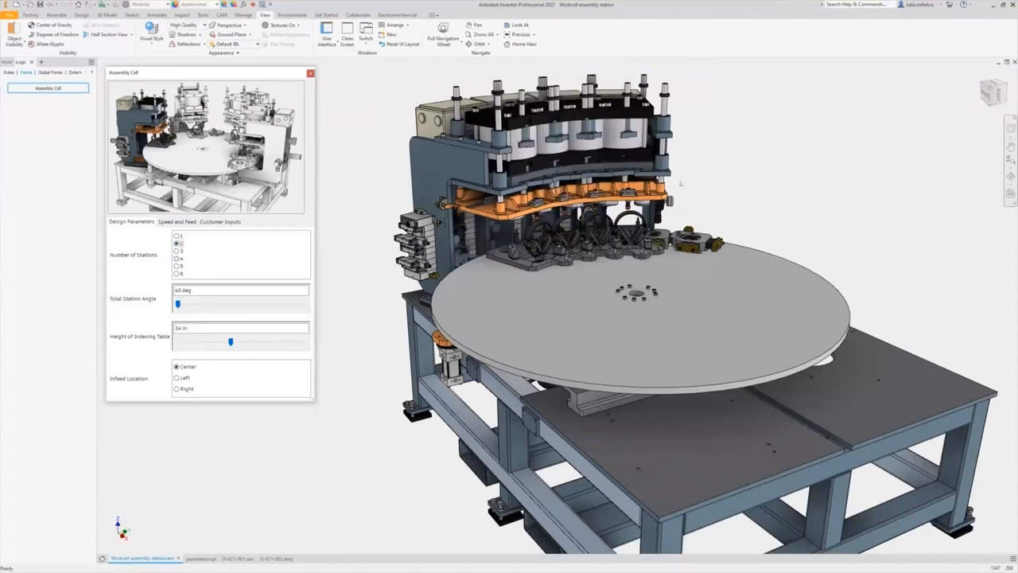
Set the Assembly Cell to 4 stations with a 180 deg total station angle
left_click(177, 258)
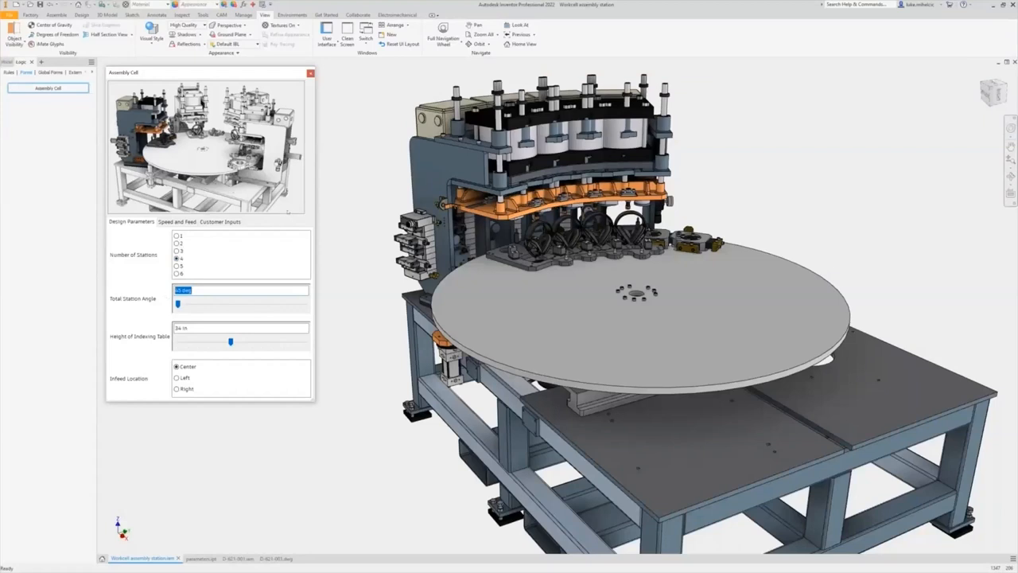
type("180")
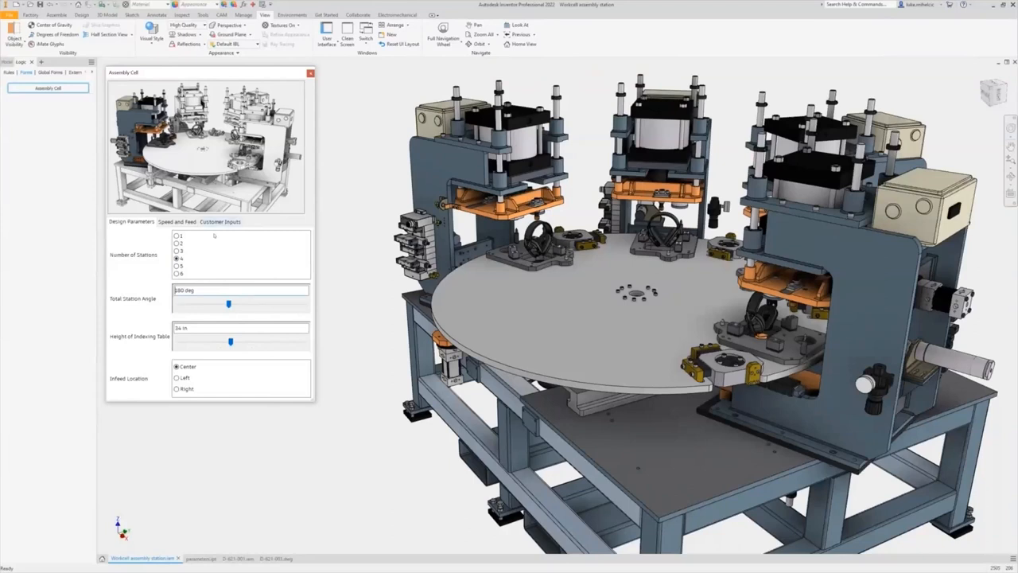
left_click(178, 258)
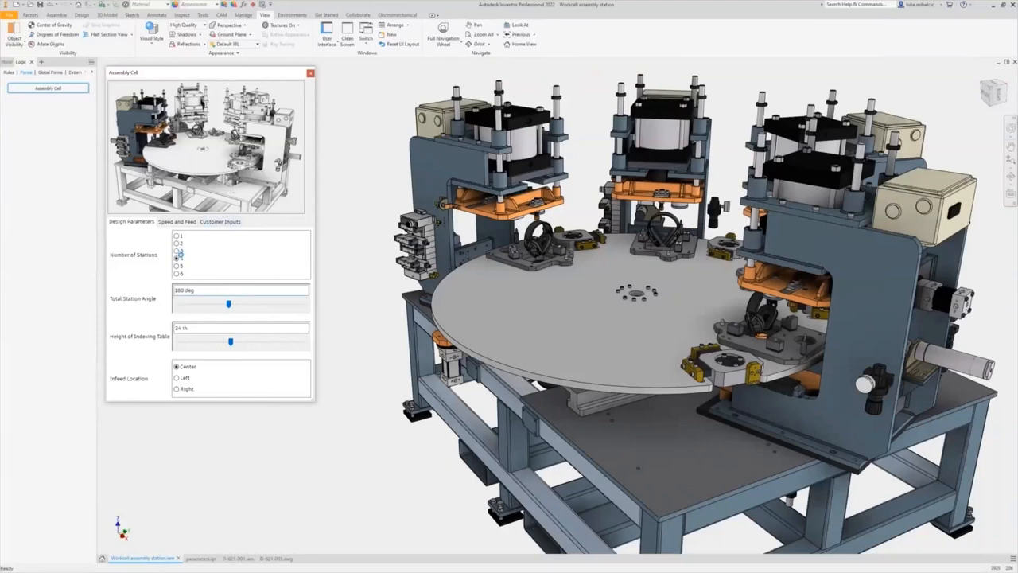
left_click(177, 251)
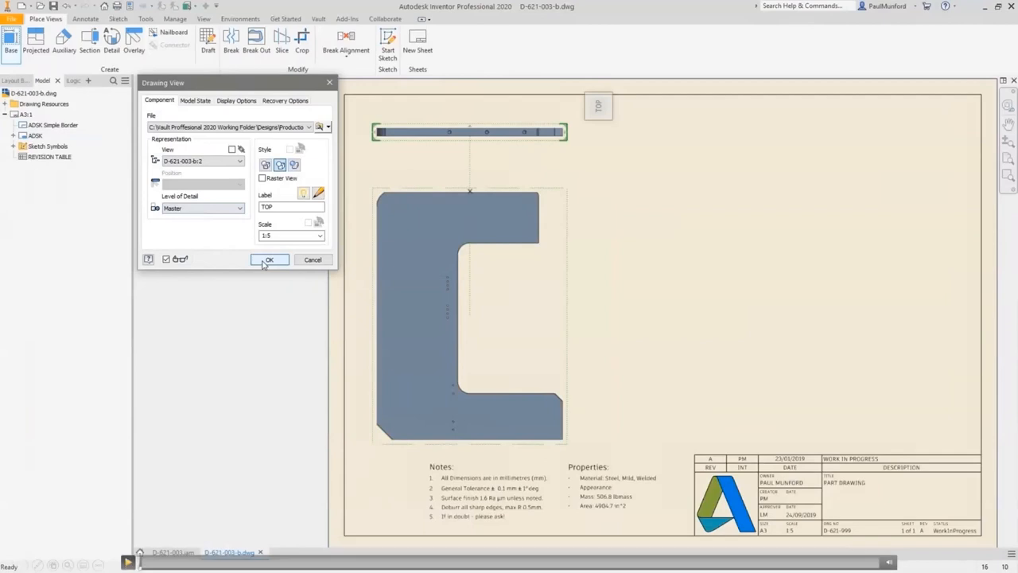
Place the top view and bring up options for the front view geometry
left_click(269, 260)
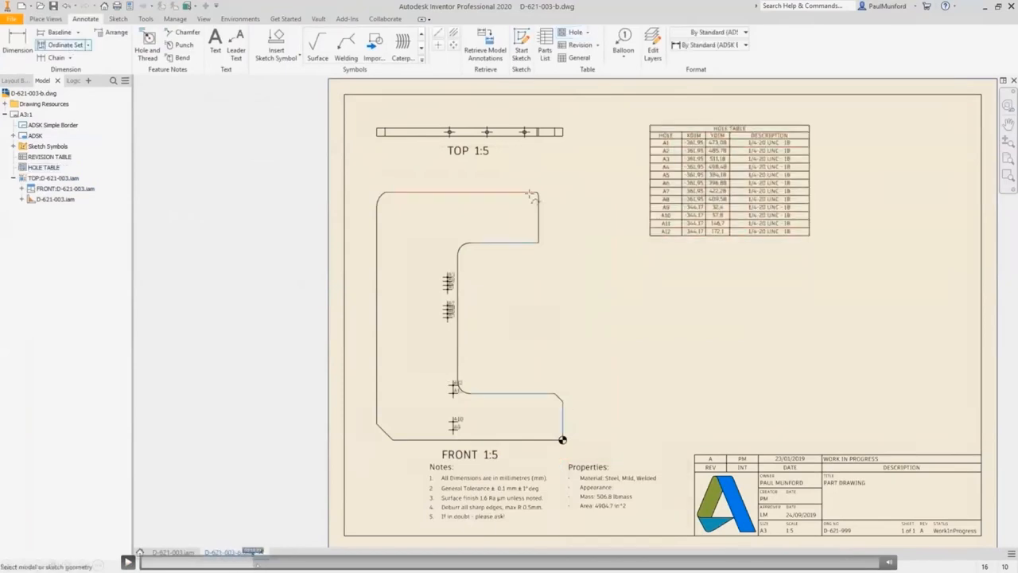
right_click(563, 439)
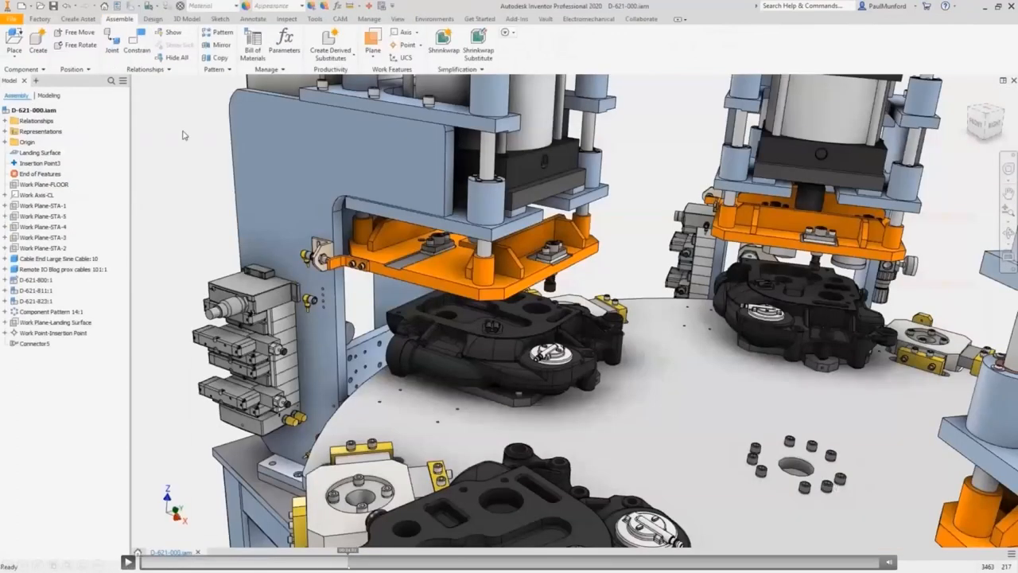
Show the D-621-000 Bill of Materials from the Assemble tab
left_click(253, 44)
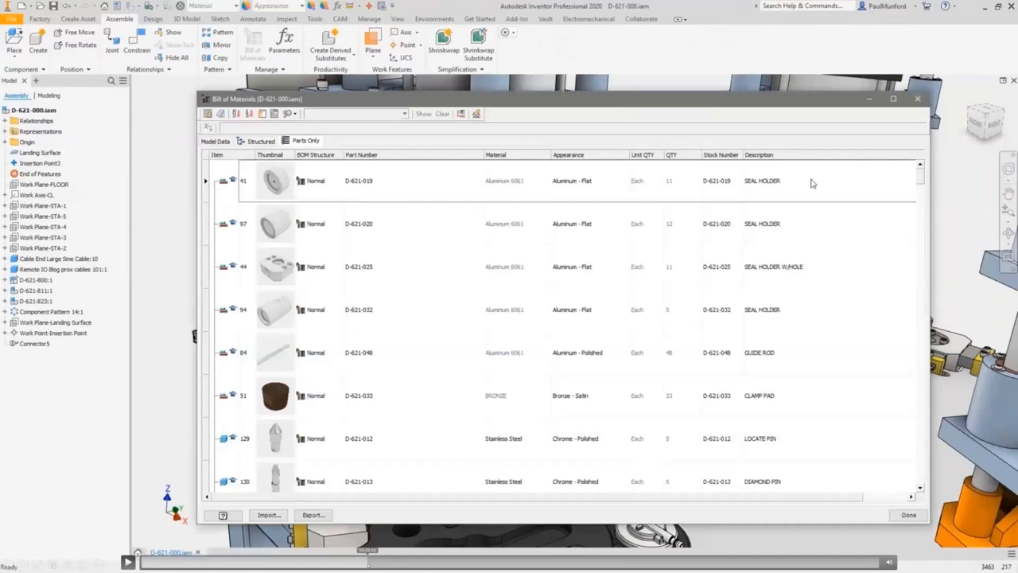
mouse_move(818, 183)
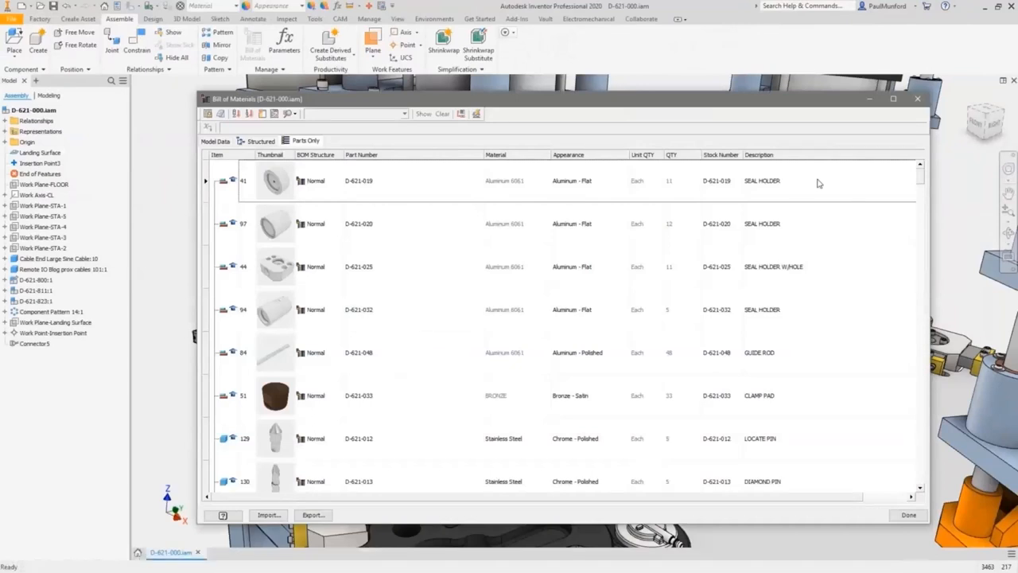
mouse_move(836, 182)
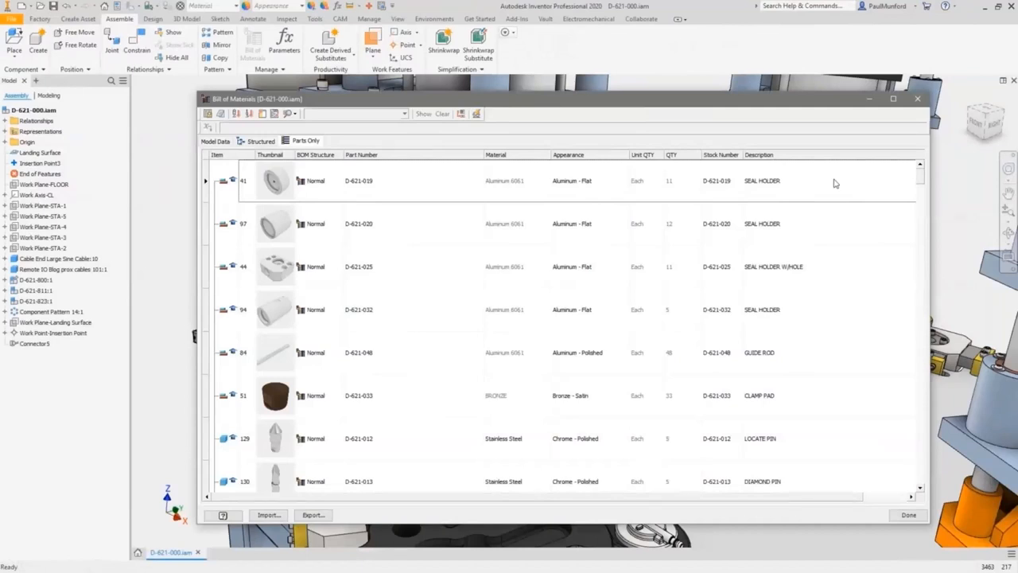
mouse_move(839, 183)
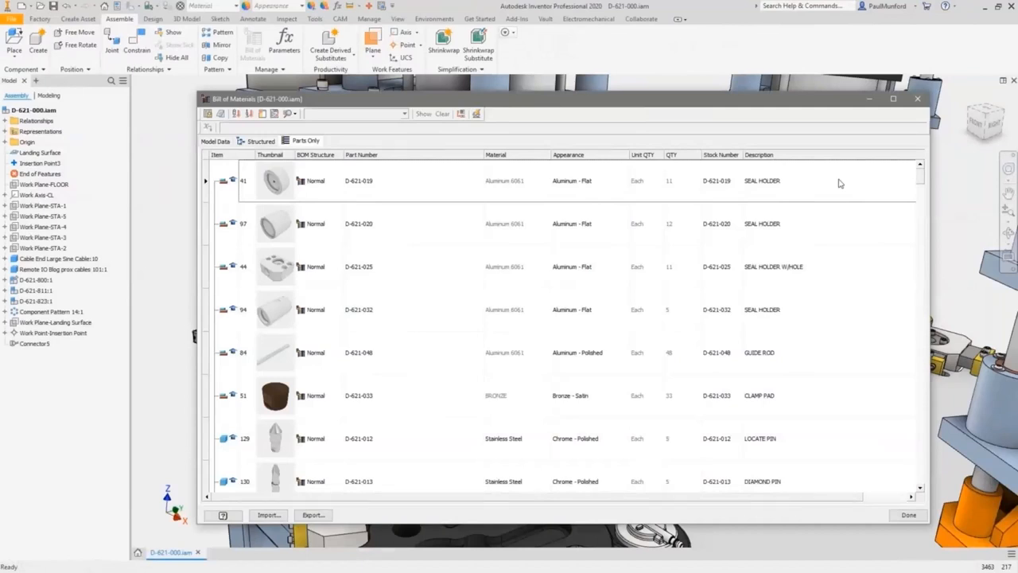
Place a Fabricated Parts List with a Material List below it on the drawing
left_click(277, 552)
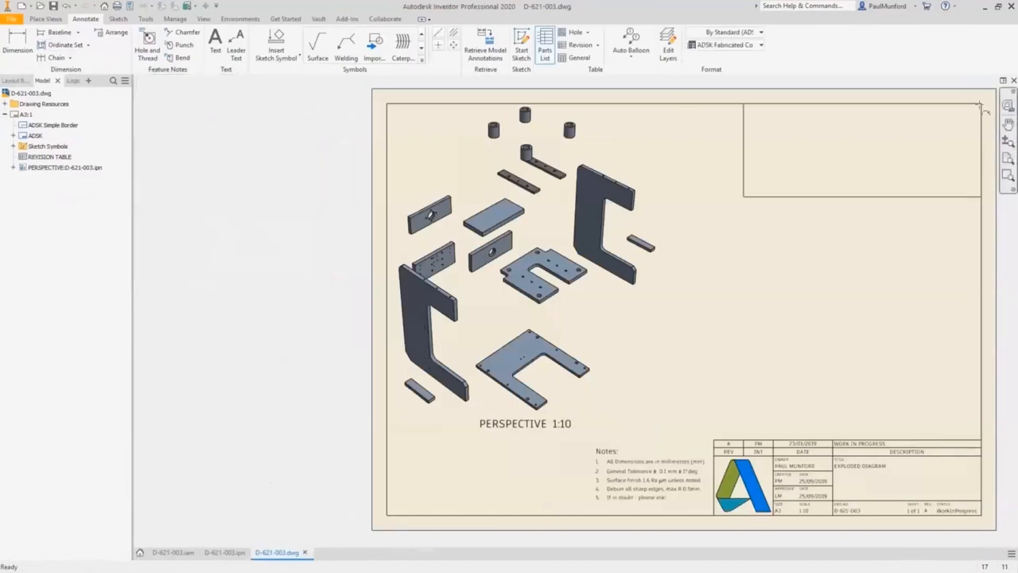
left_click(545, 45)
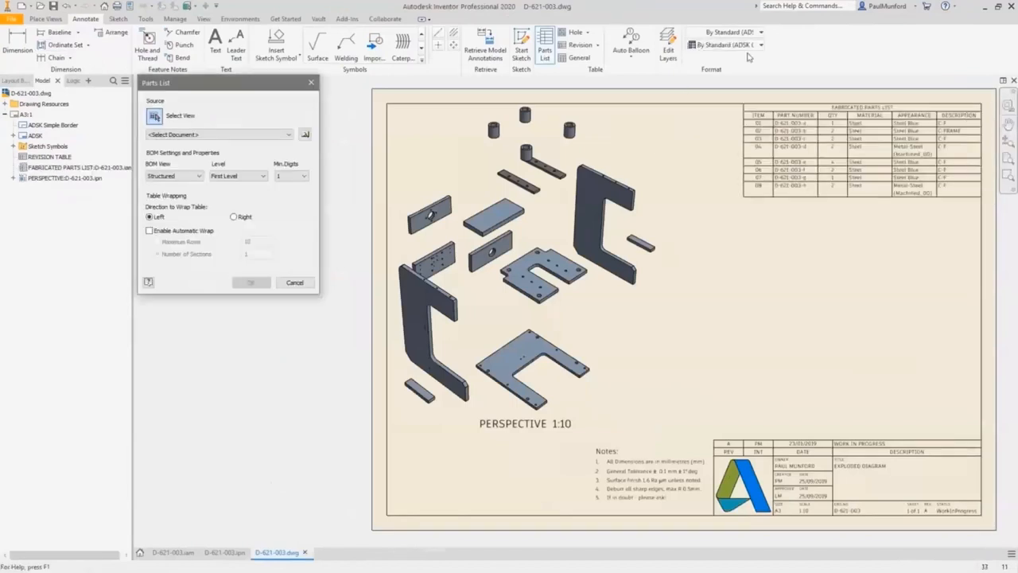
left_click(250, 282)
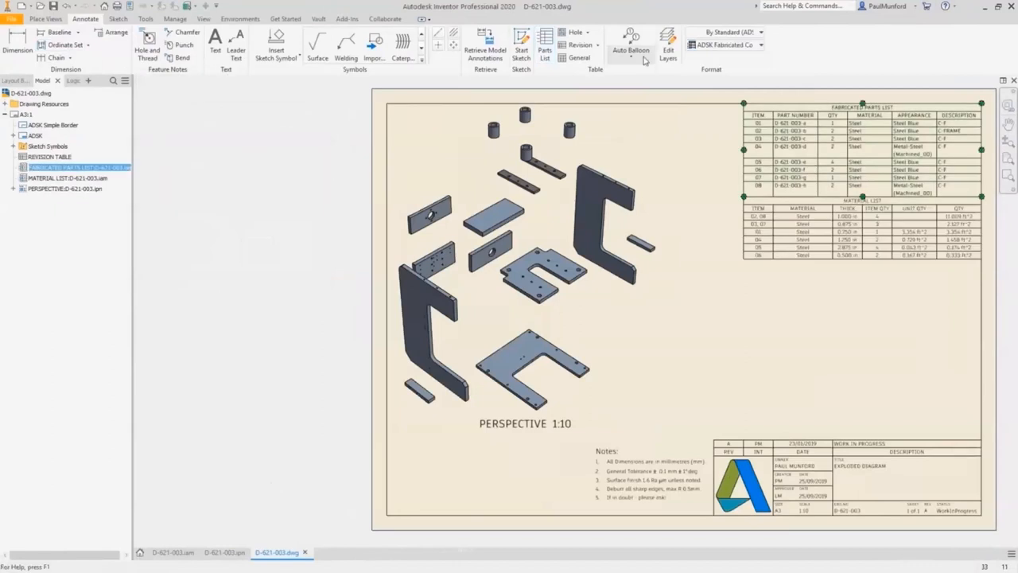
left_click(631, 45)
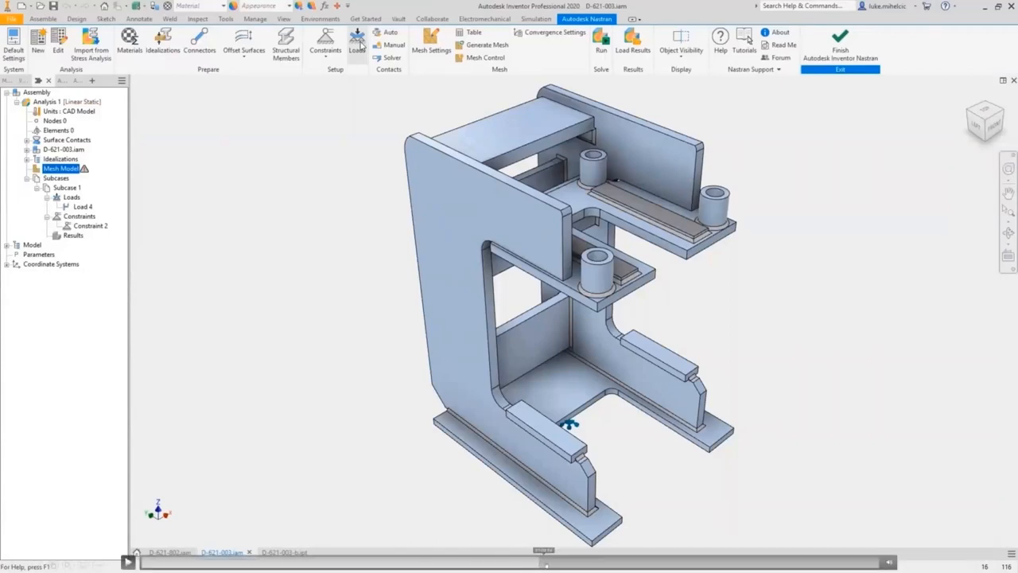
Add Load 5 to the frame and set mesh element size to .875
left_click(261, 127)
type("-10")
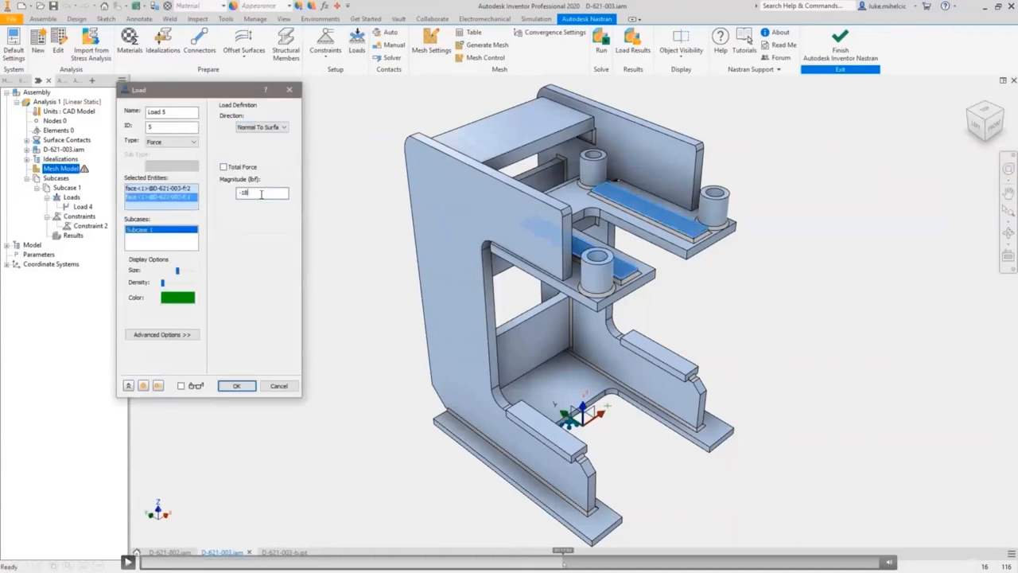
left_click(237, 386)
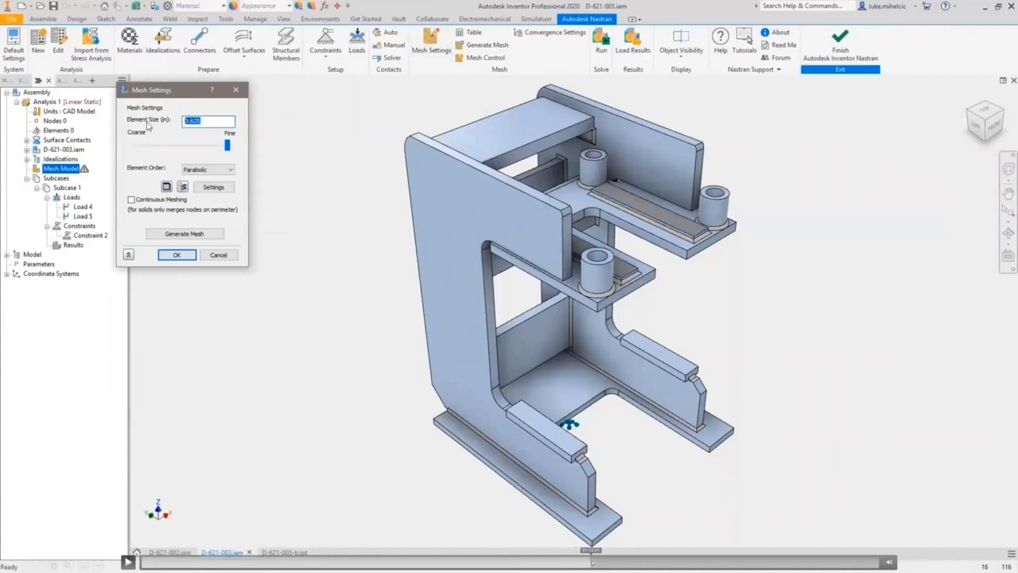
type(".875")
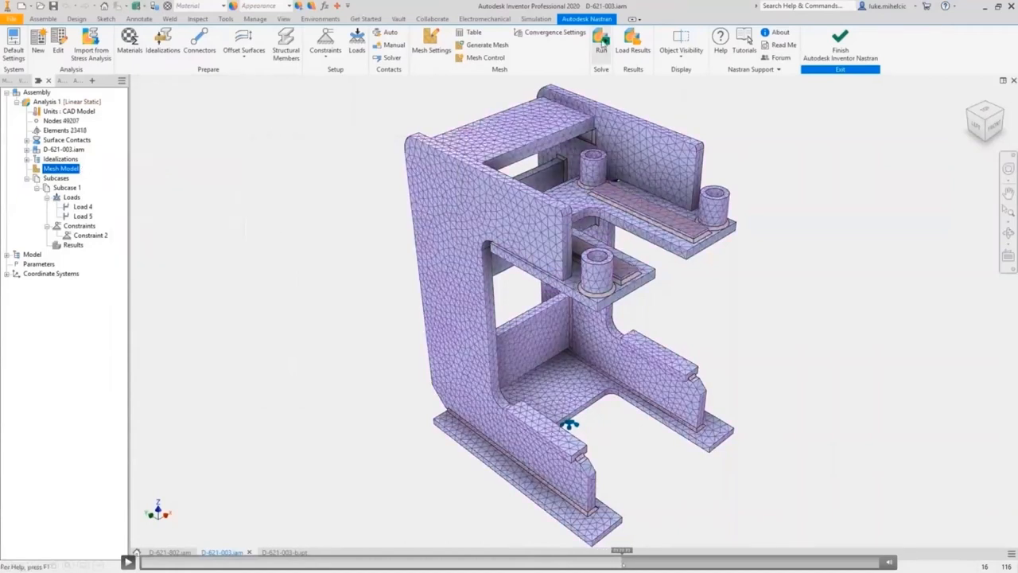
Run the Nastran analysis and display the von Mises stress results
left_click(600, 40)
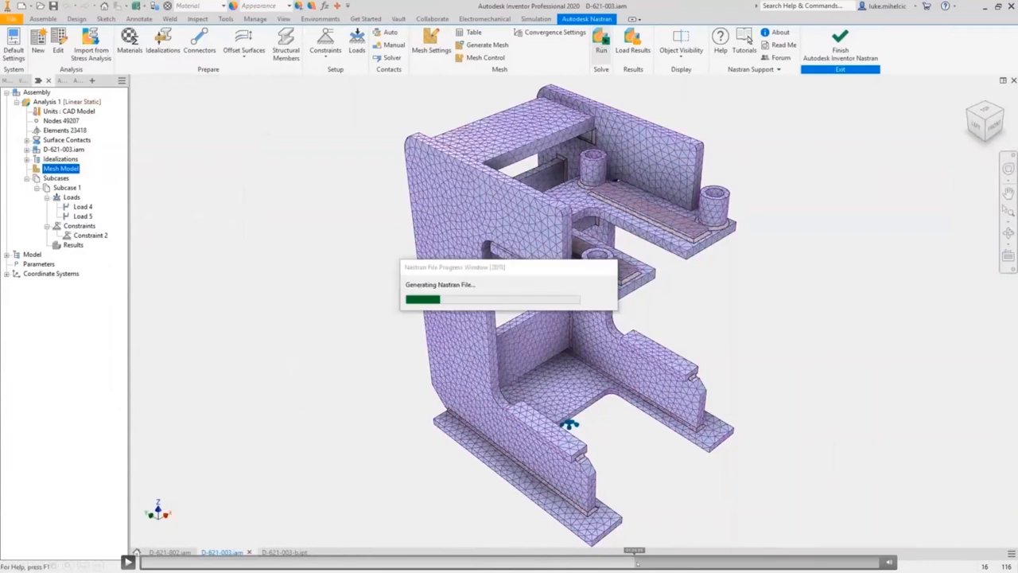
left_click(601, 44)
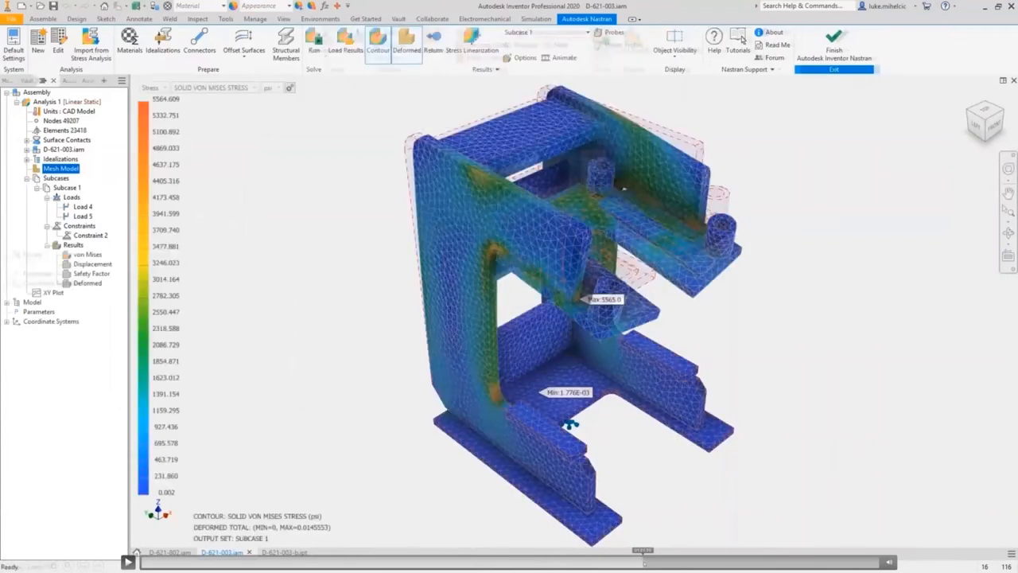
left_click(150, 87)
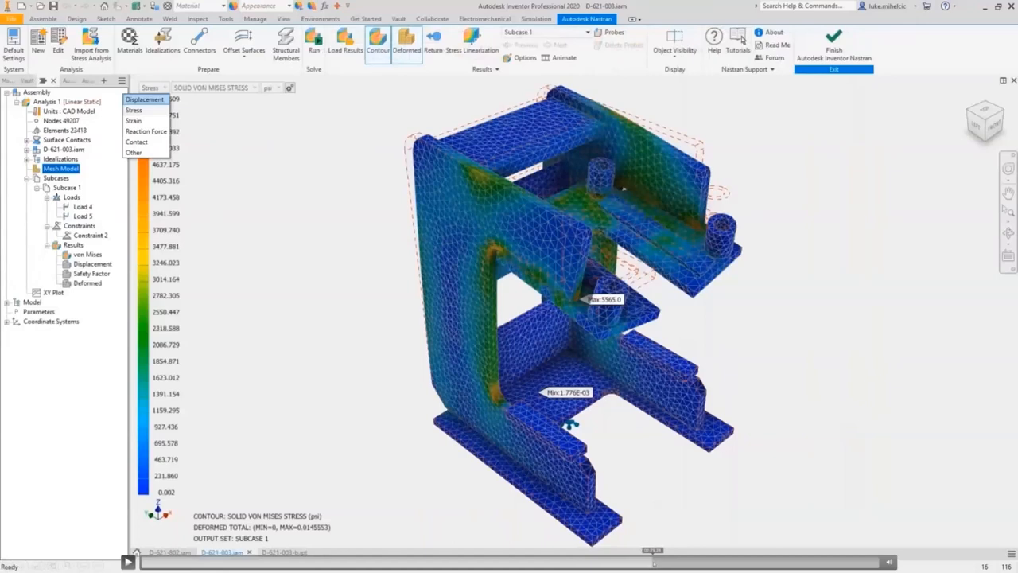
left_click(144, 99)
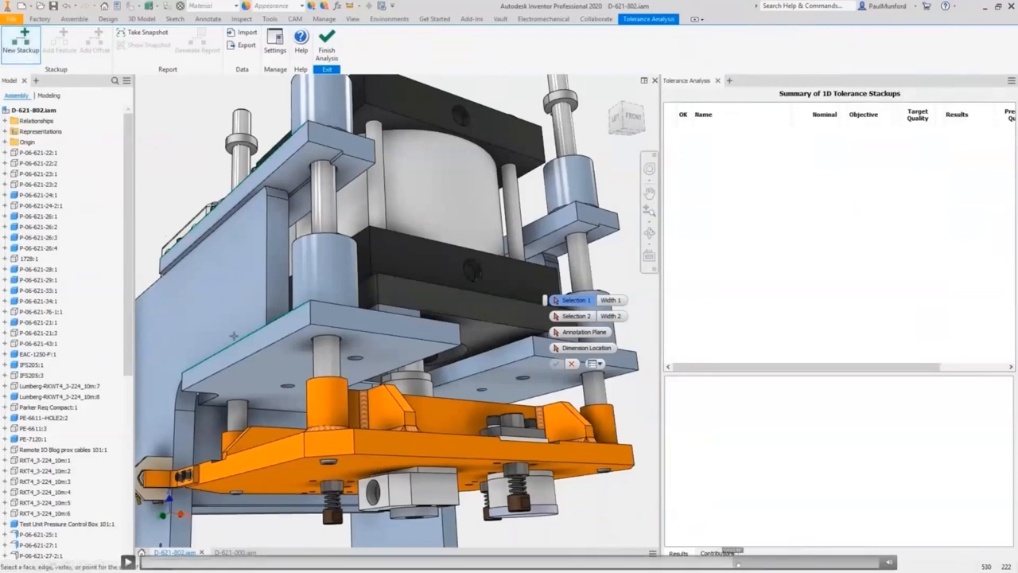
Add a feature to the new stackup and set the objective to ±0.100 in, Worst Case
left_click(326, 239)
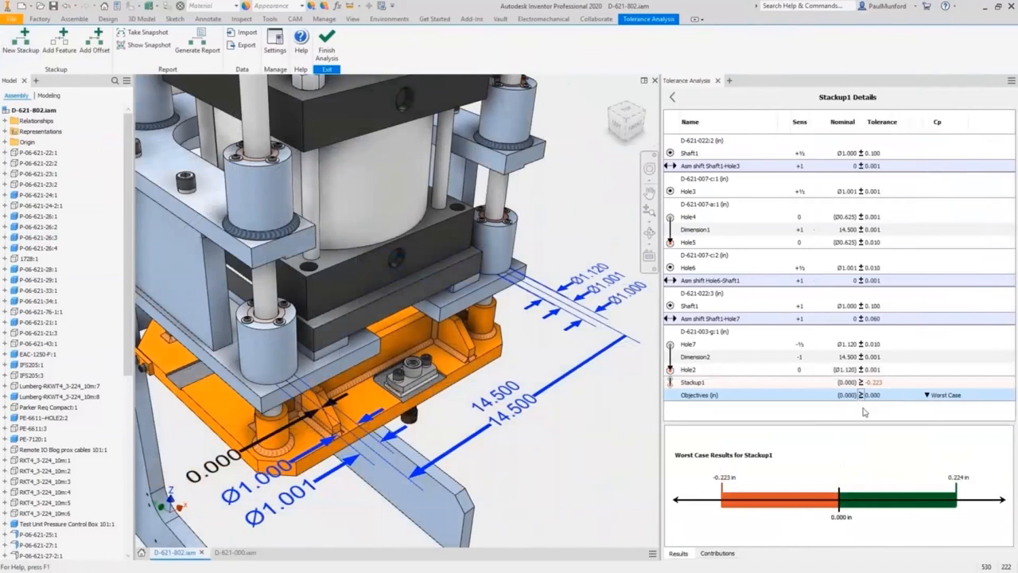
left_click(926, 395)
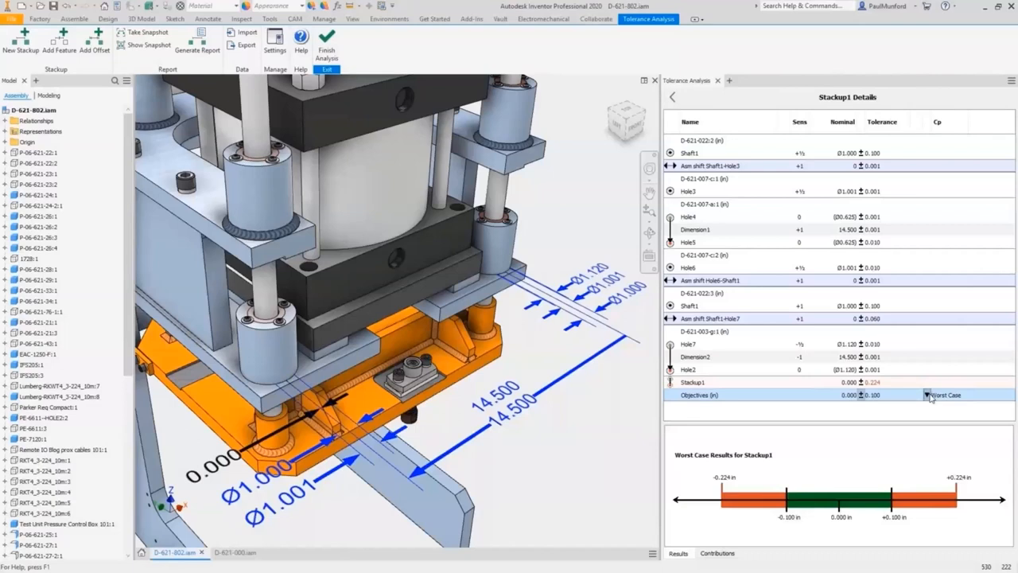
left_click(927, 395)
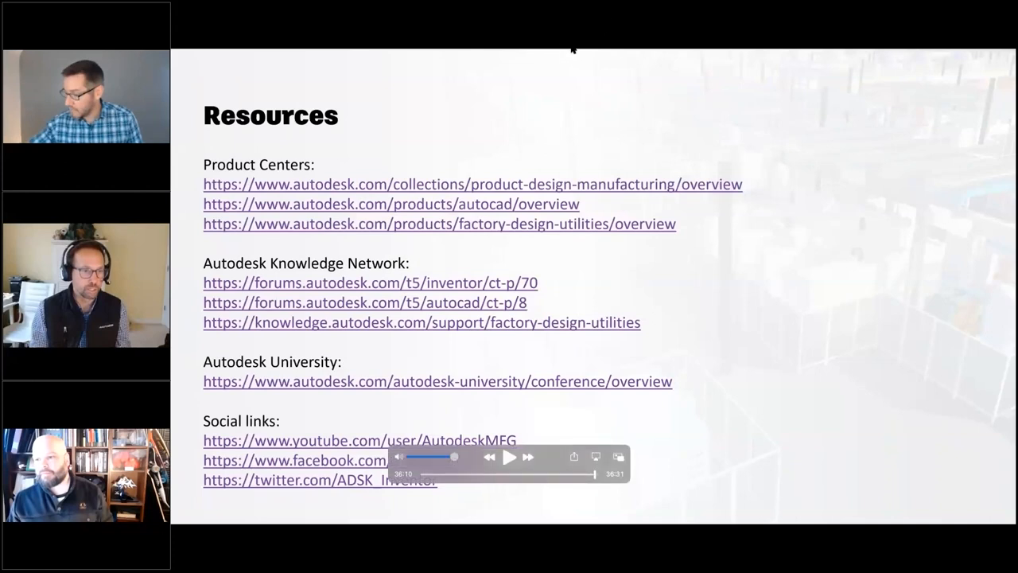
mouse_move(589, 50)
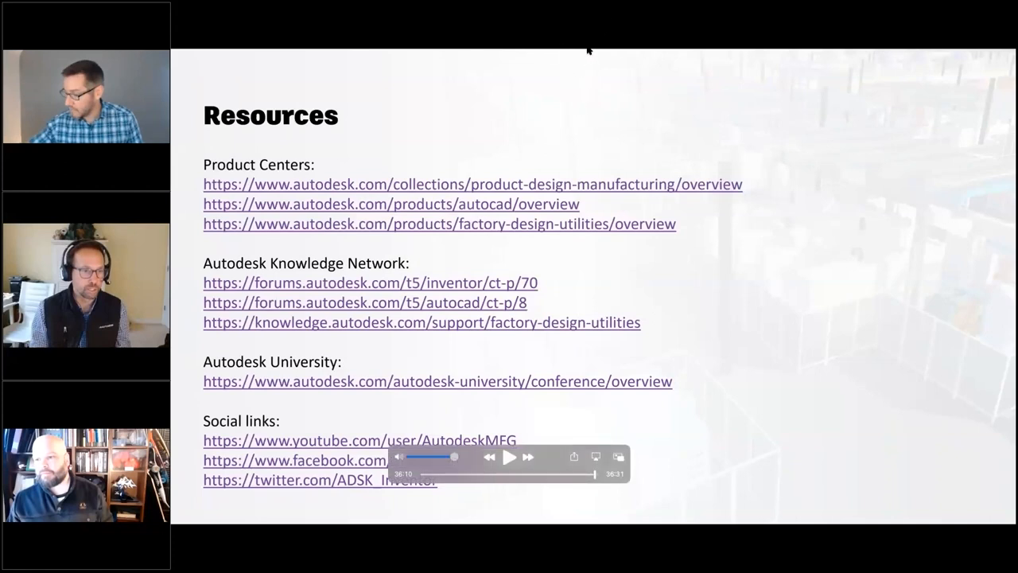